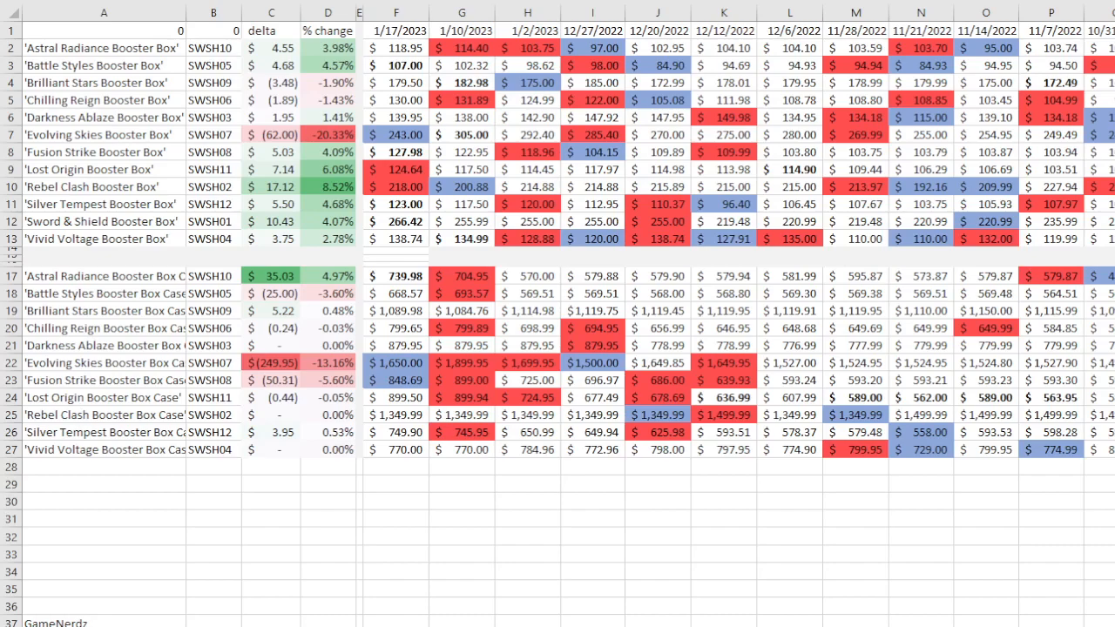
Inspect the latest booster box prices for Brilliant Stars, Battle Styles and Lost Origin
left_click(462, 255)
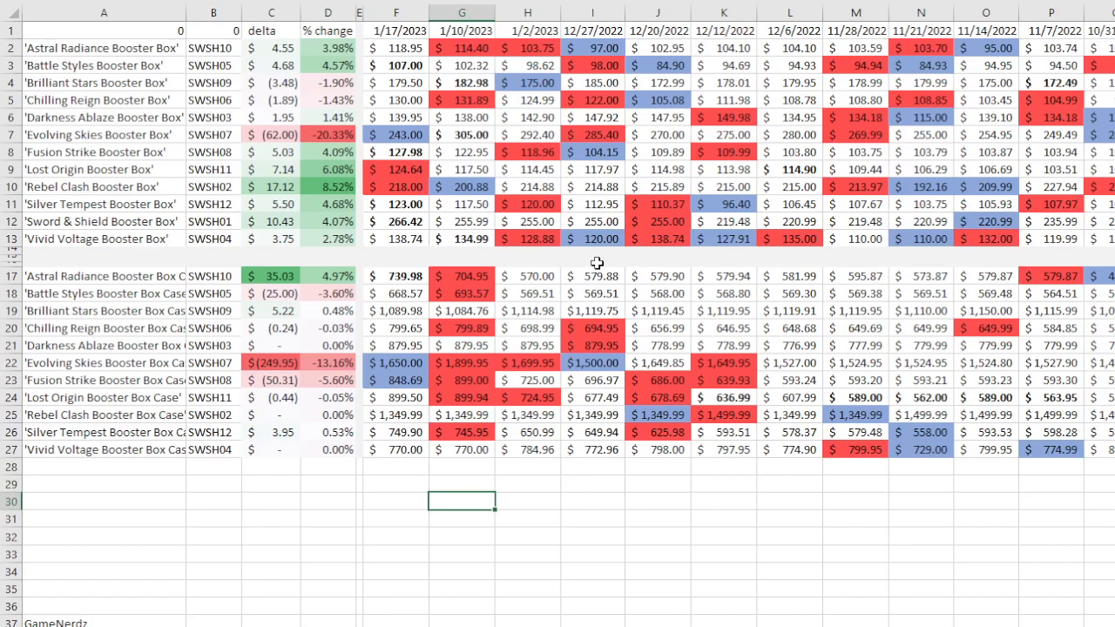
mouse_move(397, 48)
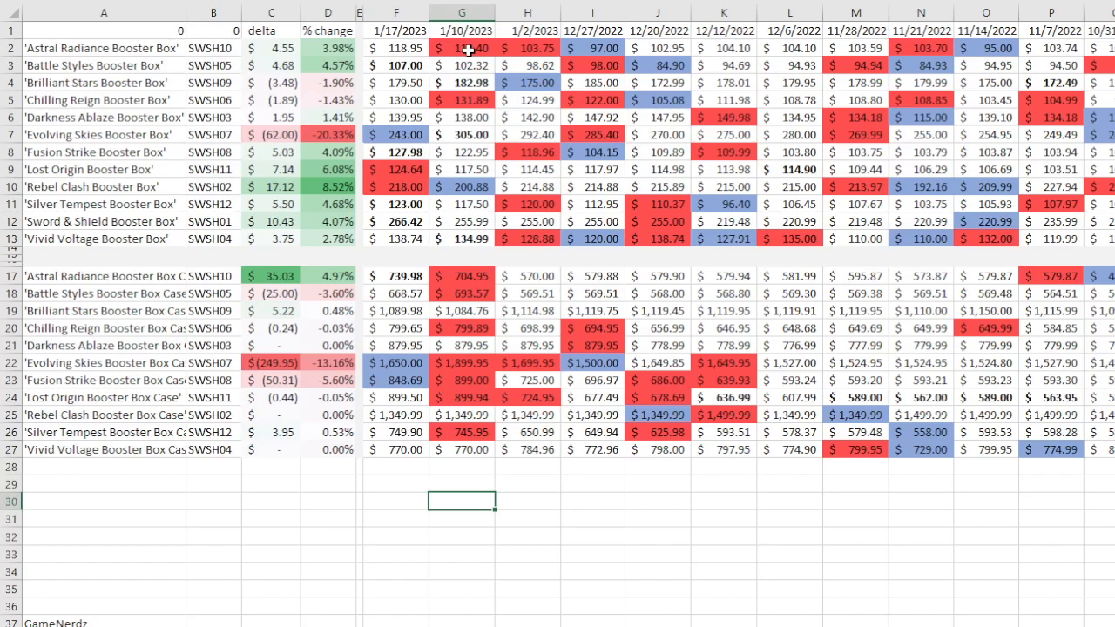
mouse_move(467, 50)
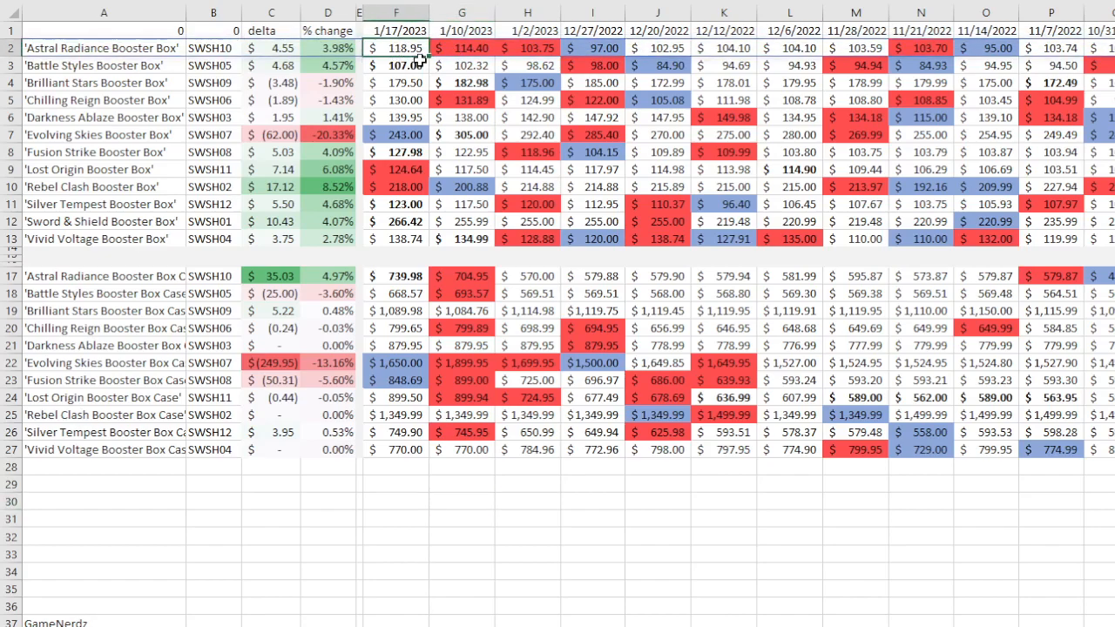
mouse_move(402, 83)
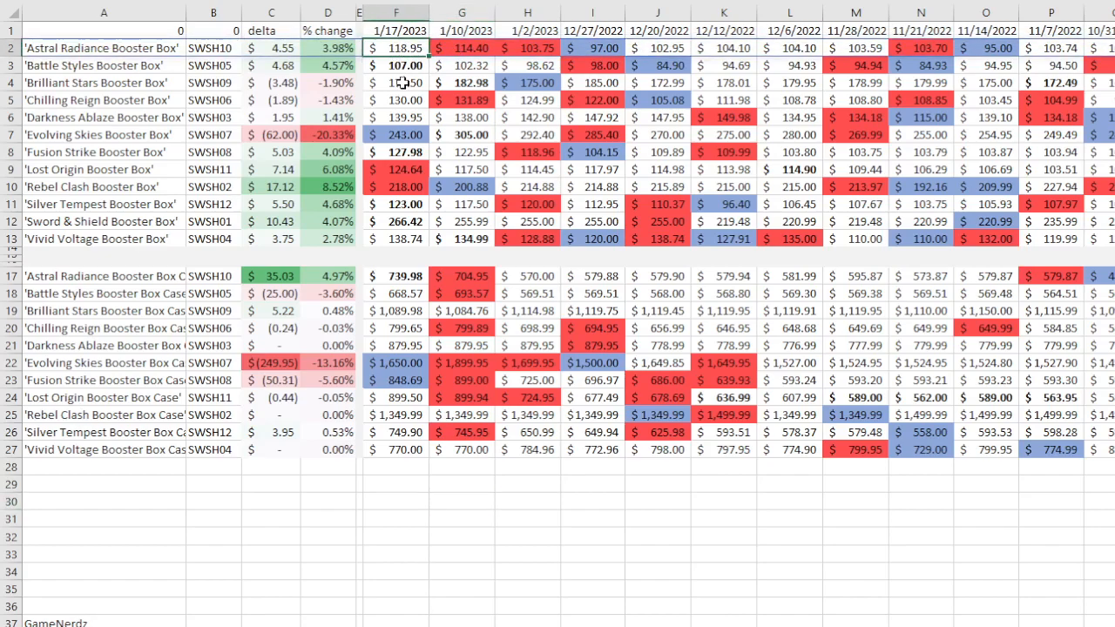
left_click(395, 83)
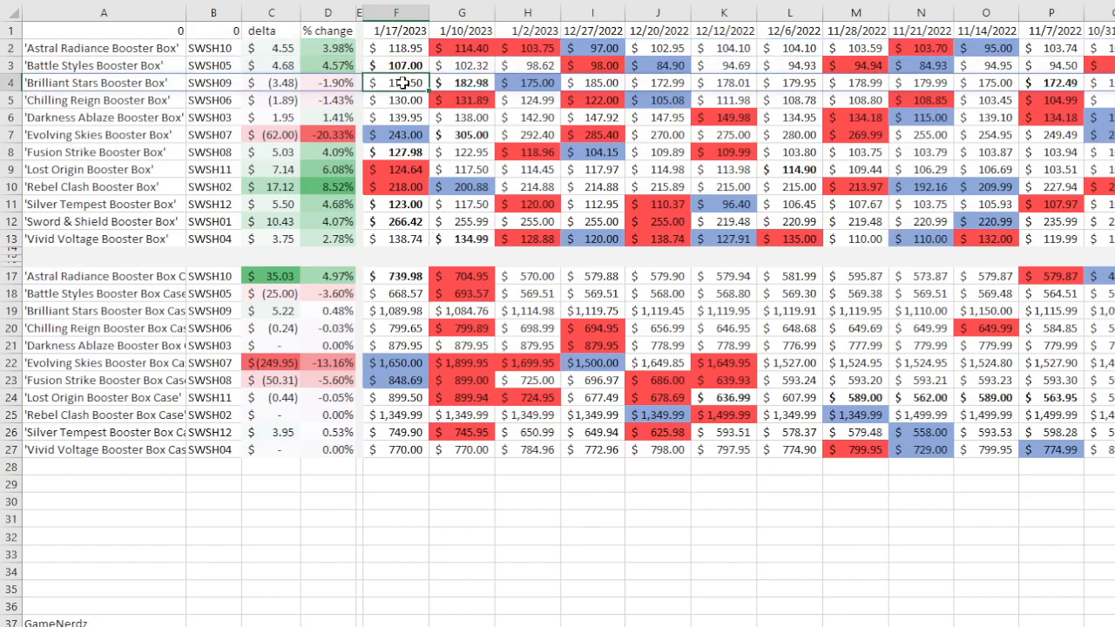
left_click(397, 66)
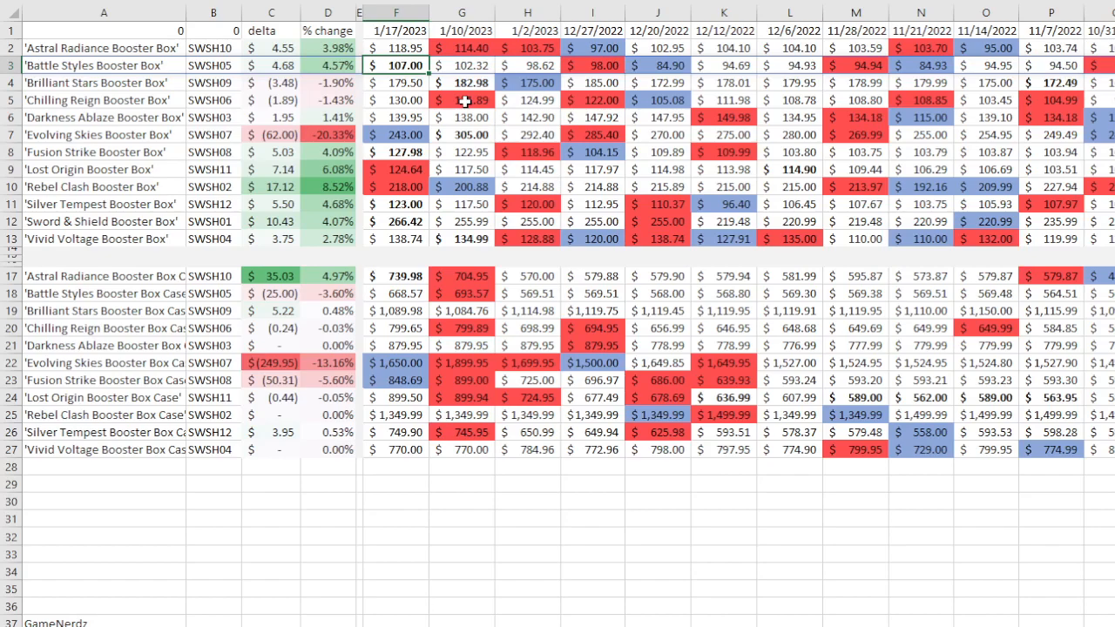
mouse_move(438, 94)
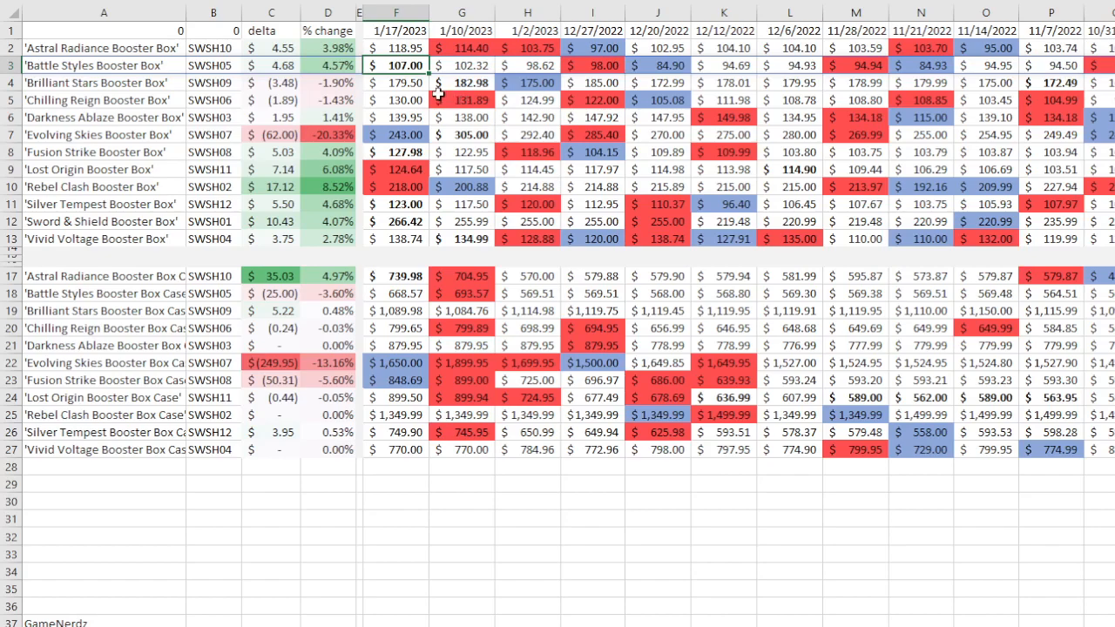
mouse_move(446, 75)
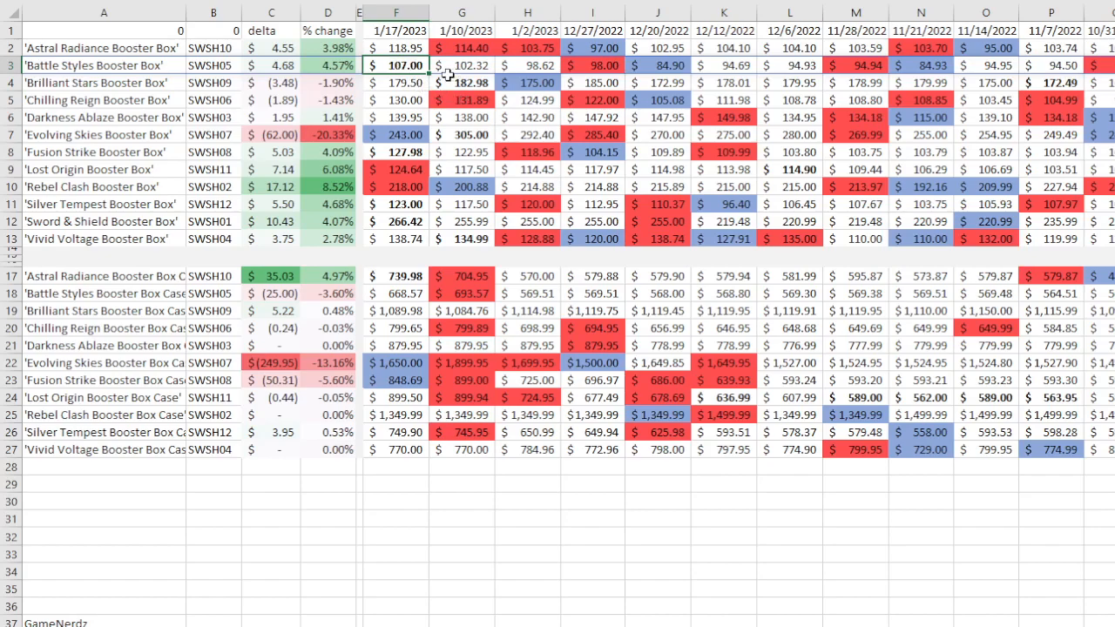
mouse_move(411, 87)
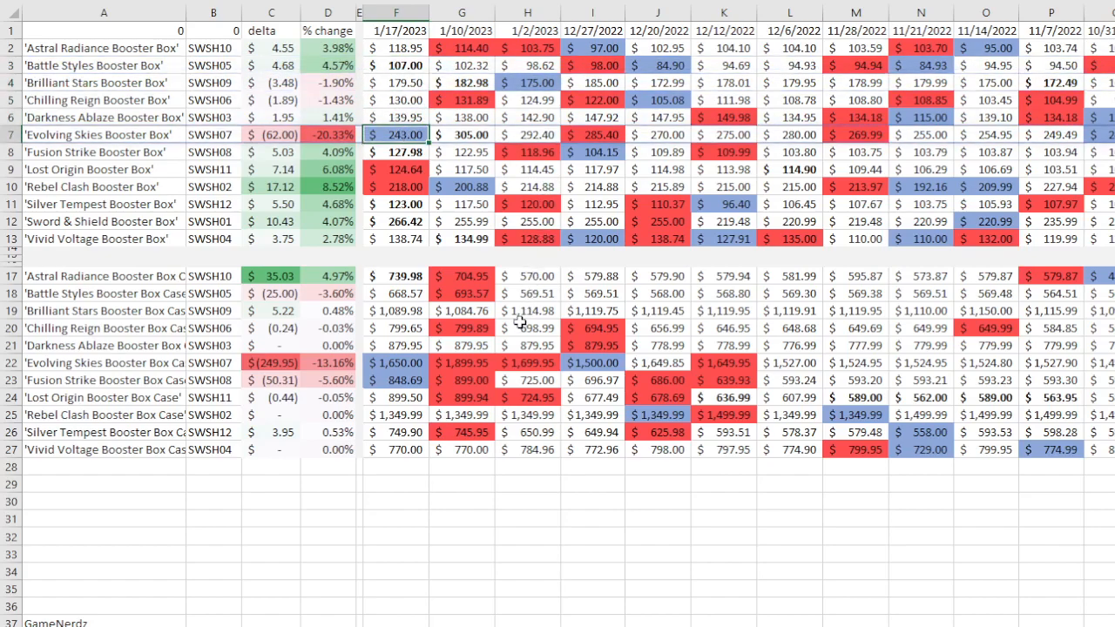
mouse_move(475, 254)
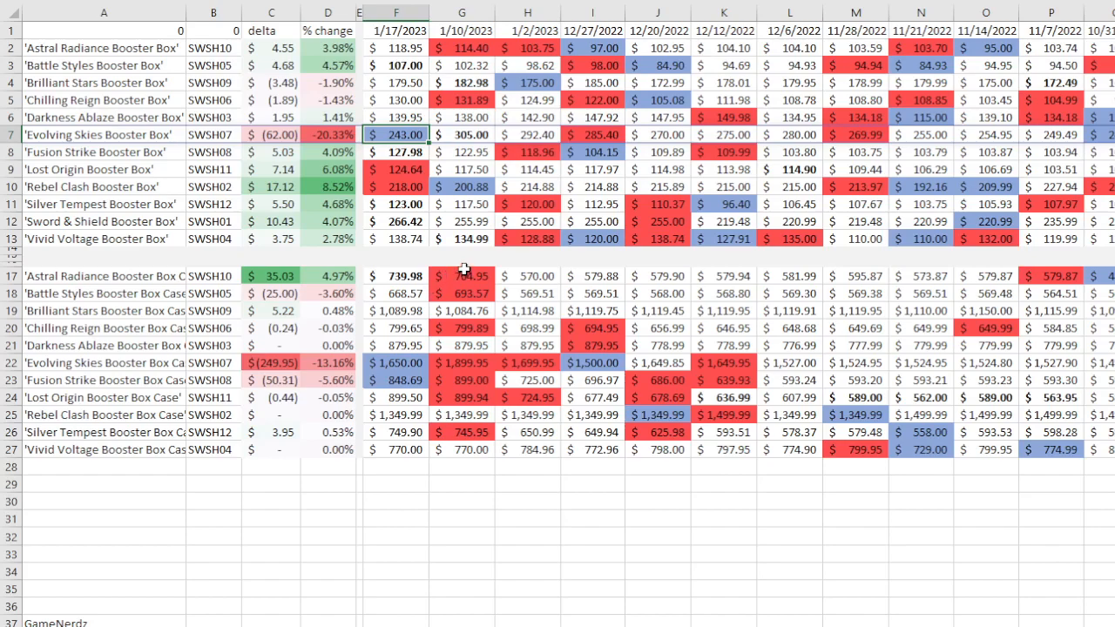
mouse_move(459, 266)
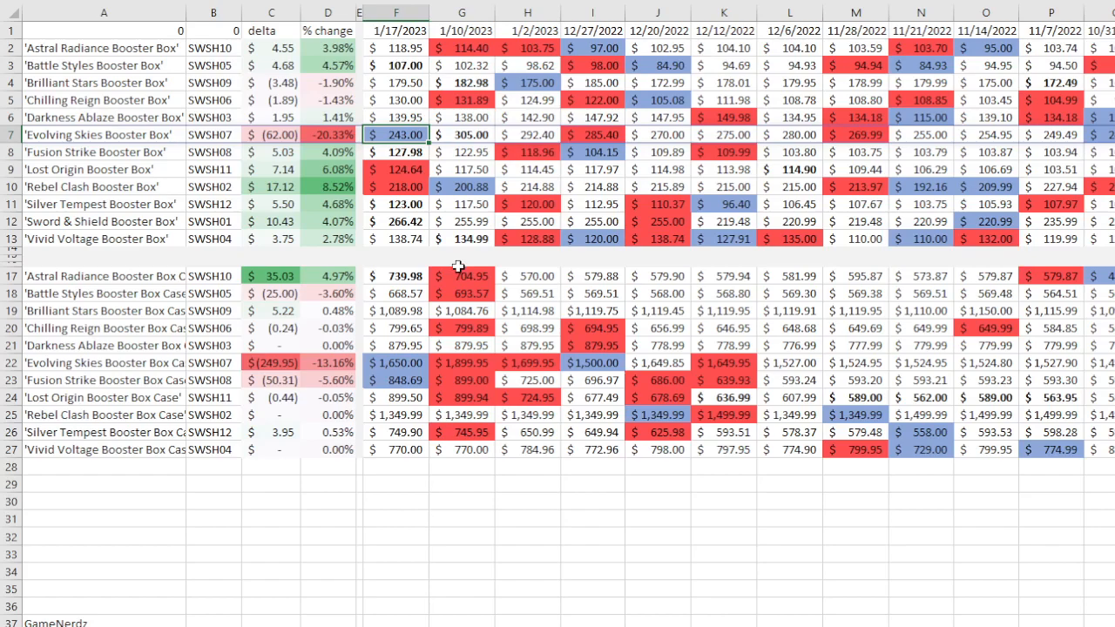
mouse_move(466, 251)
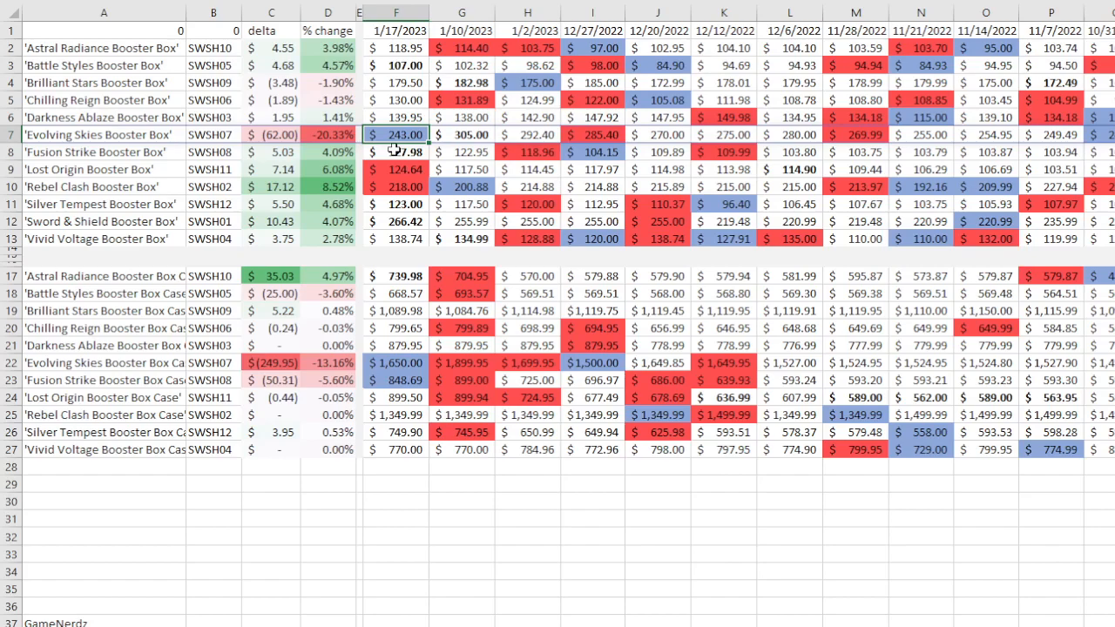
mouse_move(452, 157)
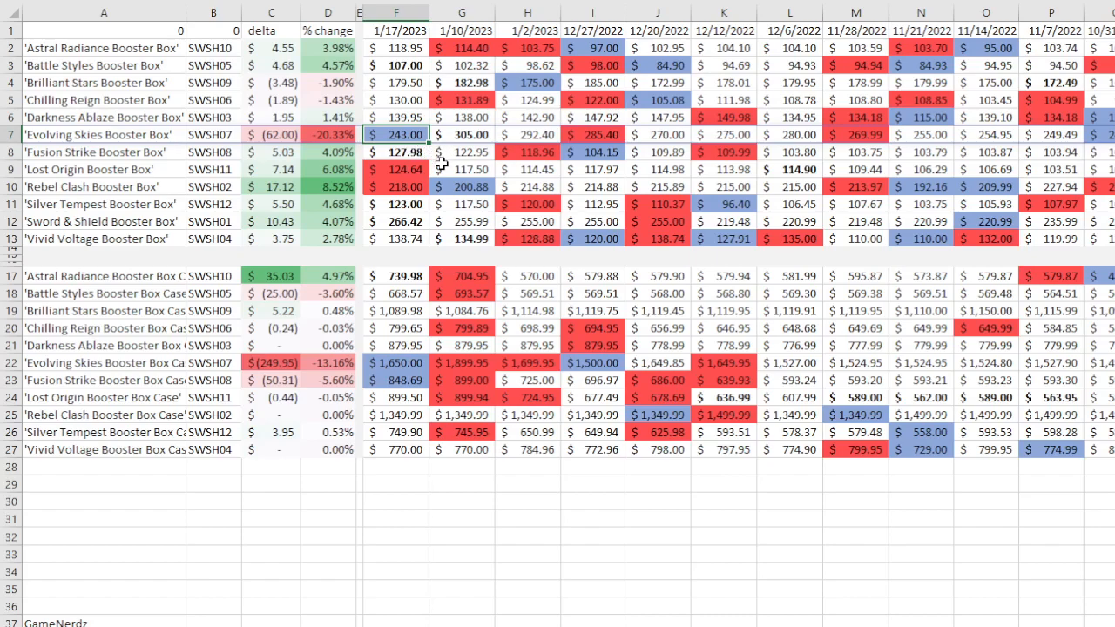
mouse_move(409, 184)
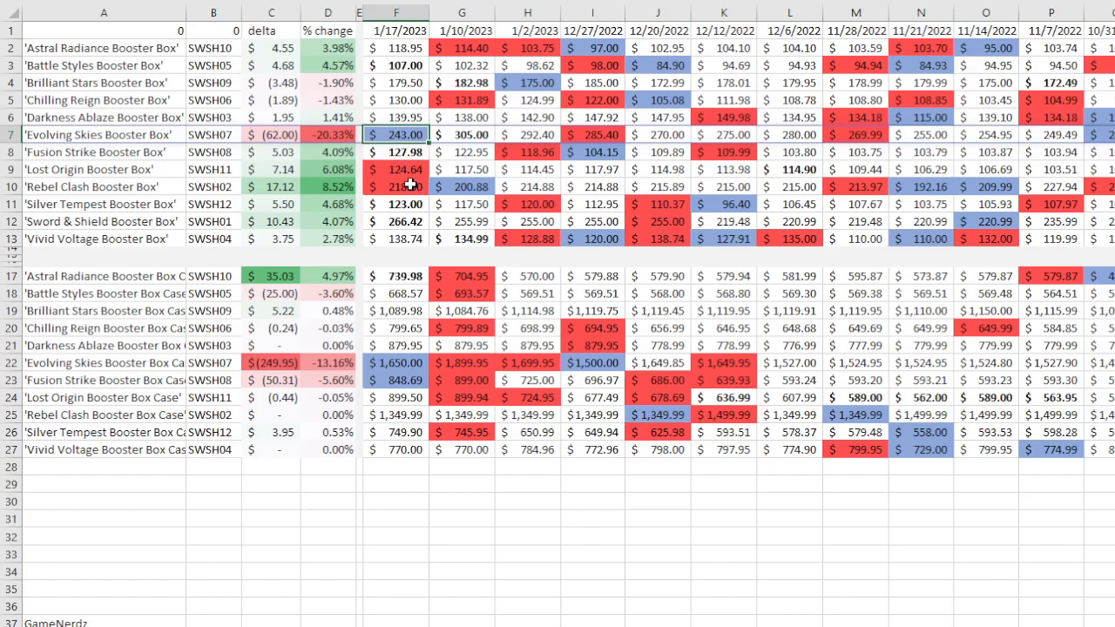
mouse_move(451, 182)
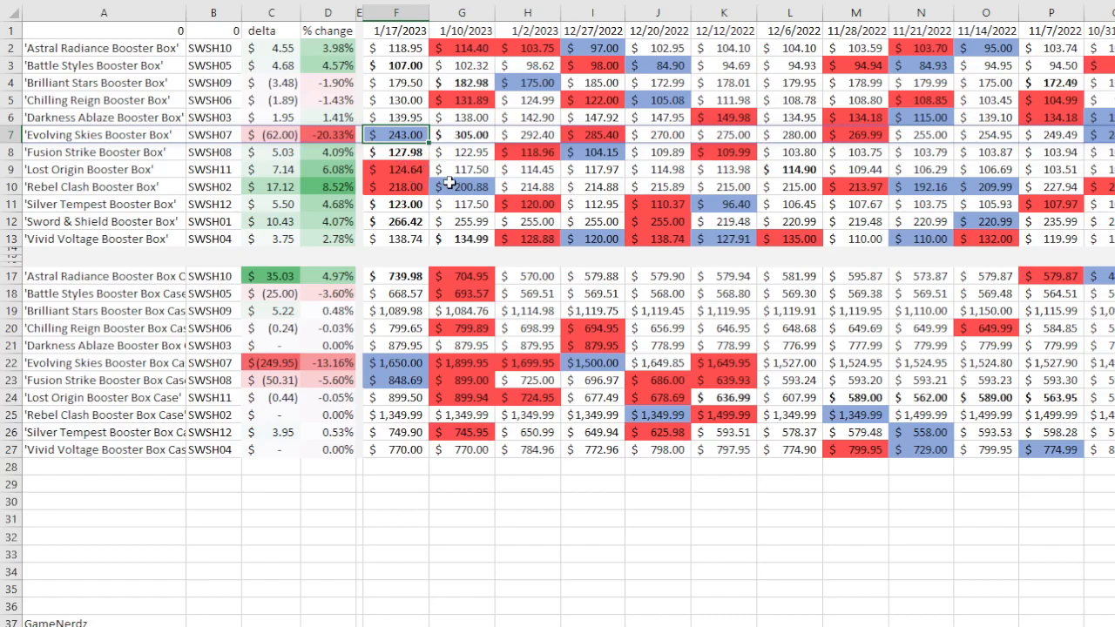
mouse_move(427, 177)
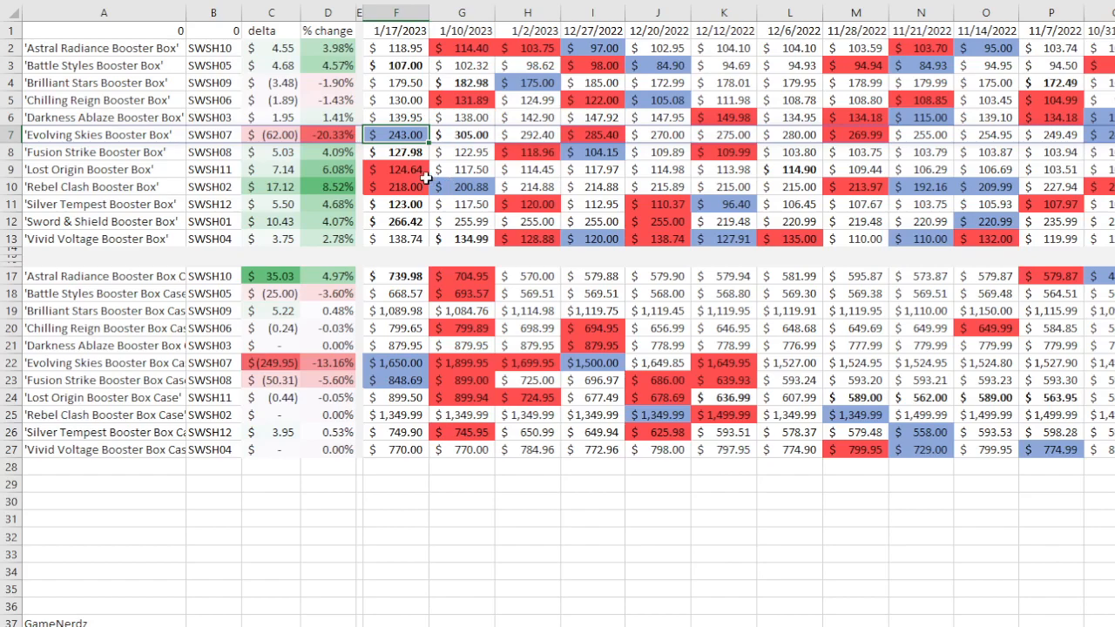
left_click(395, 169)
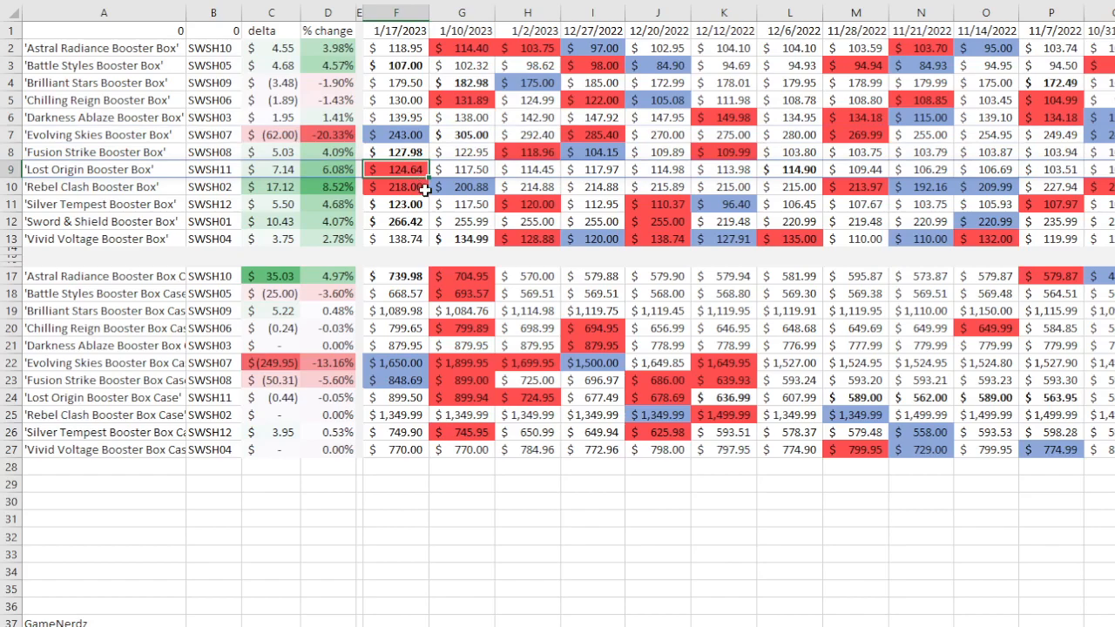
mouse_move(421, 186)
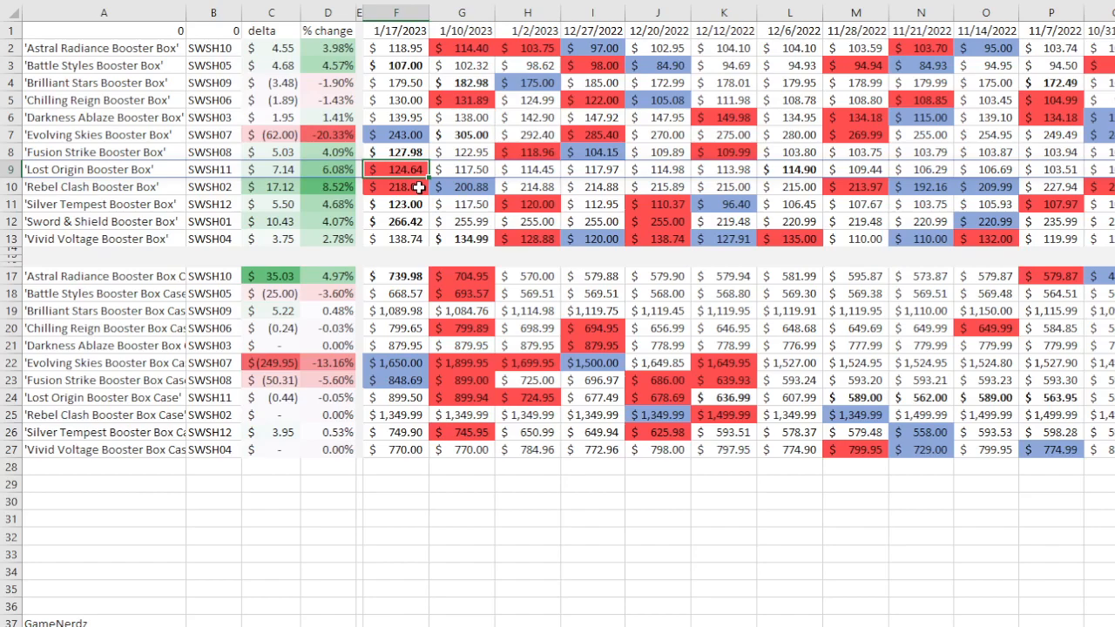
Check Rebel Clash prices from 11/21/2022, 12/12/2022 and late December
left_click(396, 187)
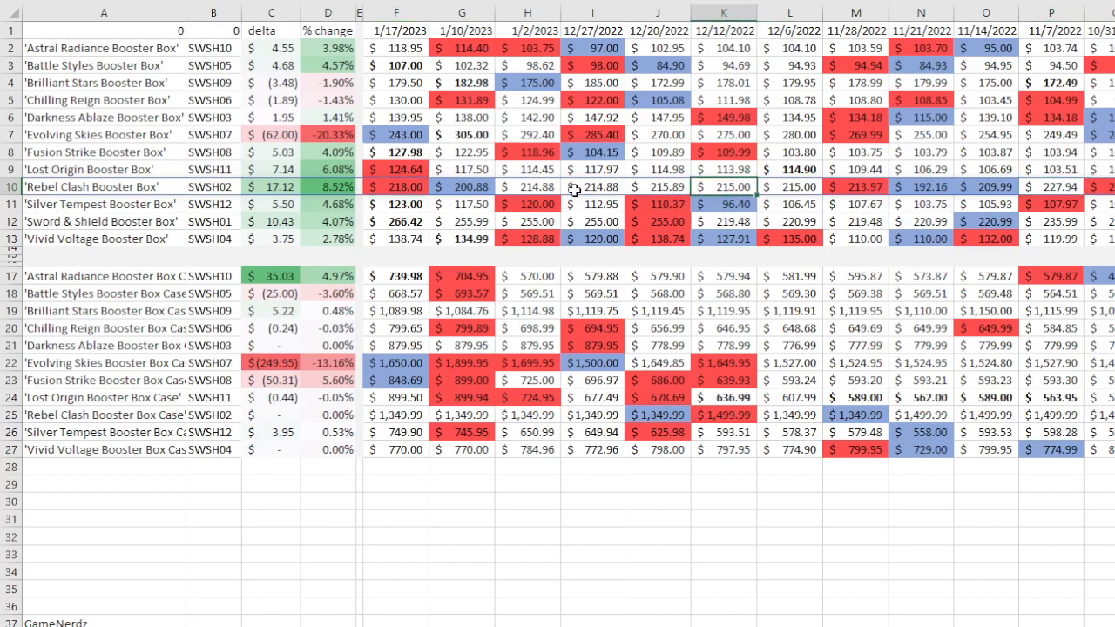
mouse_move(386, 187)
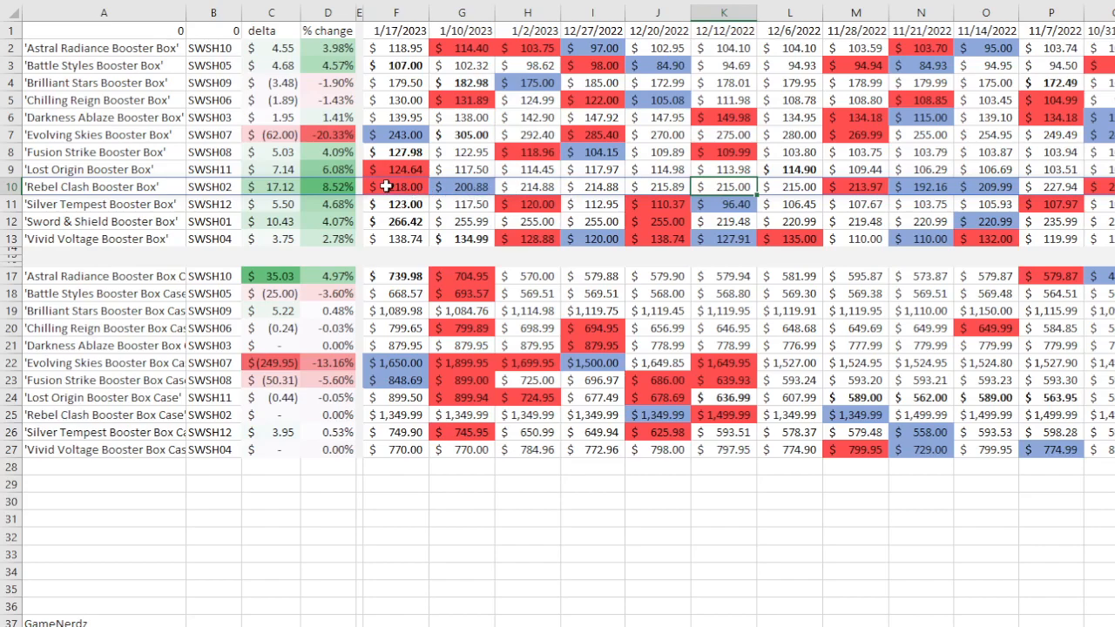
left_click(396, 186)
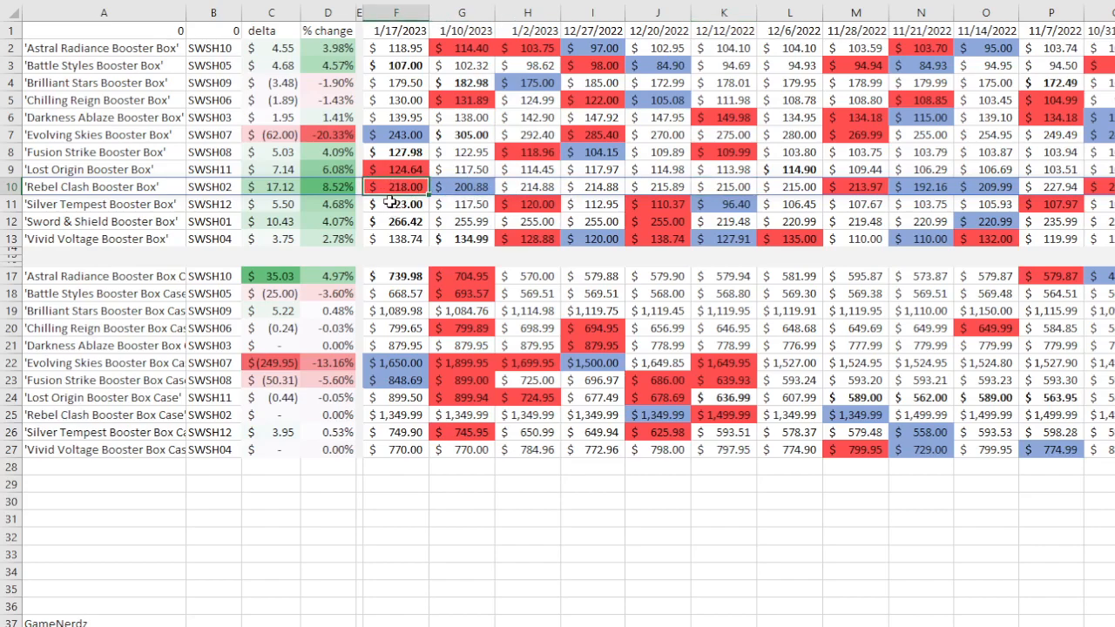
mouse_move(418, 246)
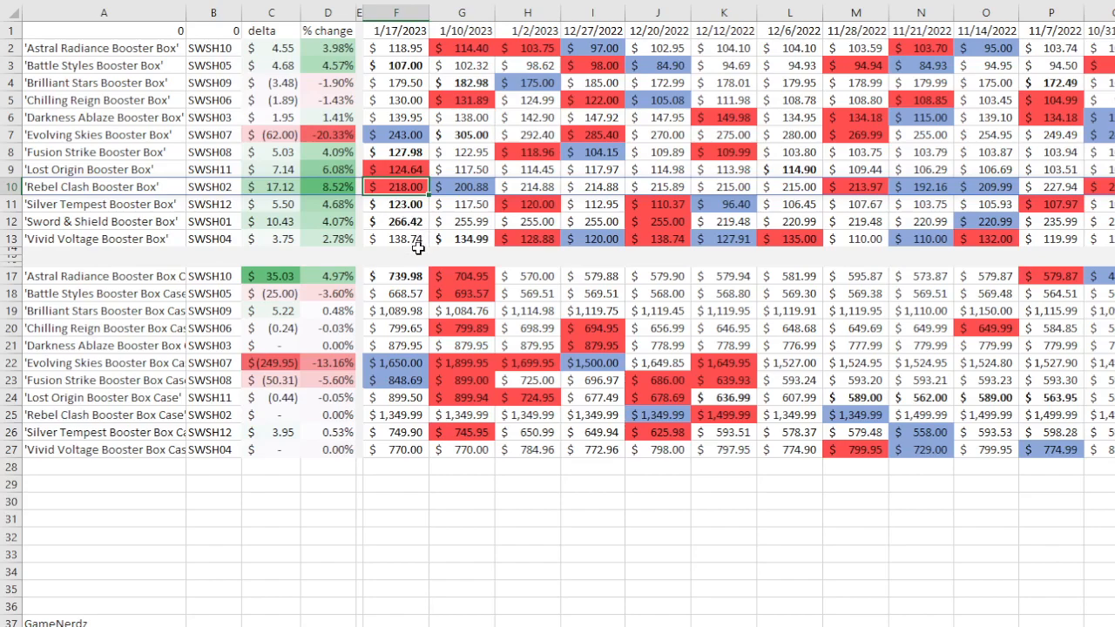
left_click(461, 187)
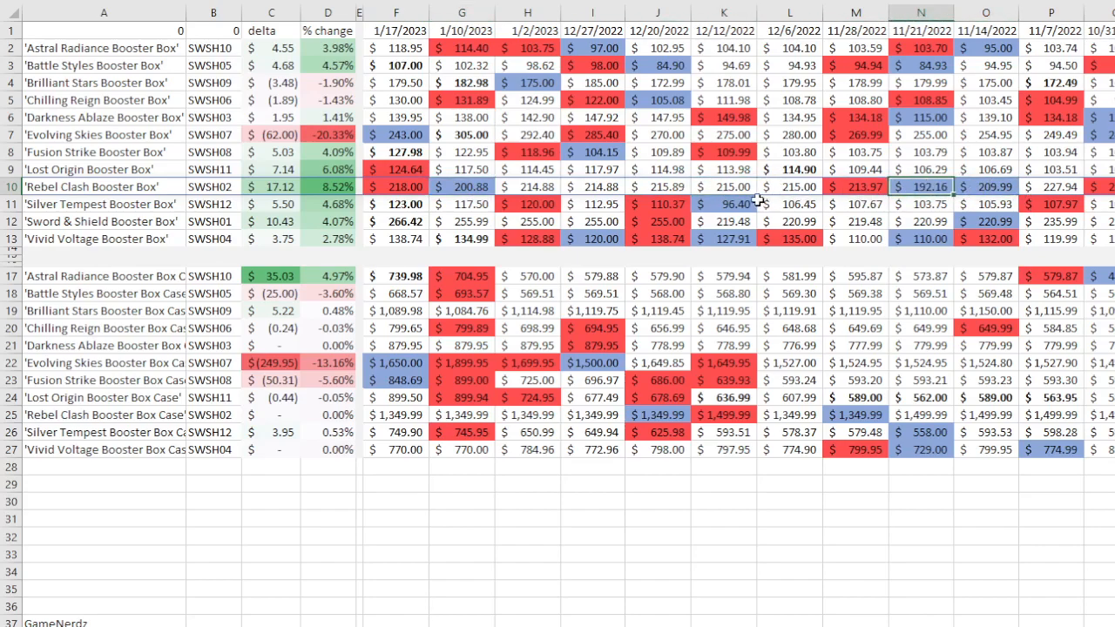
left_click(592, 186)
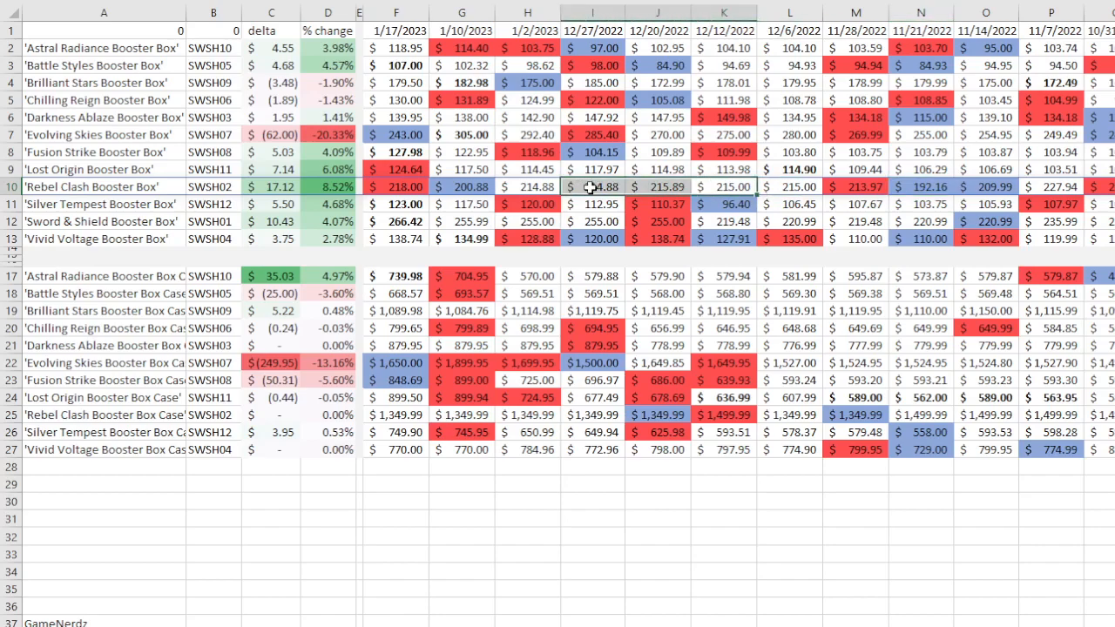
mouse_move(593, 202)
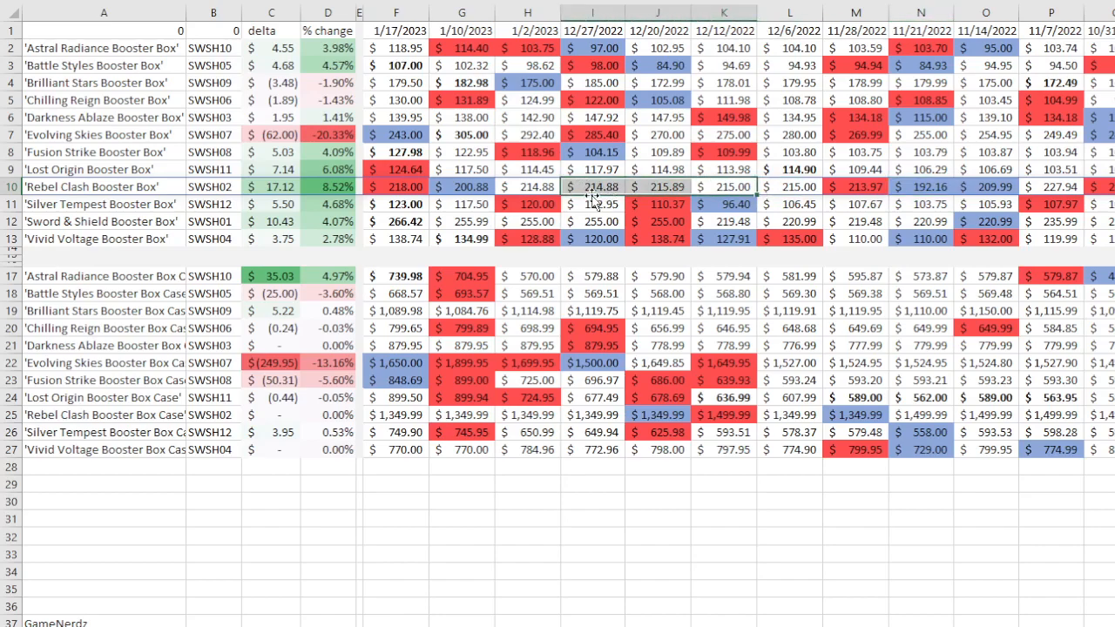
mouse_move(451, 213)
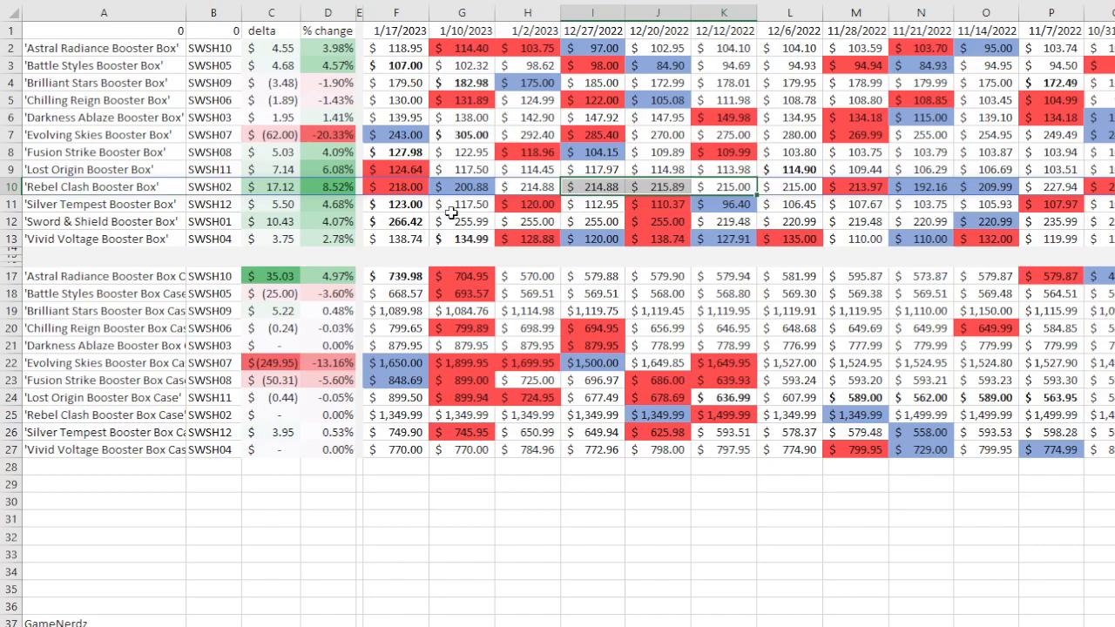
mouse_move(473, 220)
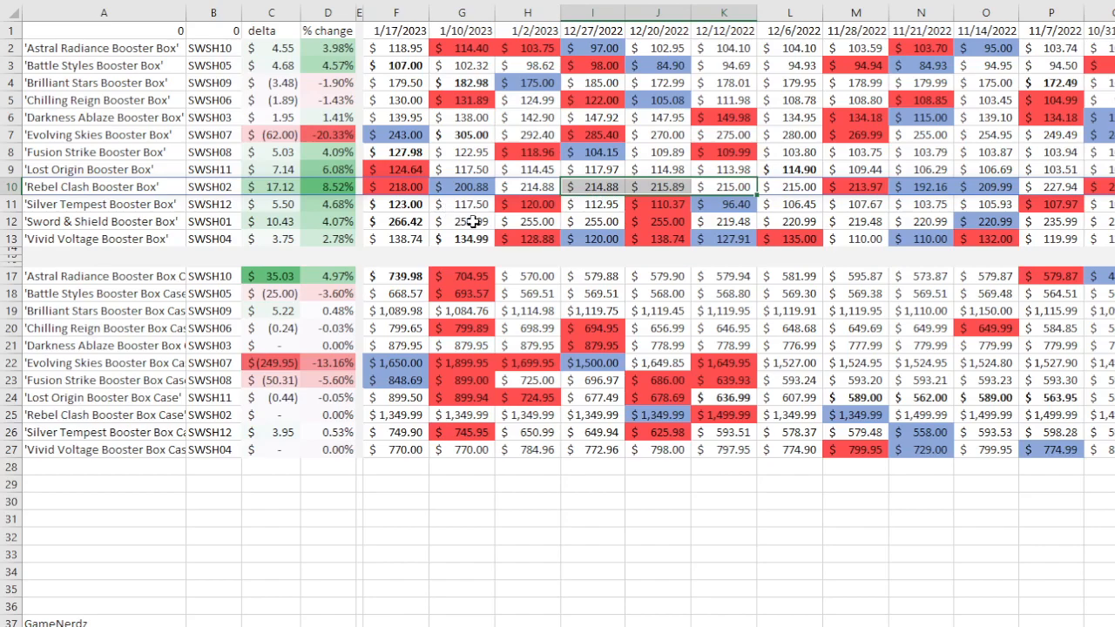
mouse_move(474, 221)
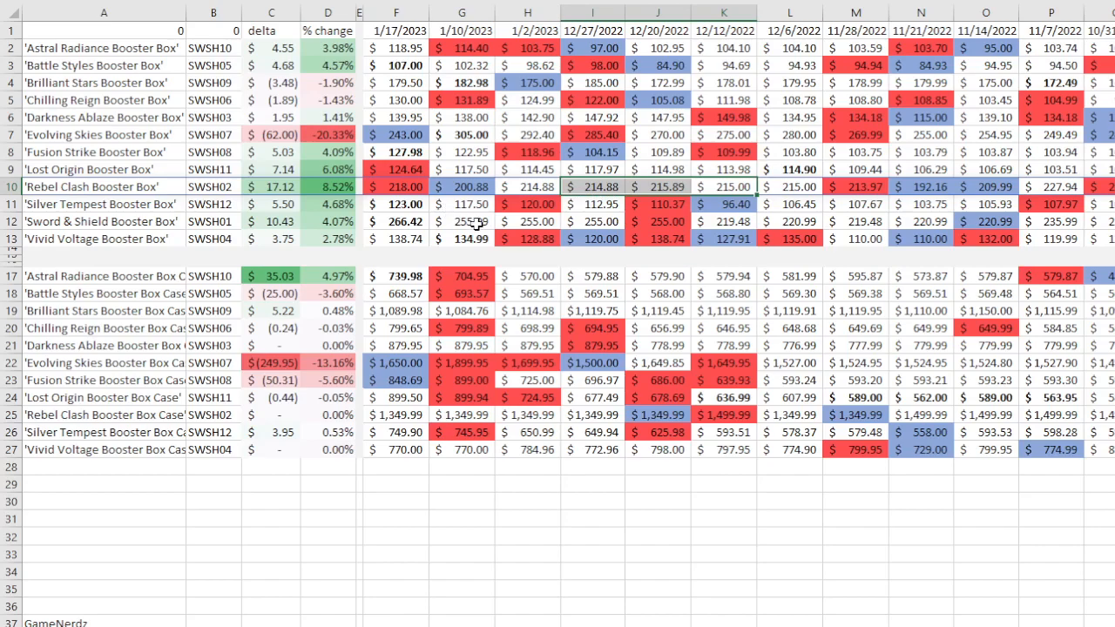
Select further price cells, then bring up the SWSH01 price history chart
left_click(527, 203)
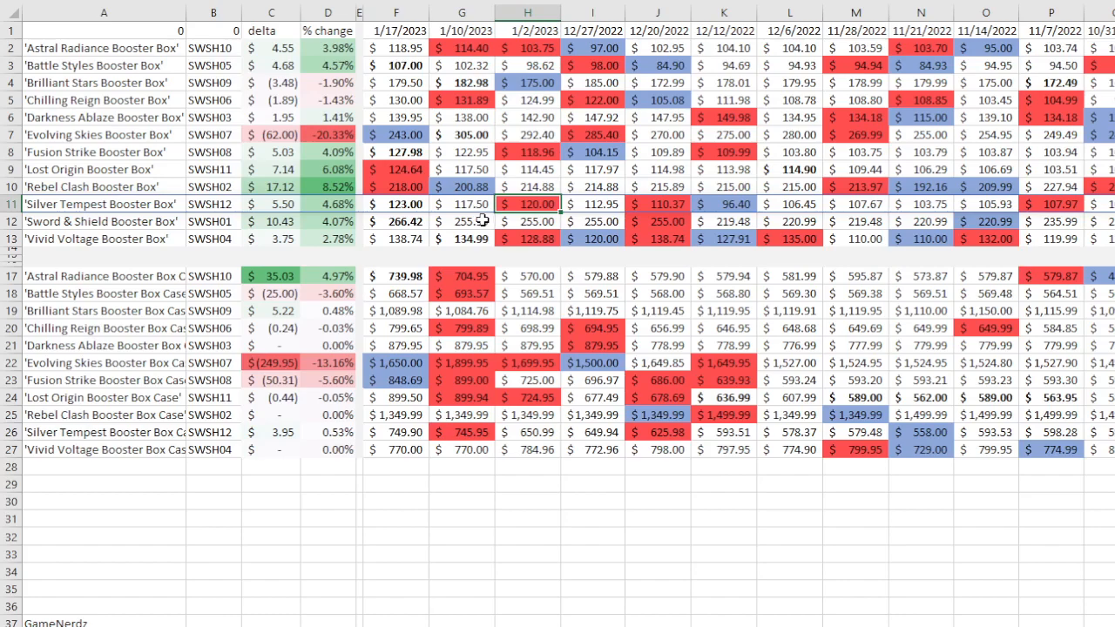
mouse_move(418, 218)
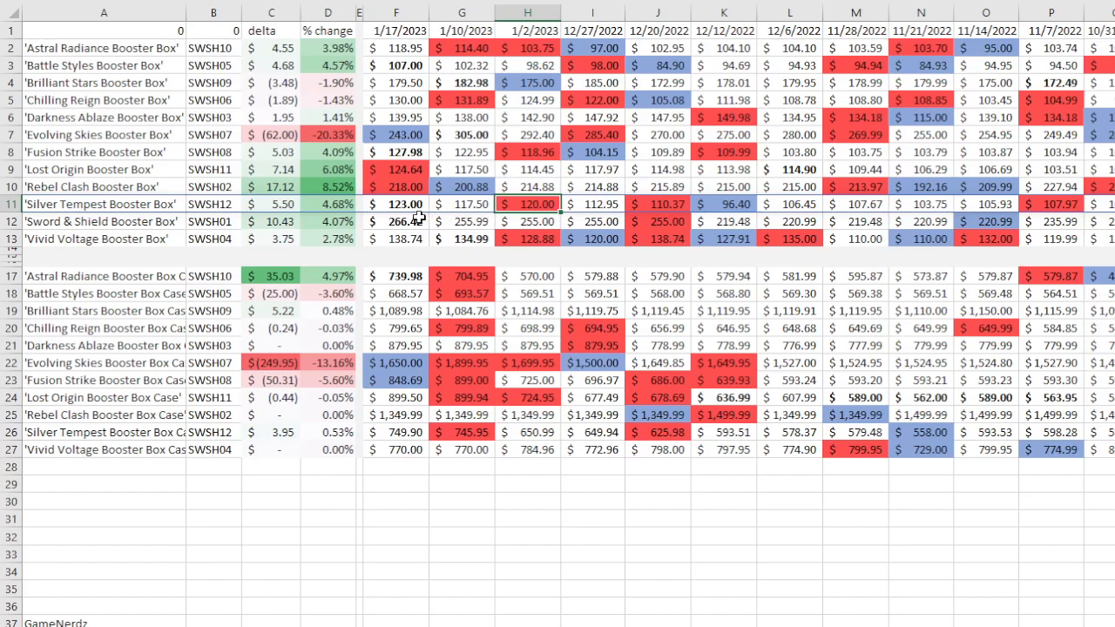
mouse_move(443, 221)
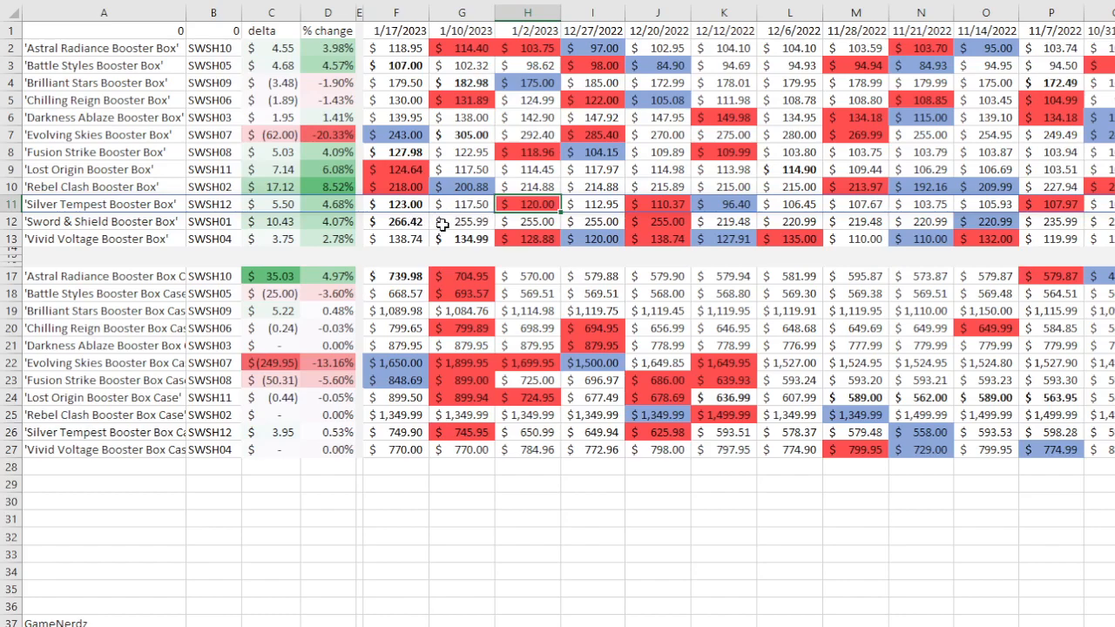
mouse_move(400, 229)
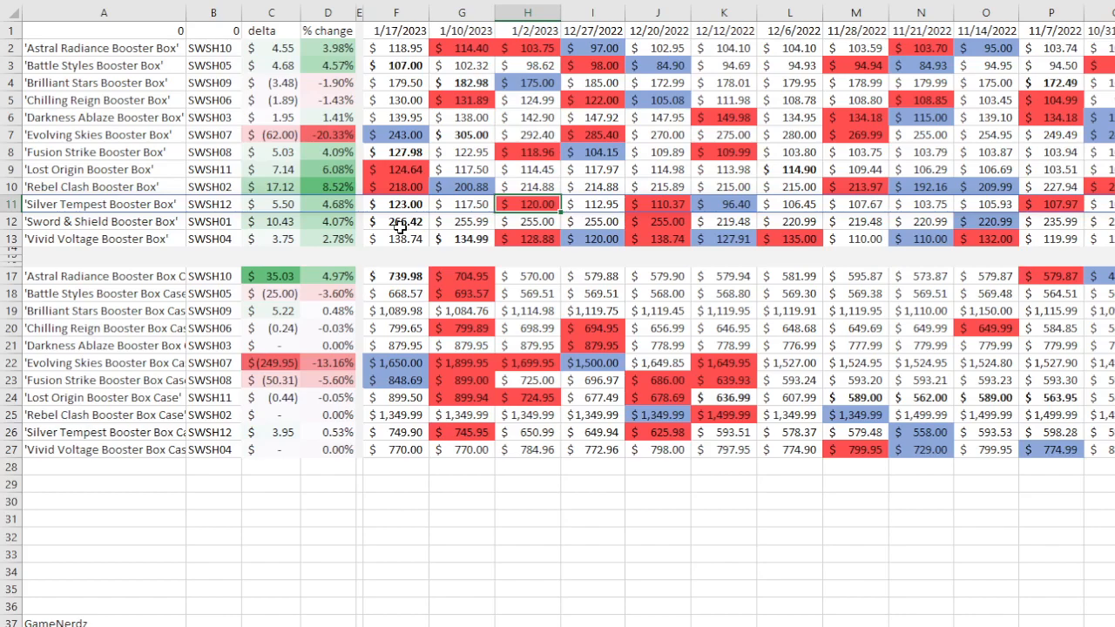
mouse_move(433, 241)
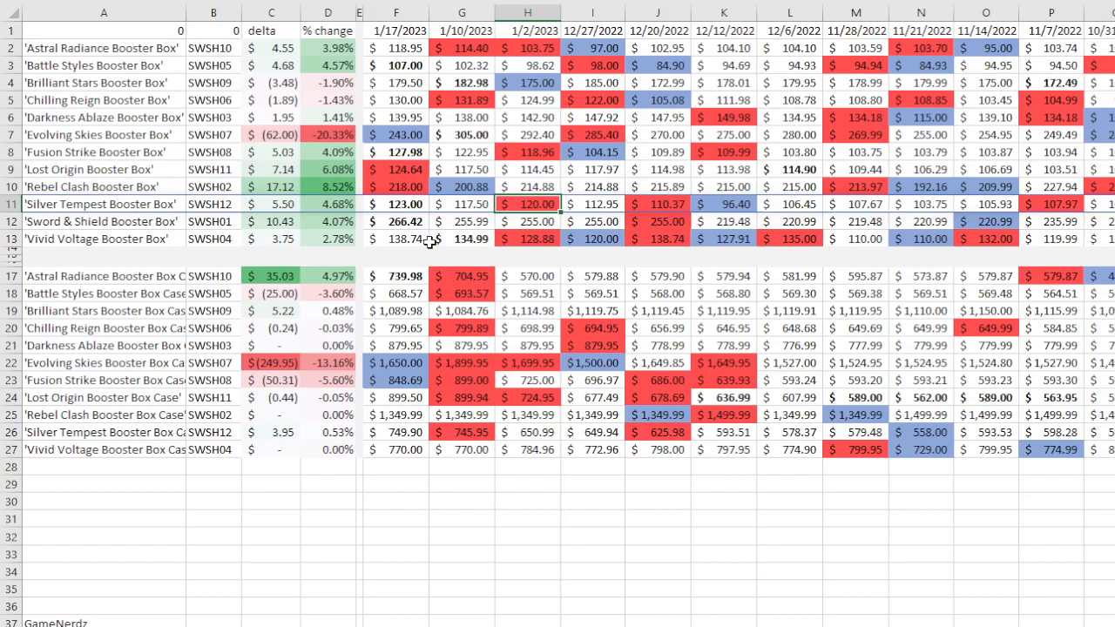
mouse_move(413, 231)
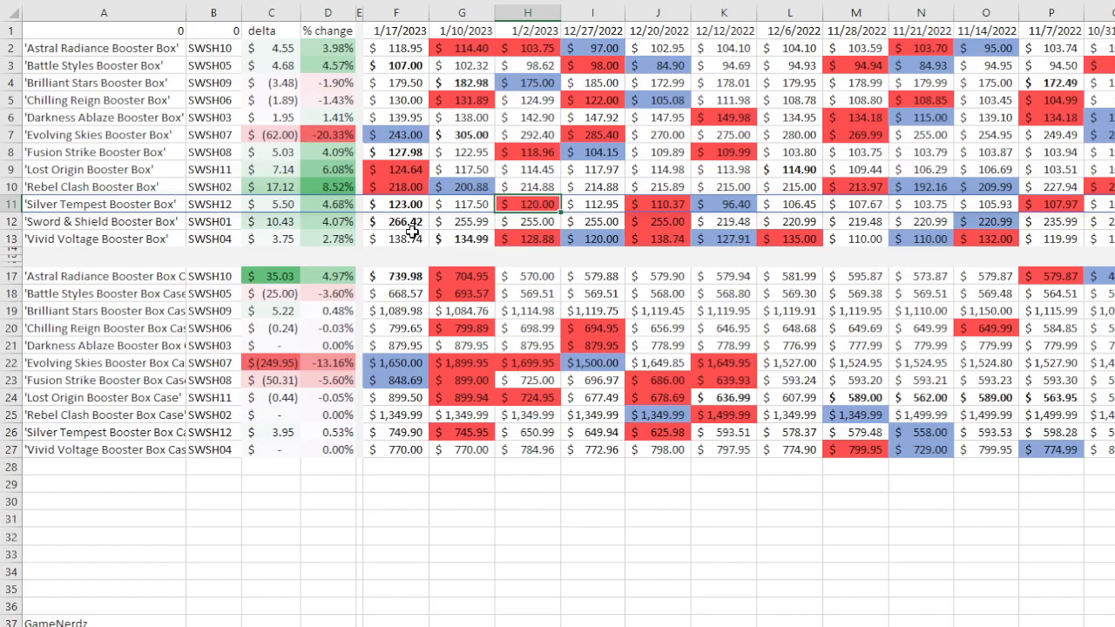
mouse_move(455, 220)
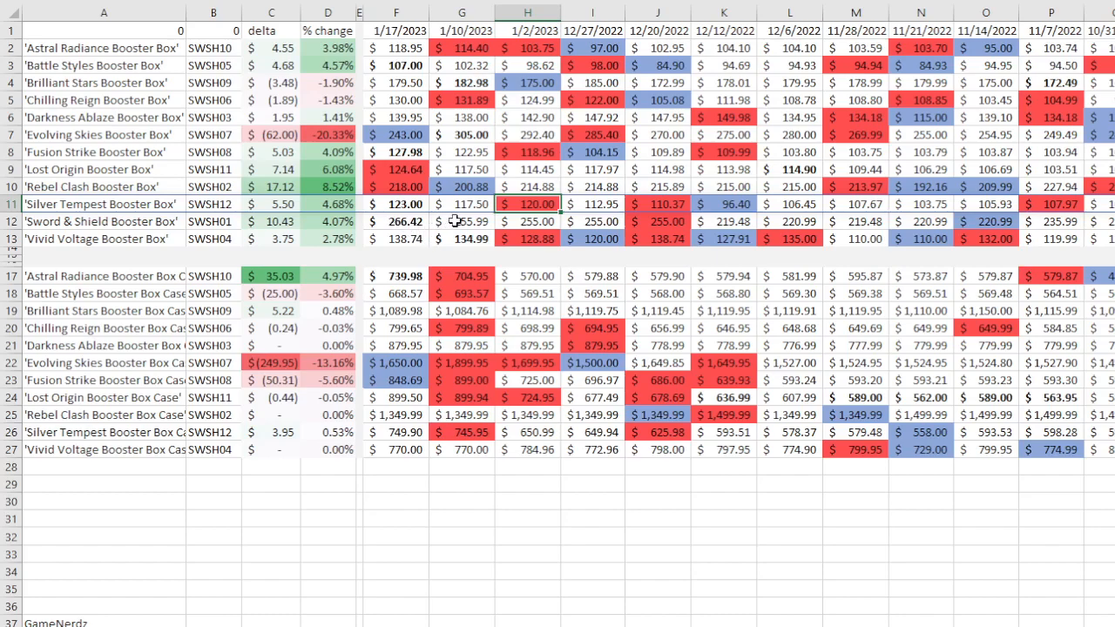
left_click(462, 221)
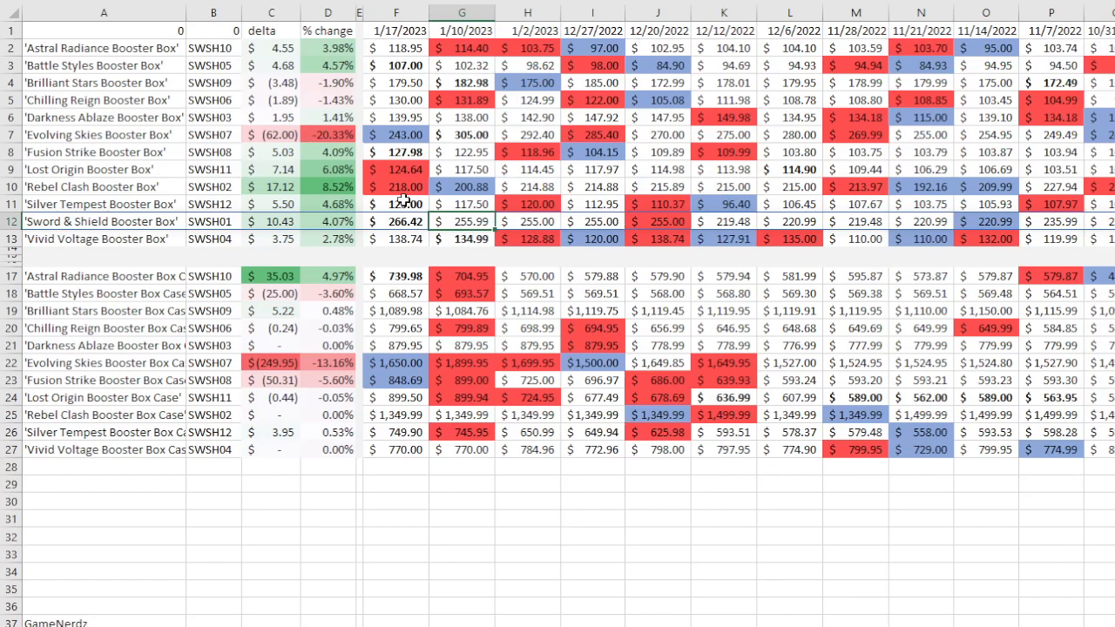
left_click(397, 222)
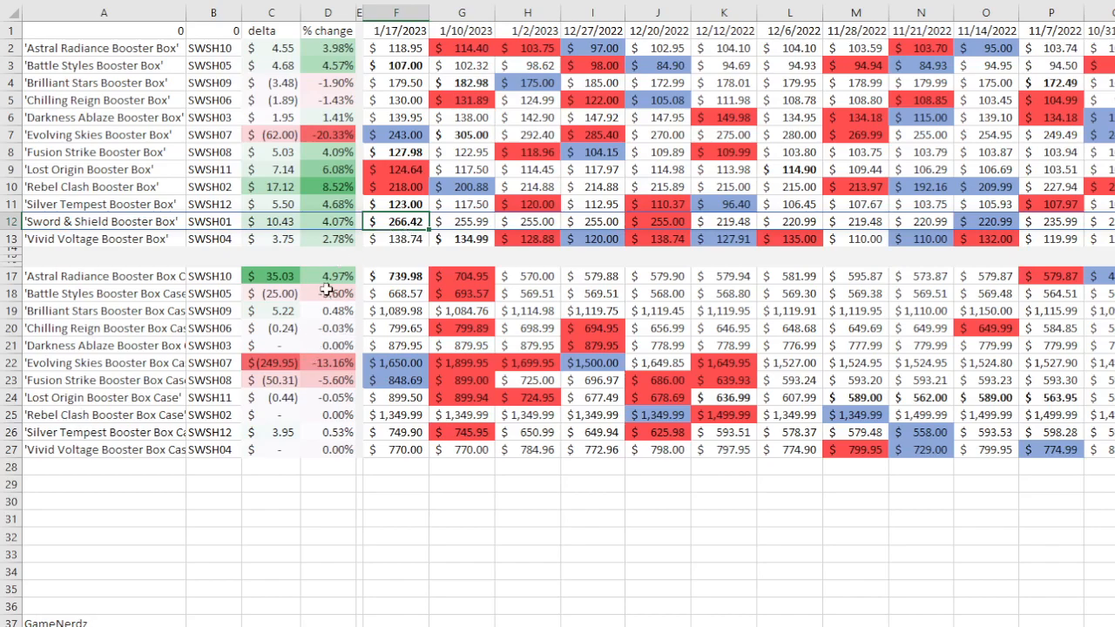
mouse_move(390, 308)
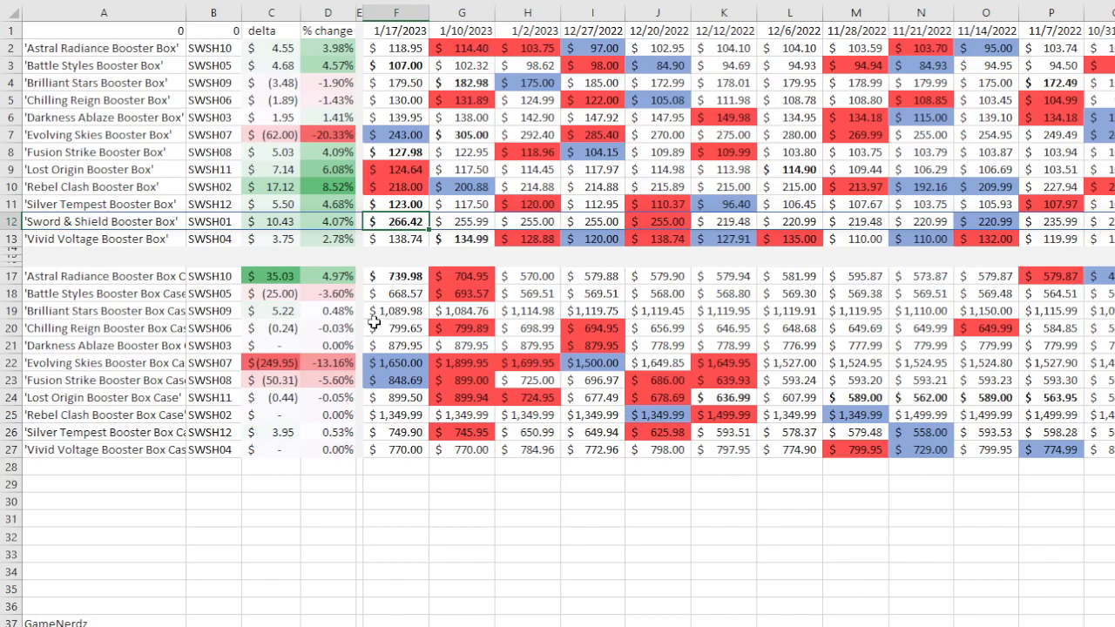
mouse_move(370, 311)
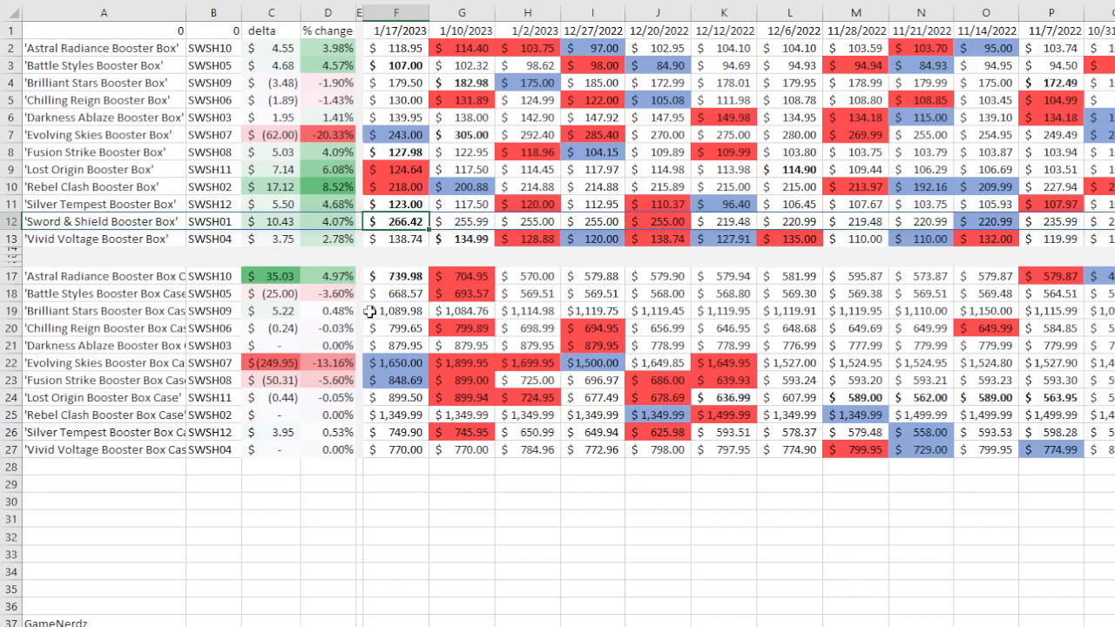
mouse_move(384, 337)
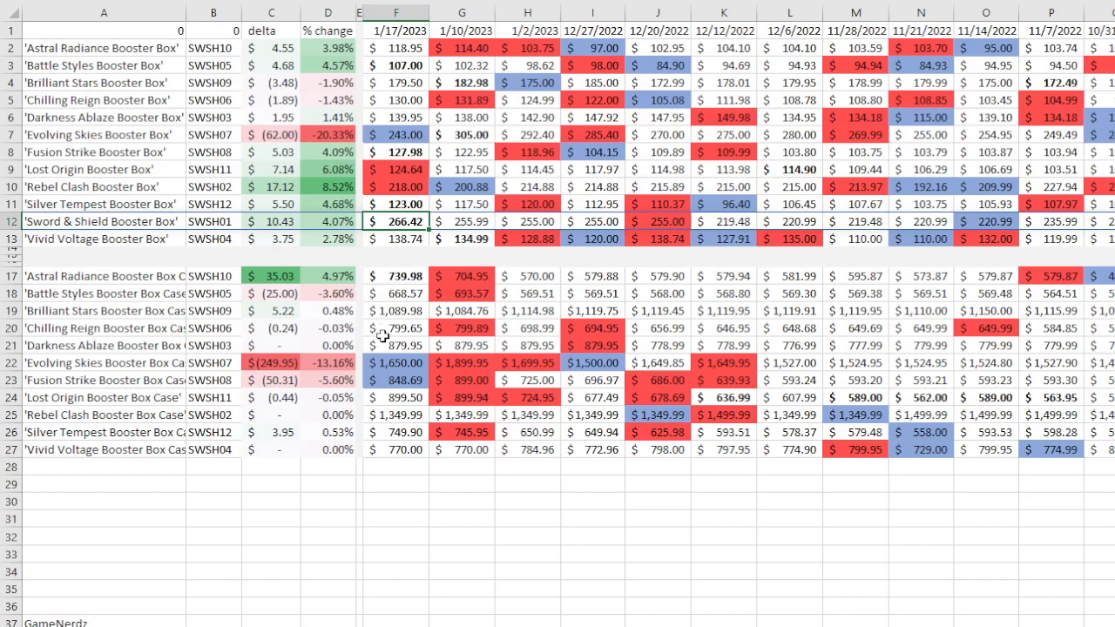
mouse_move(423, 379)
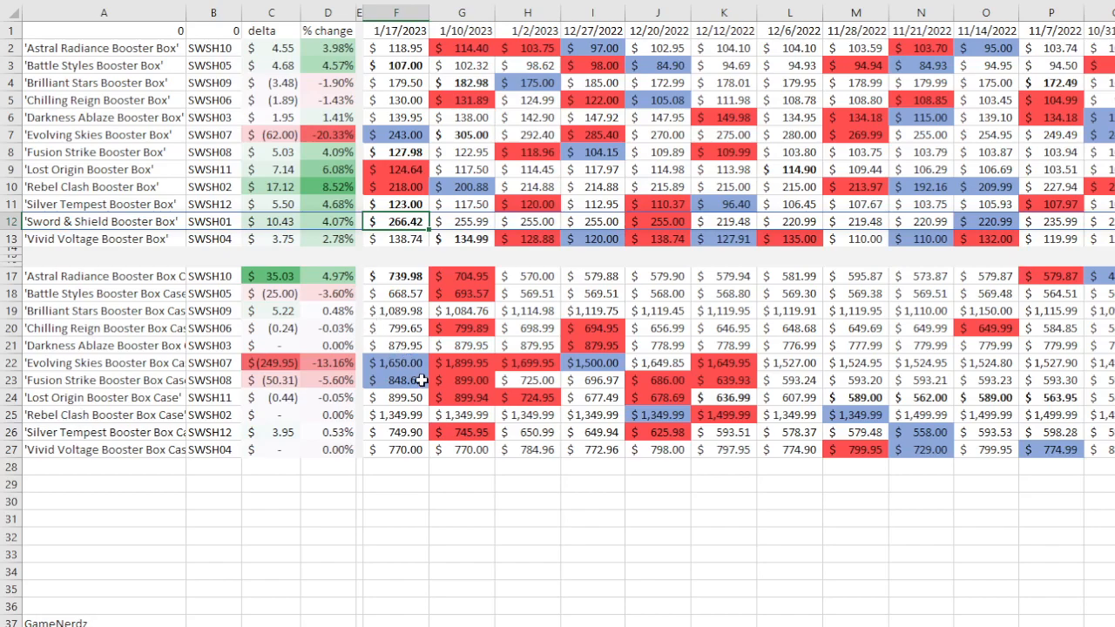
mouse_move(501, 348)
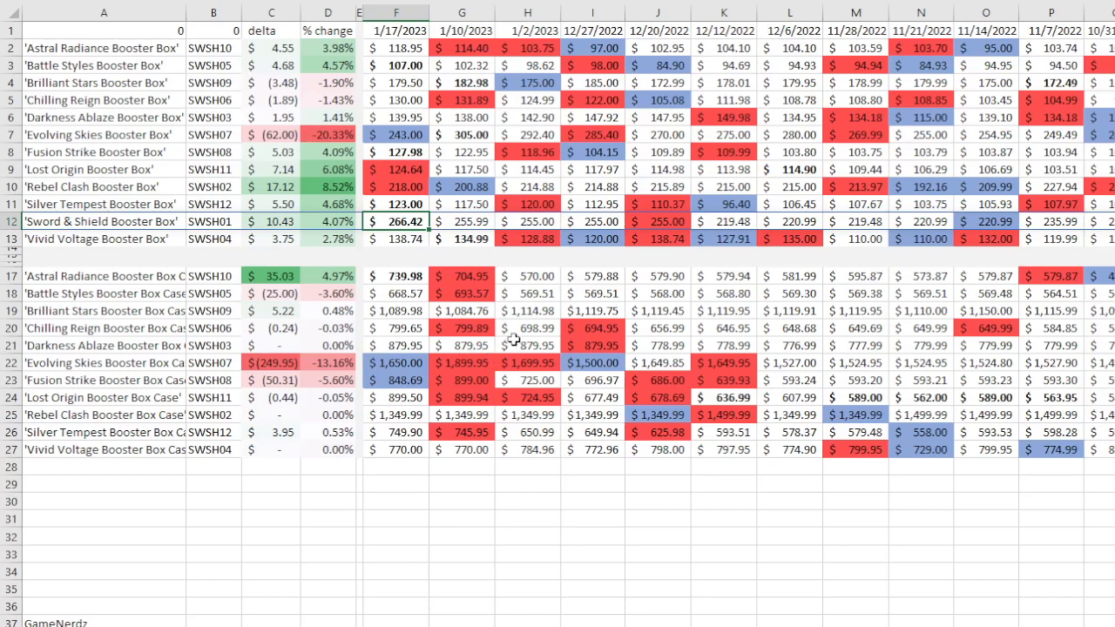
mouse_move(513, 311)
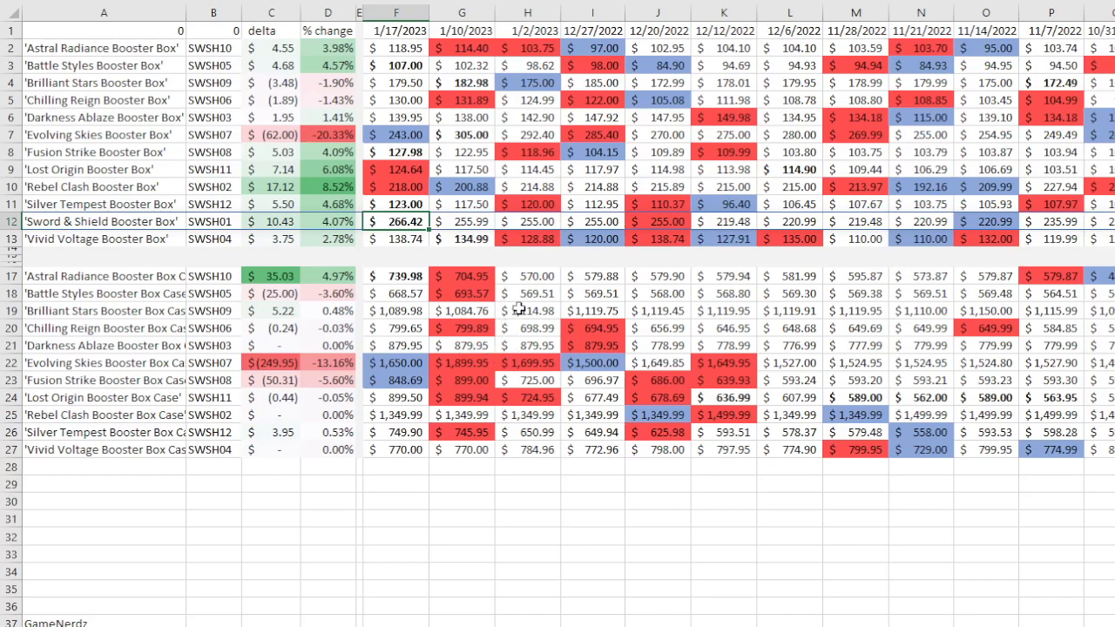
mouse_move(545, 324)
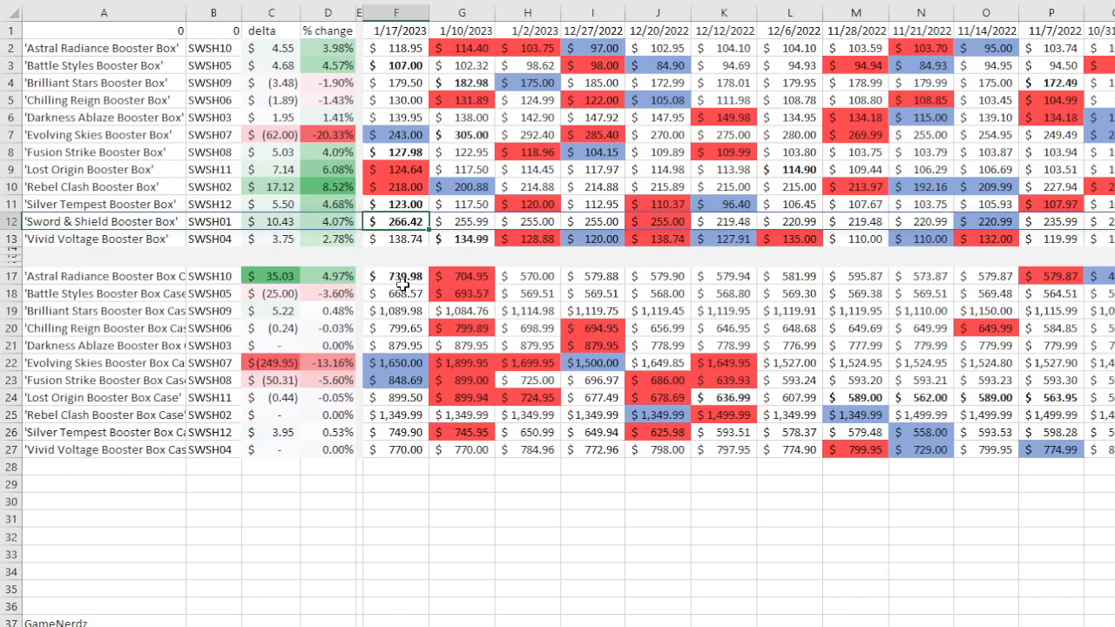
mouse_move(428, 299)
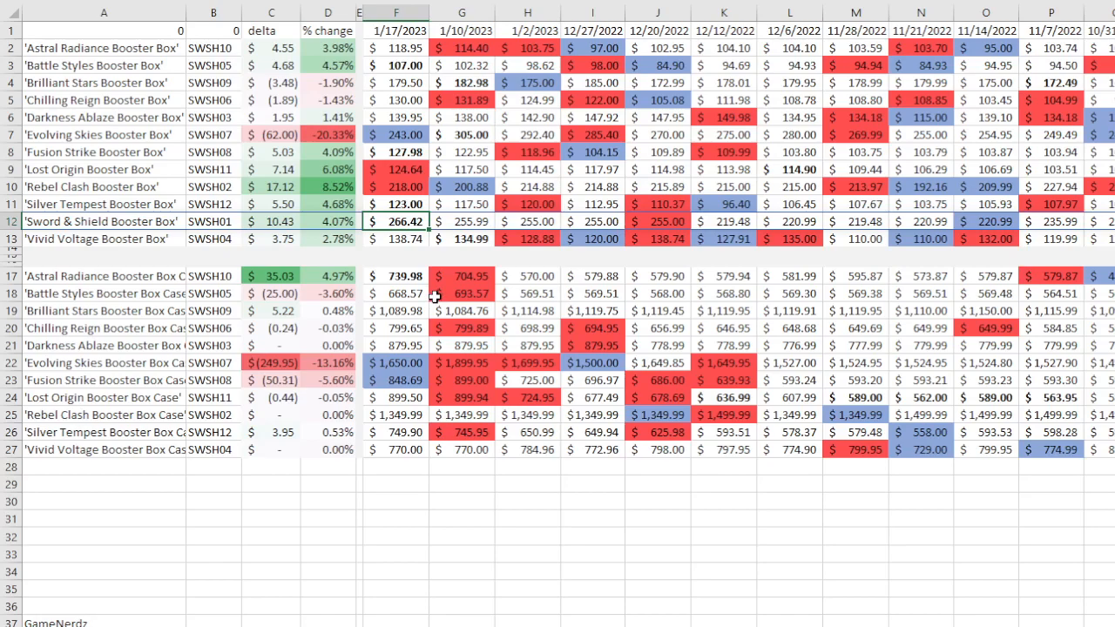
left_click(658, 276)
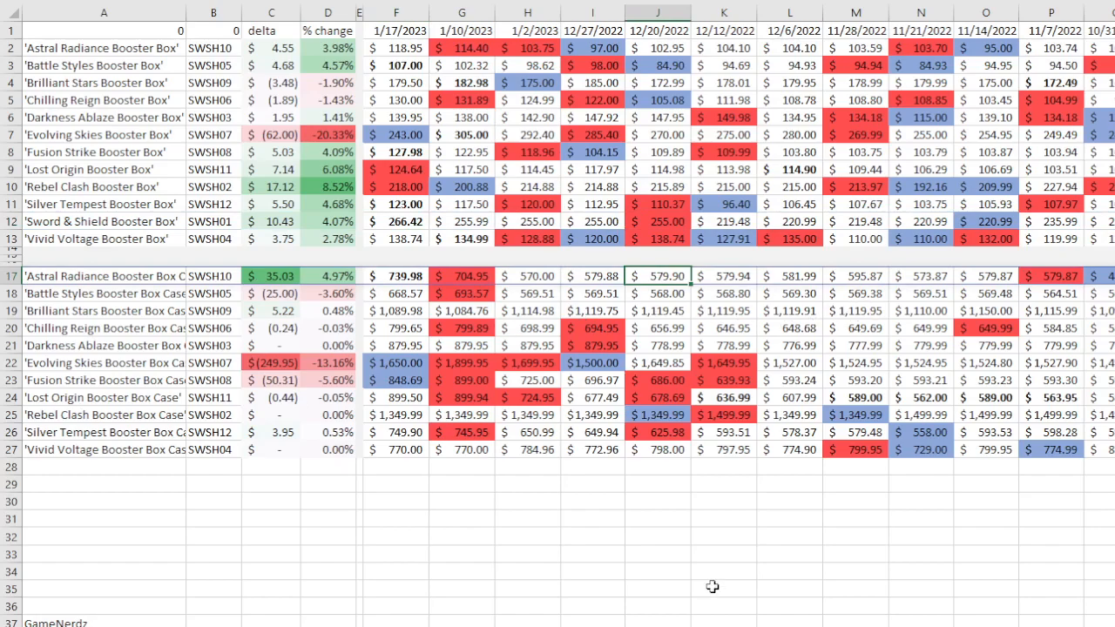
mouse_move(470, 292)
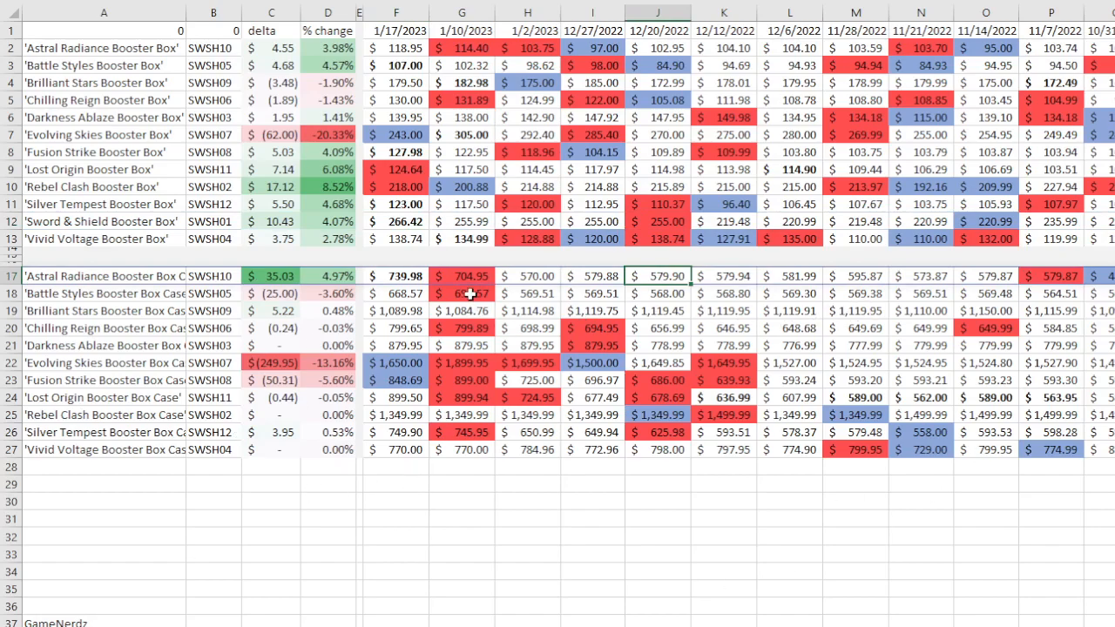
mouse_move(523, 239)
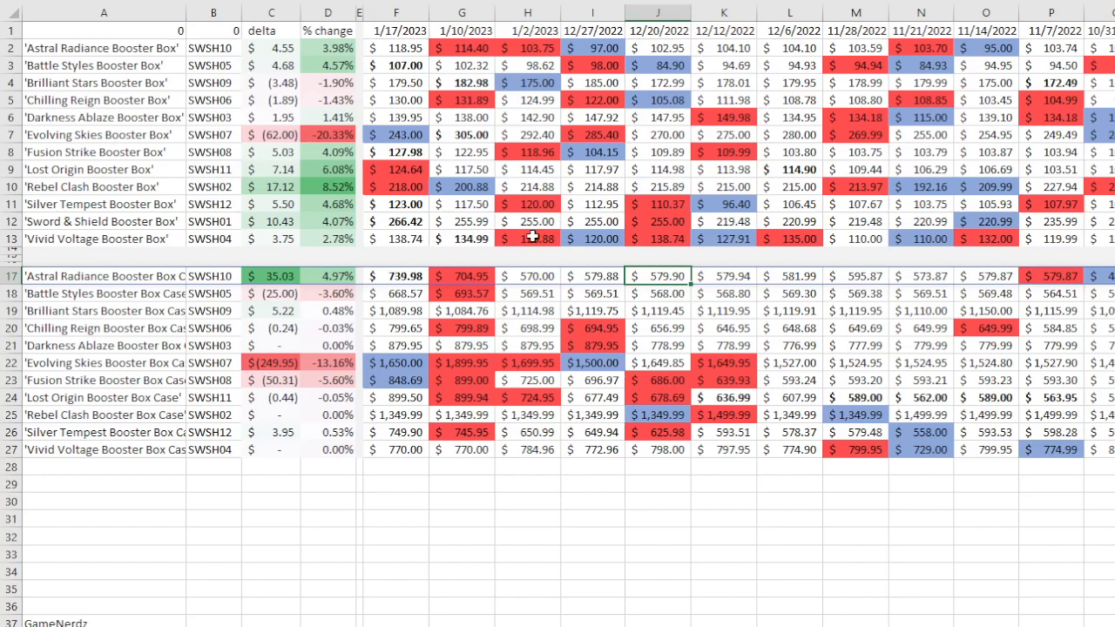
mouse_move(532, 237)
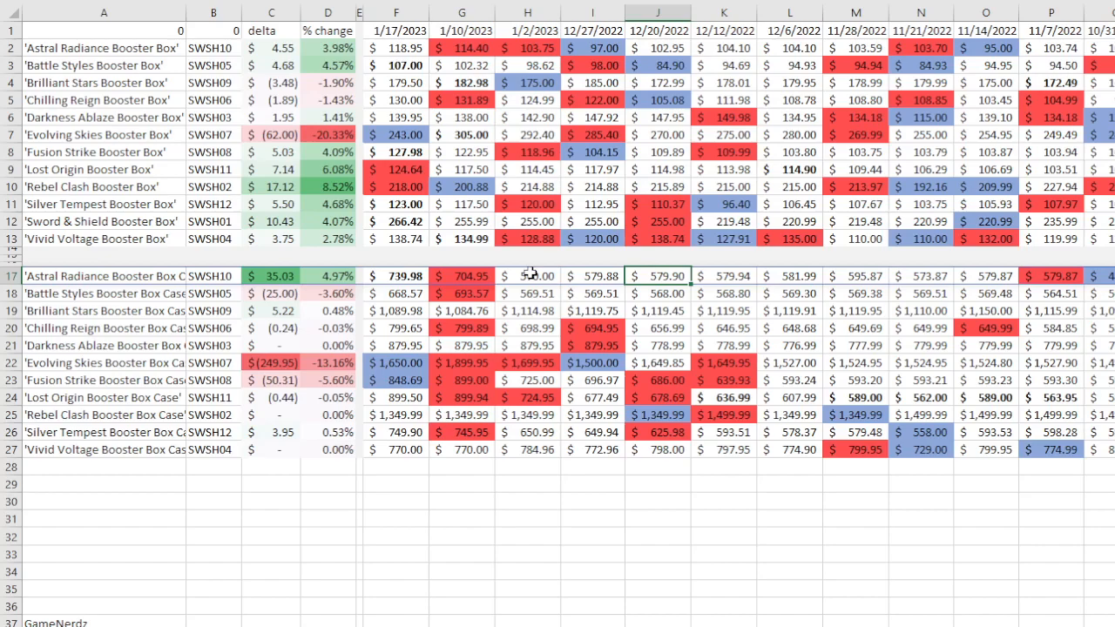
mouse_move(531, 273)
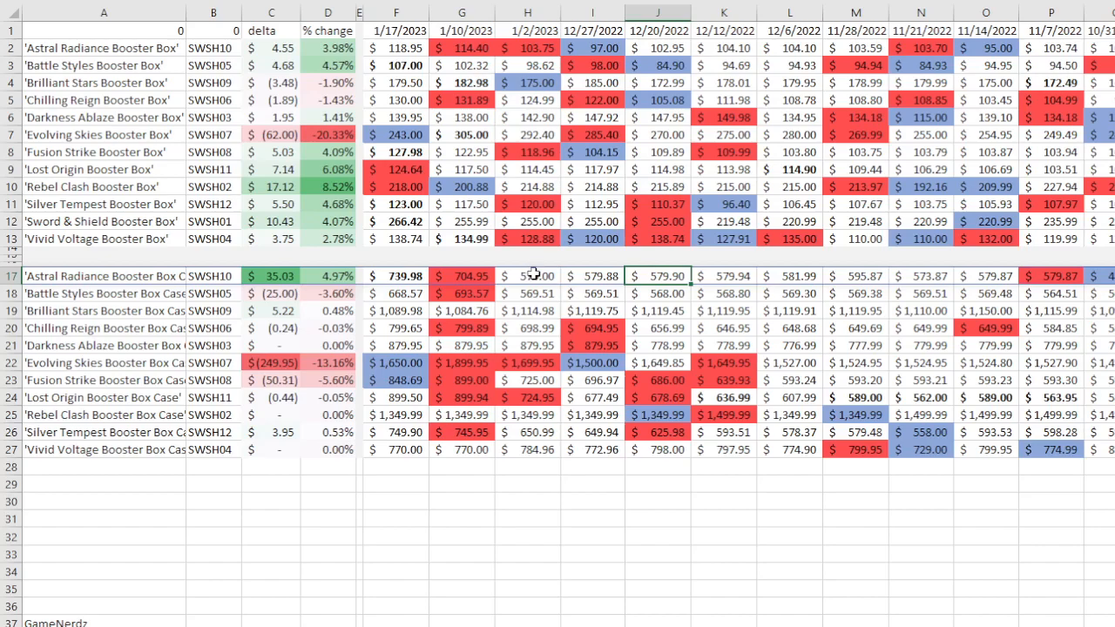
mouse_move(536, 274)
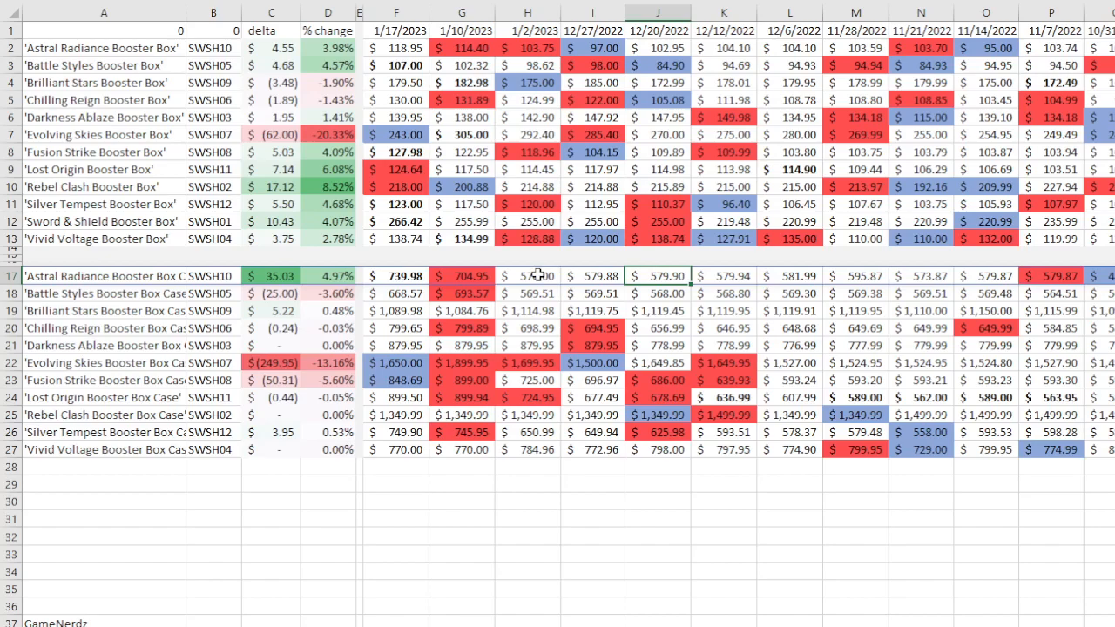
mouse_move(539, 270)
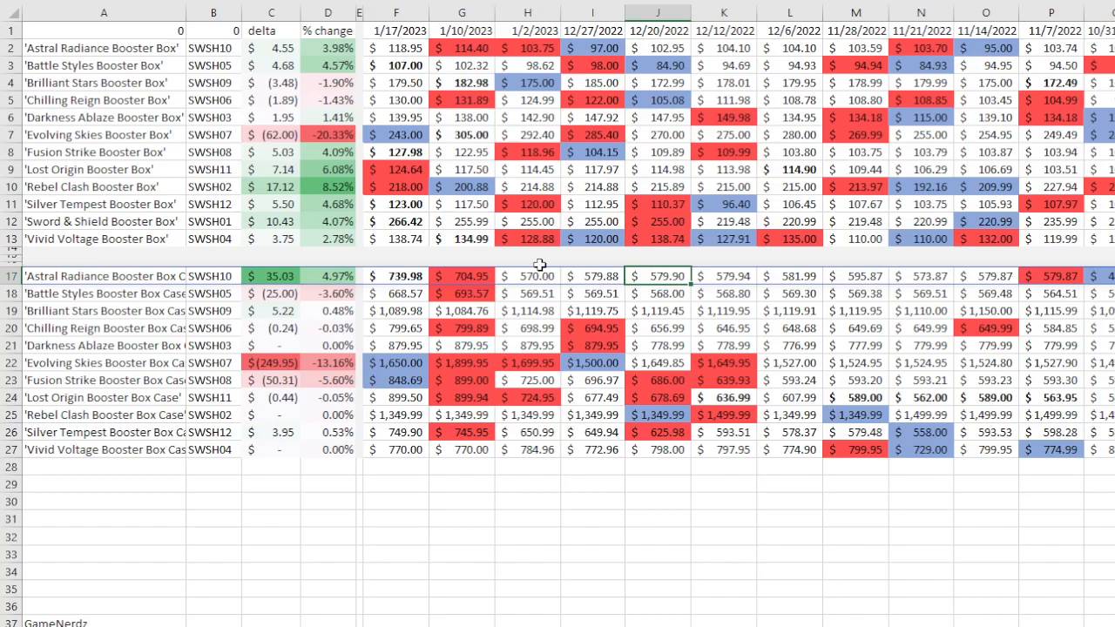
mouse_move(511, 326)
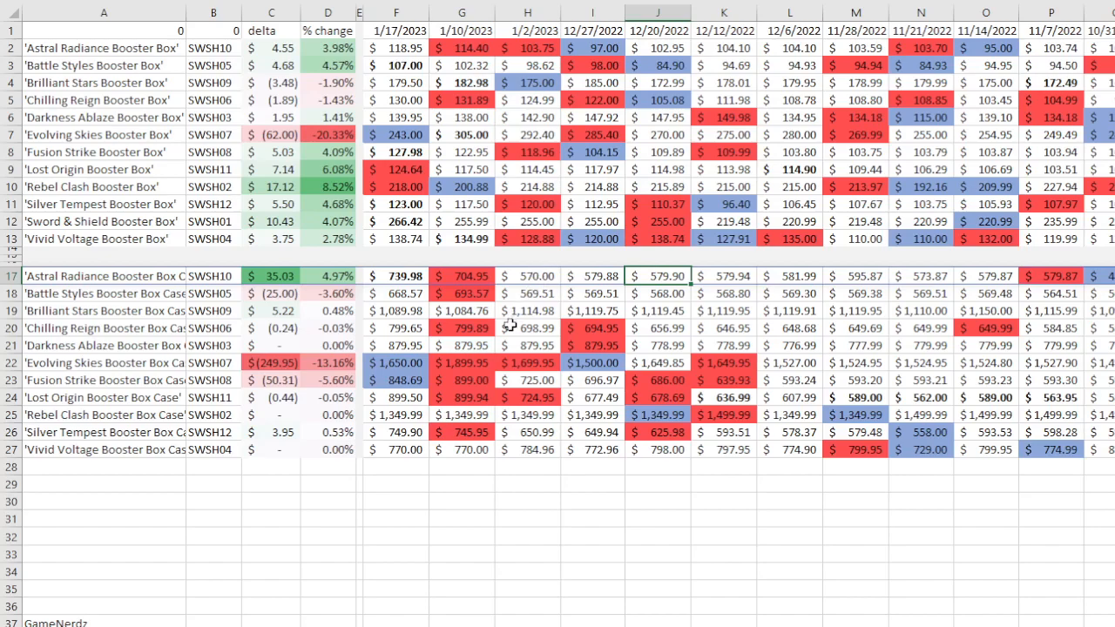
mouse_move(401, 355)
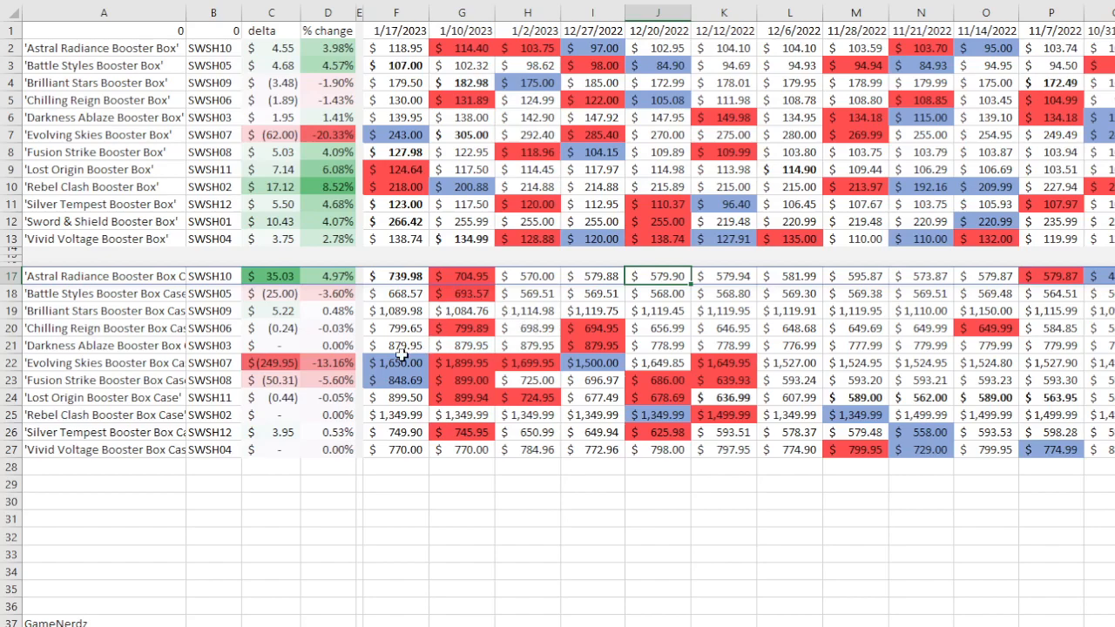
left_click(397, 362)
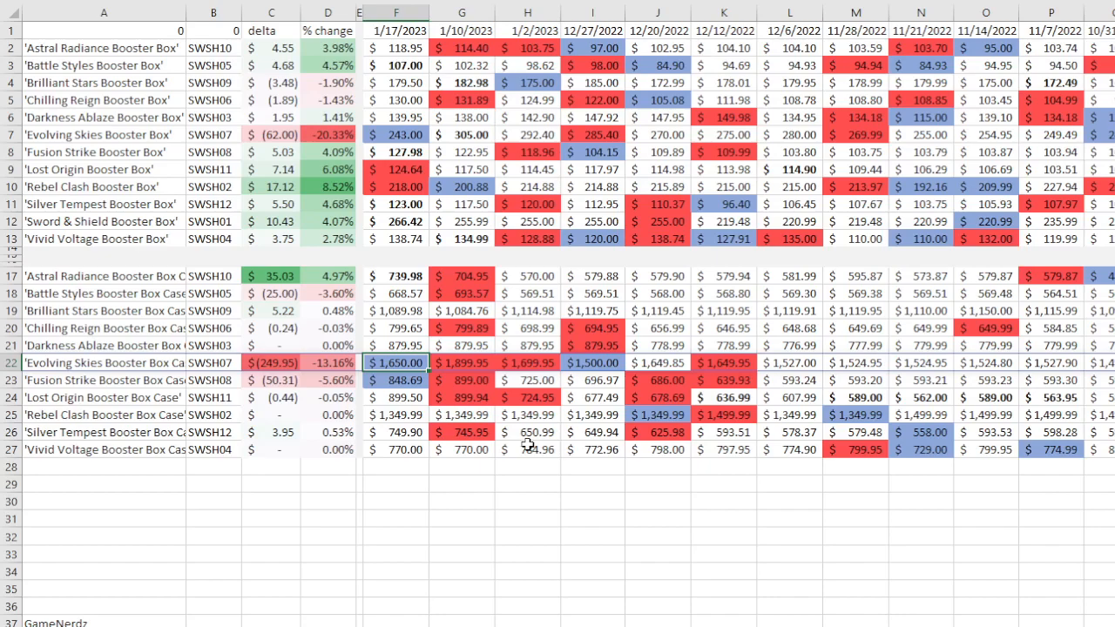
mouse_move(525, 440)
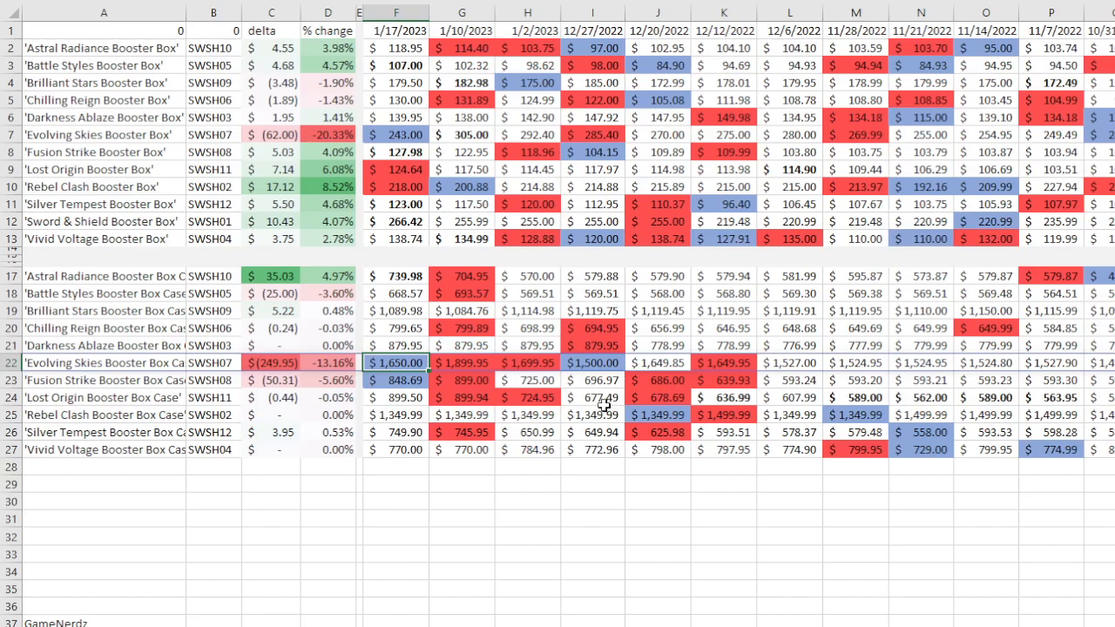
mouse_move(586, 402)
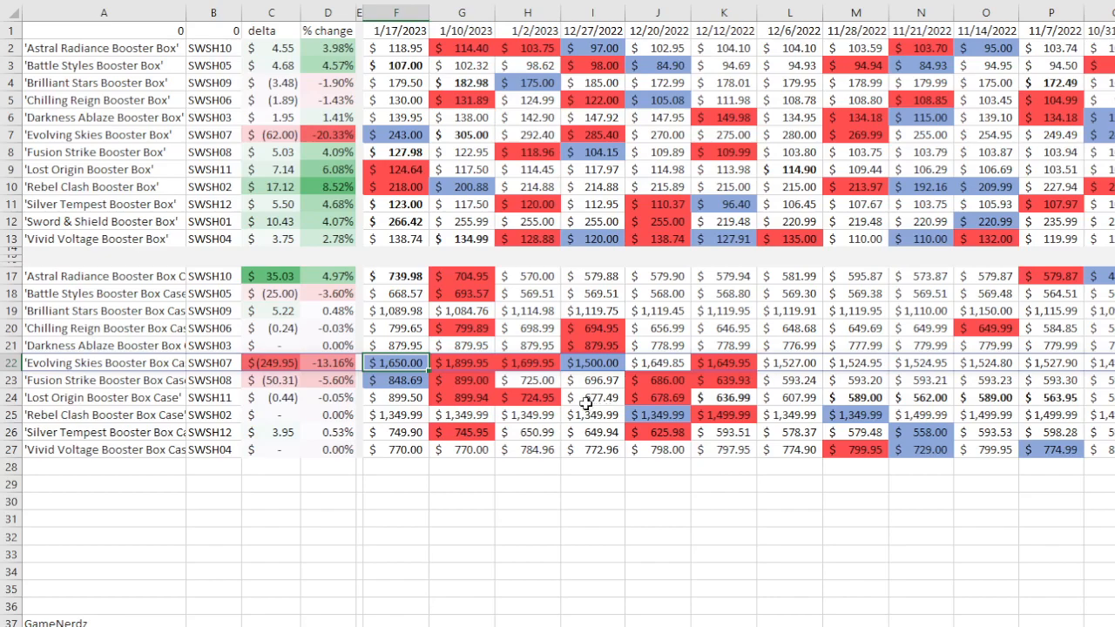
mouse_move(565, 414)
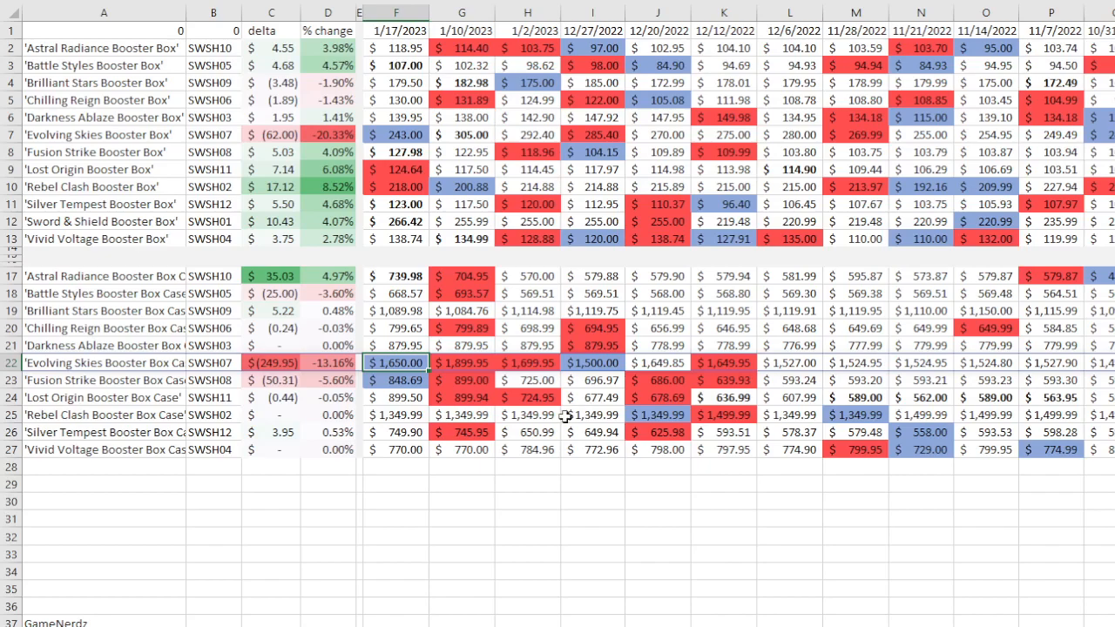
mouse_move(374, 446)
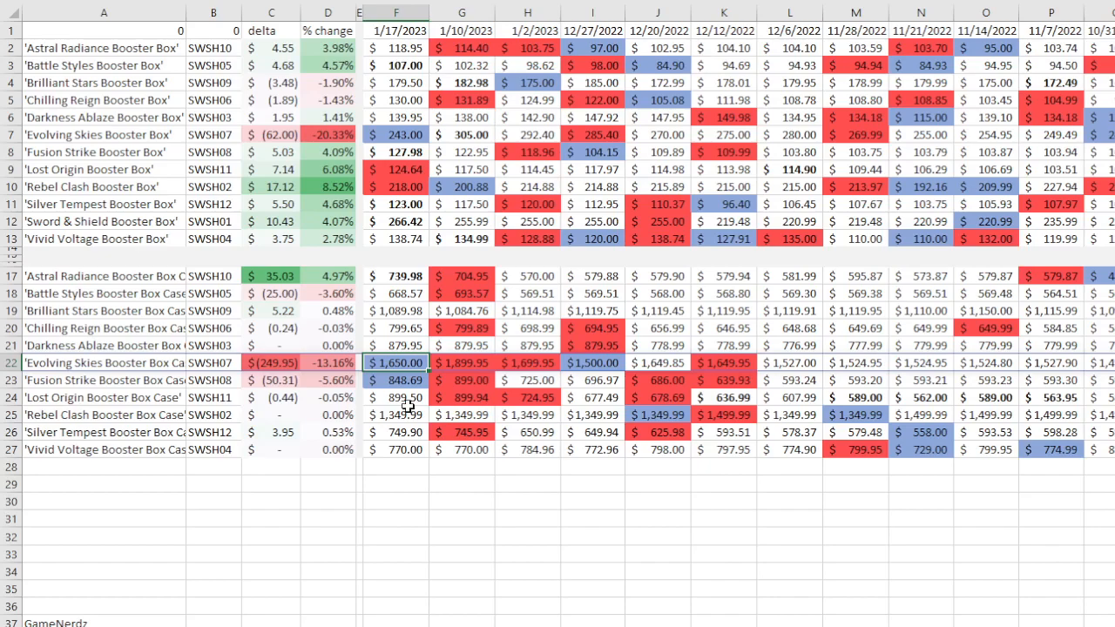
mouse_move(404, 410)
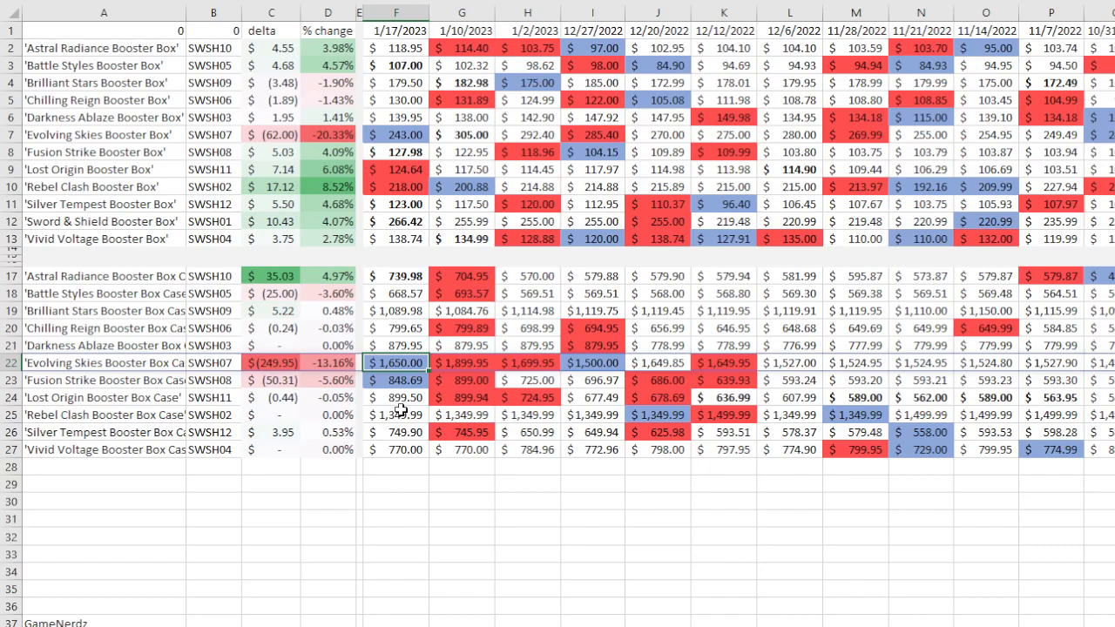
mouse_move(960, 383)
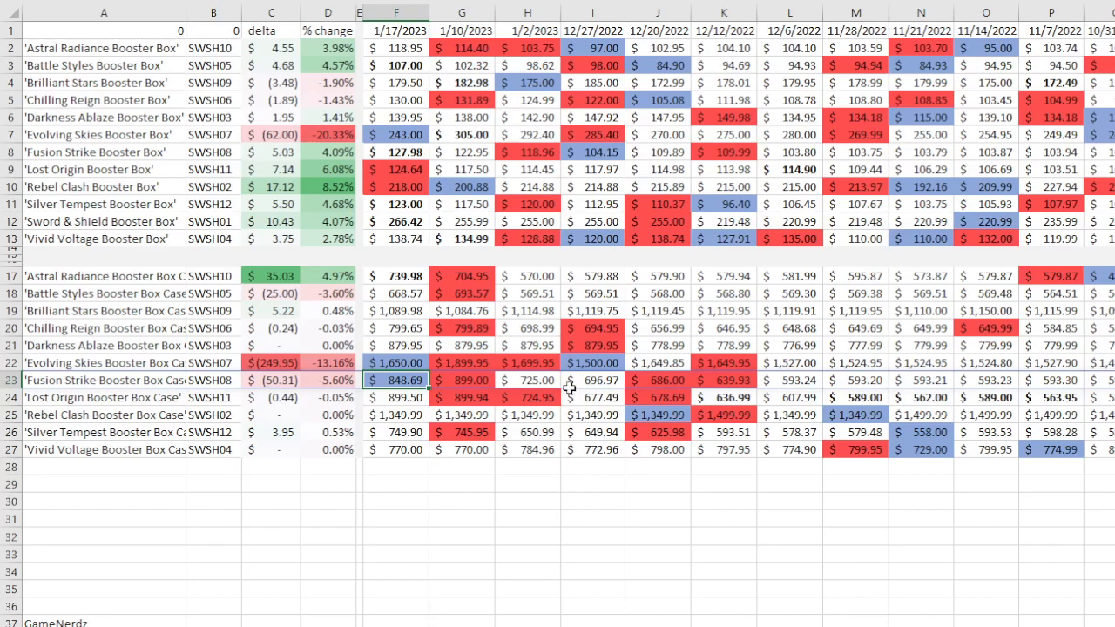
mouse_move(541, 480)
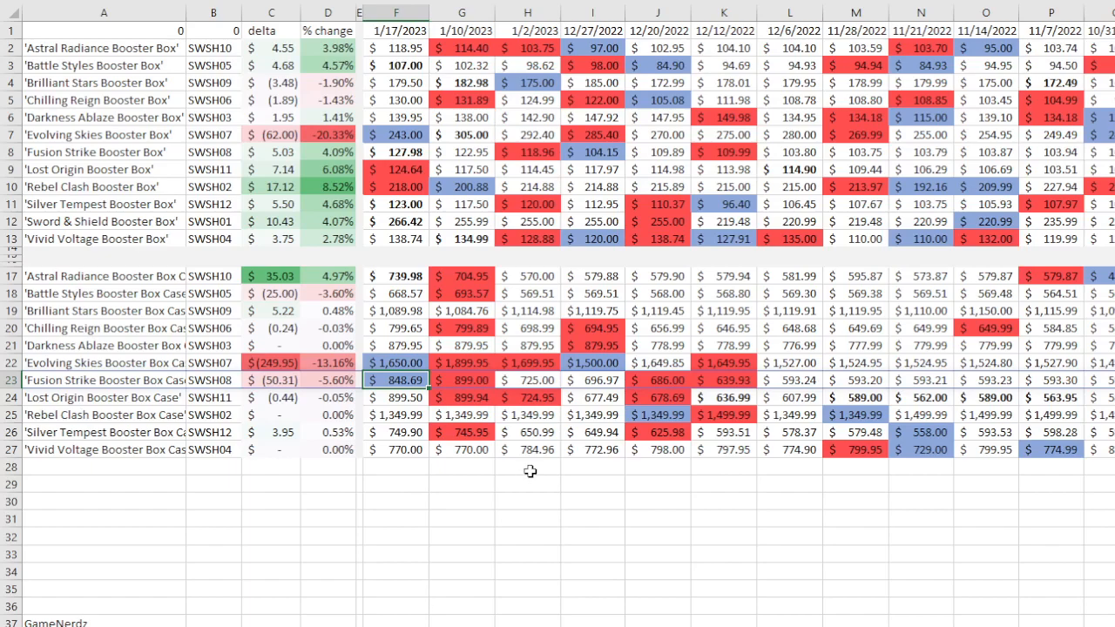
mouse_move(513, 524)
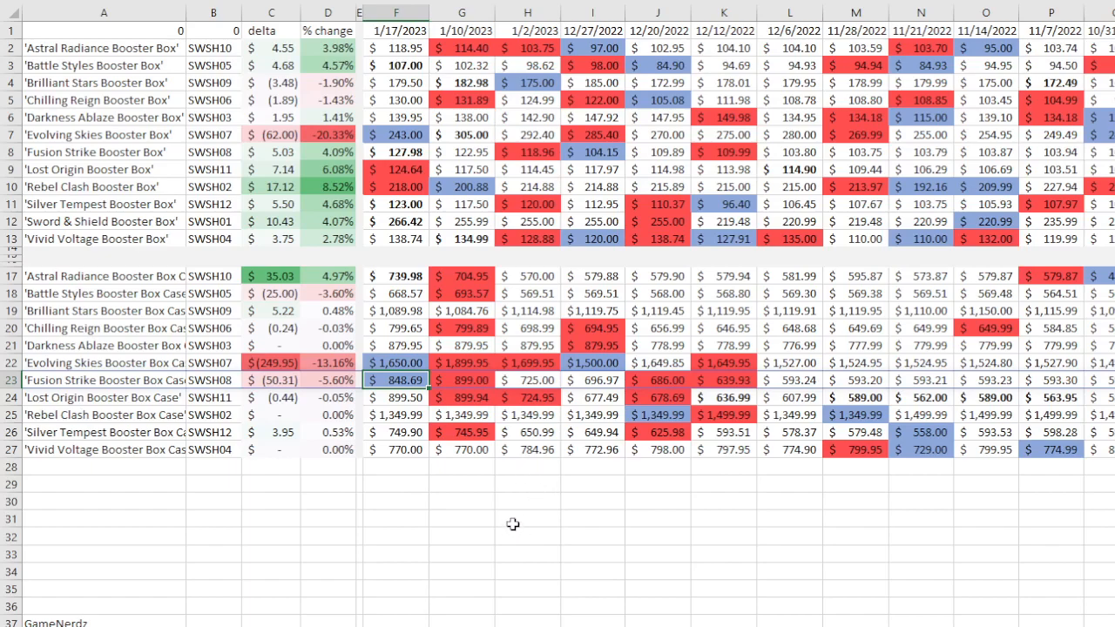
mouse_move(464, 500)
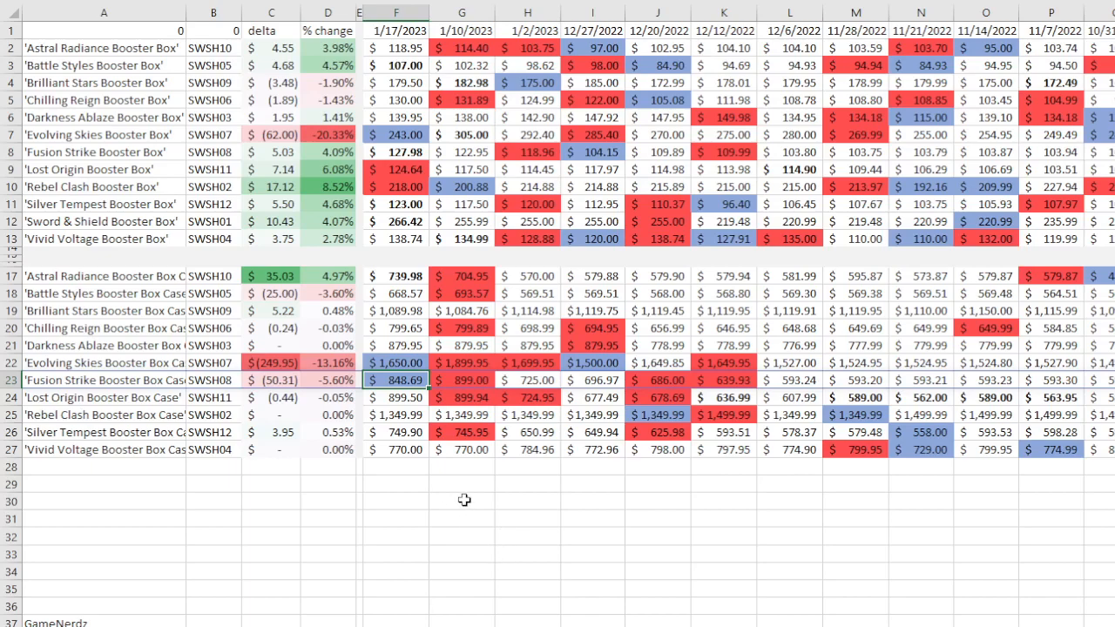
mouse_move(478, 512)
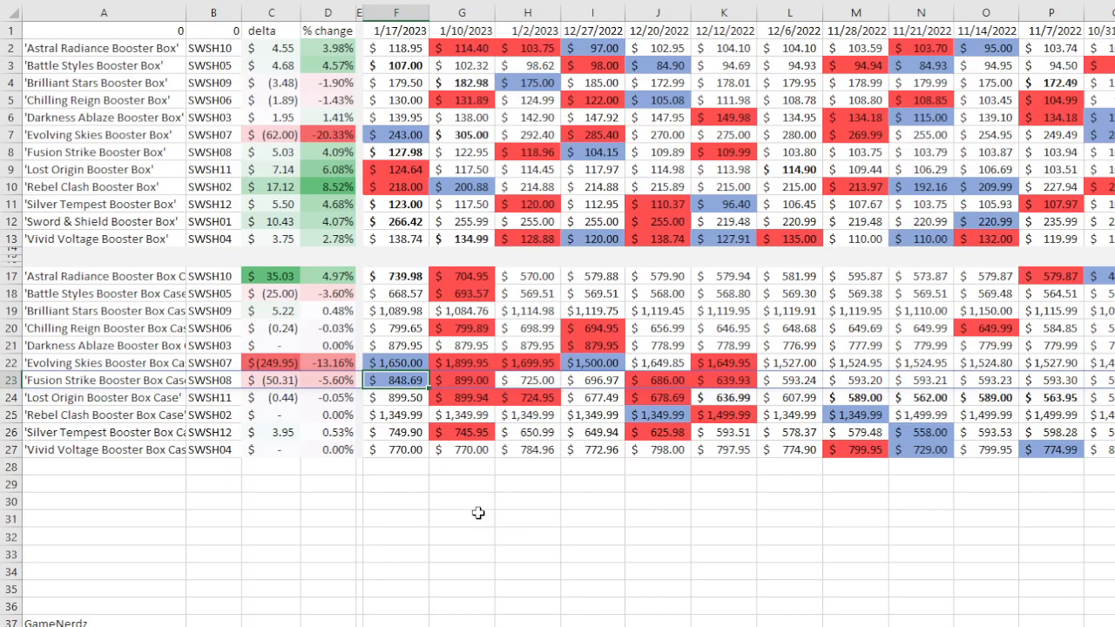
mouse_move(476, 513)
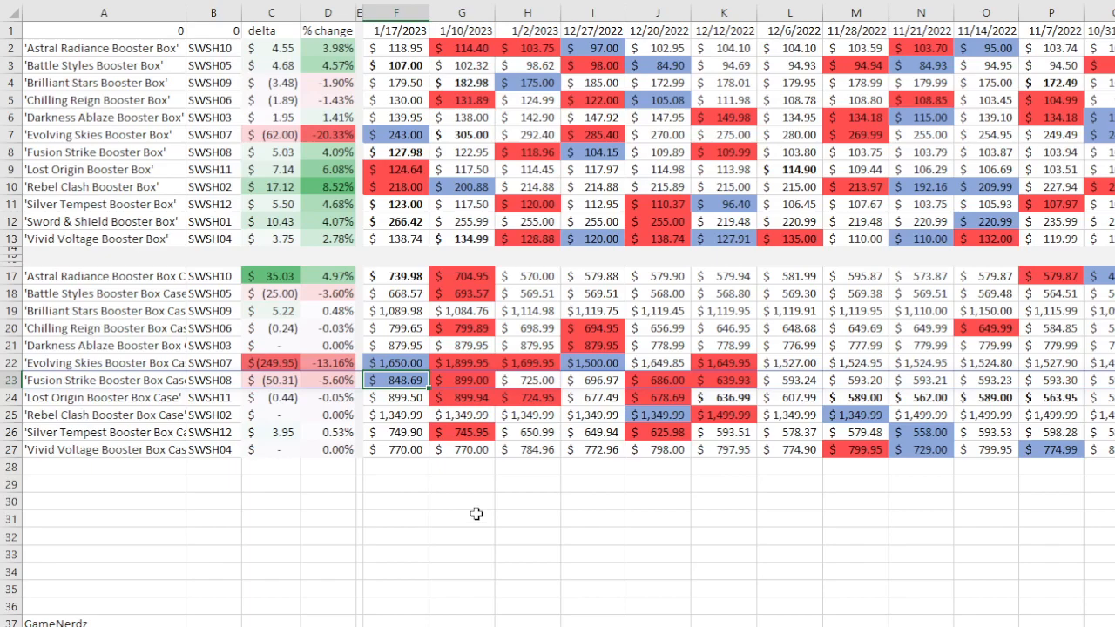
mouse_move(457, 580)
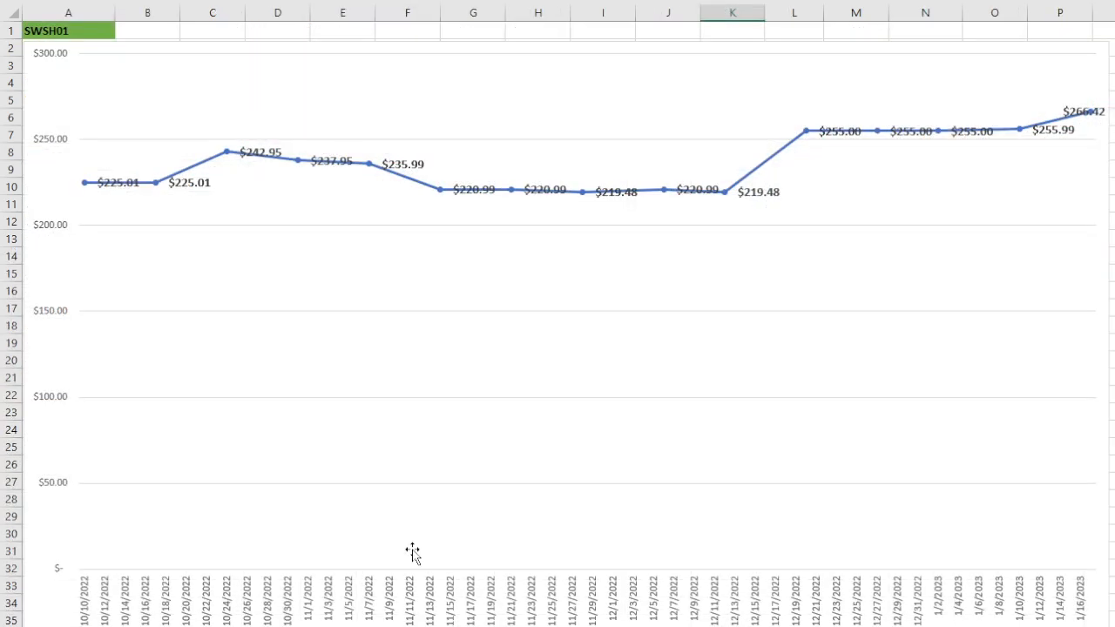
Select the set-code cell A1 holding the chart's dropdown list
left_click(68, 30)
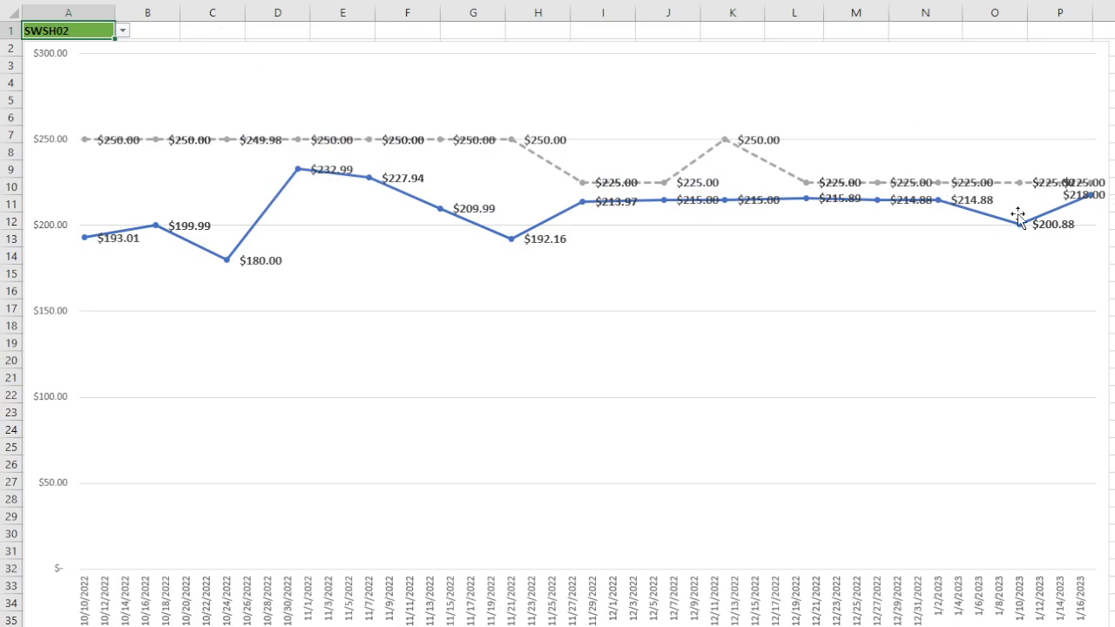
mouse_move(85, 73)
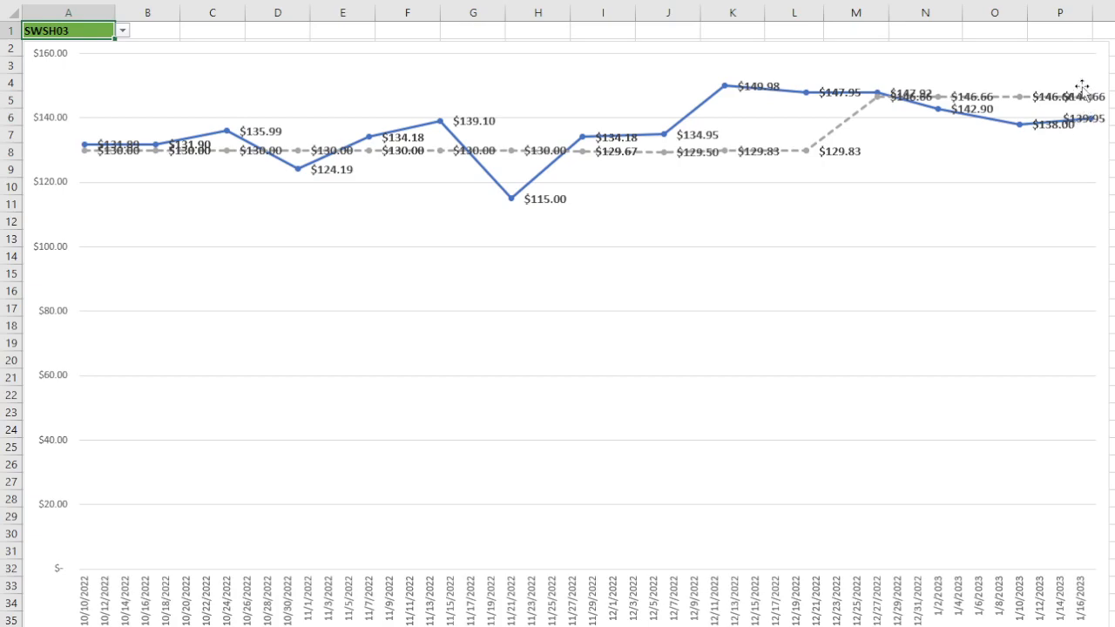
mouse_move(897, 121)
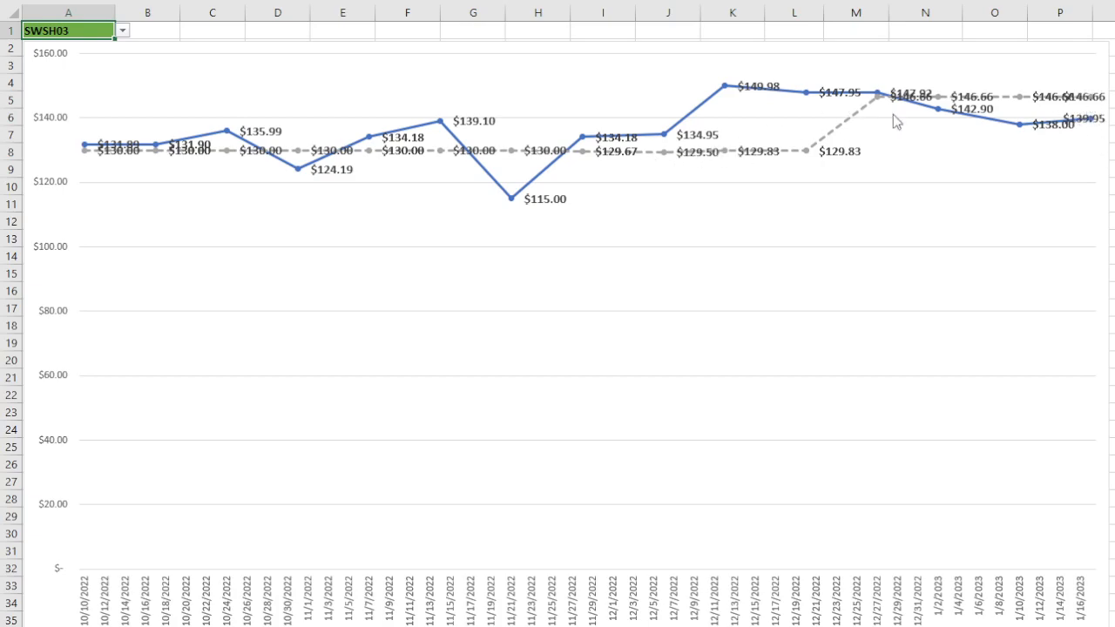
mouse_move(1106, 100)
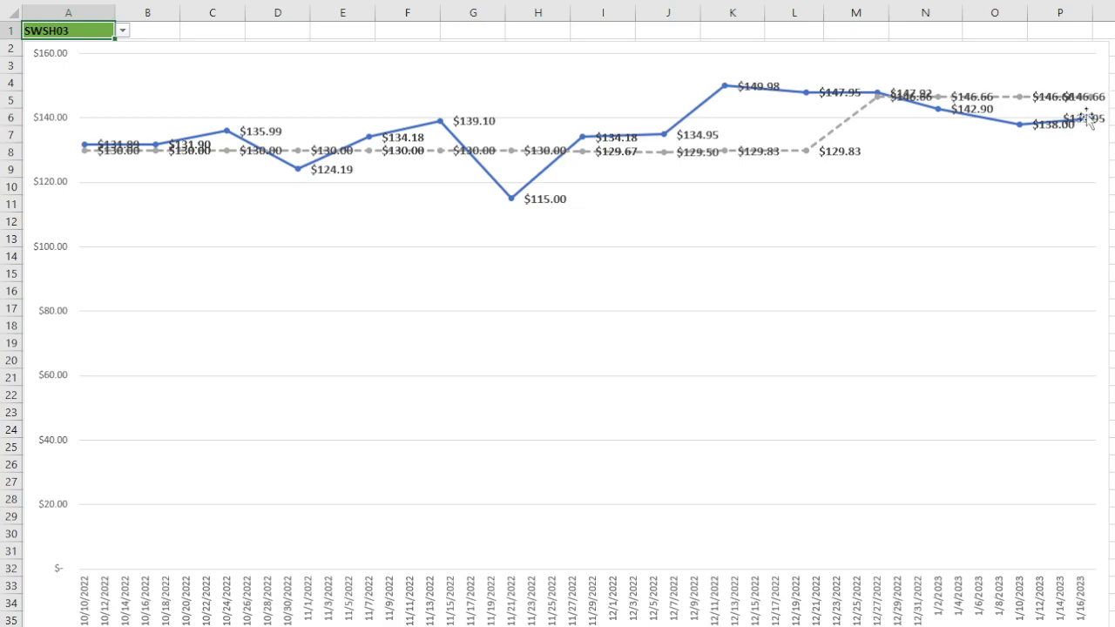
mouse_move(1086, 144)
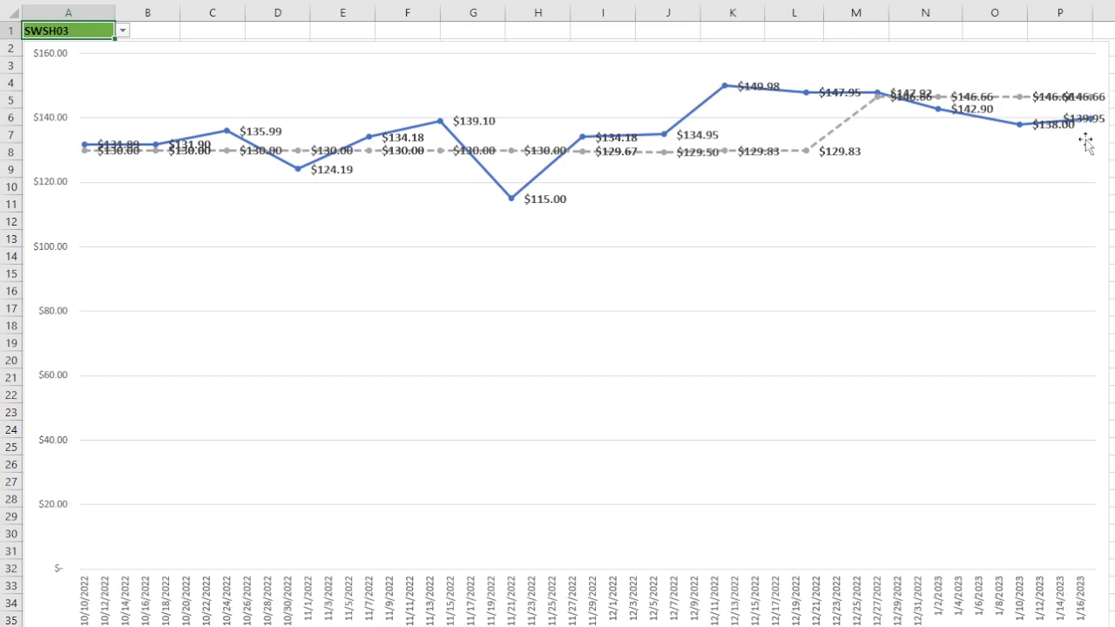
mouse_move(808, 144)
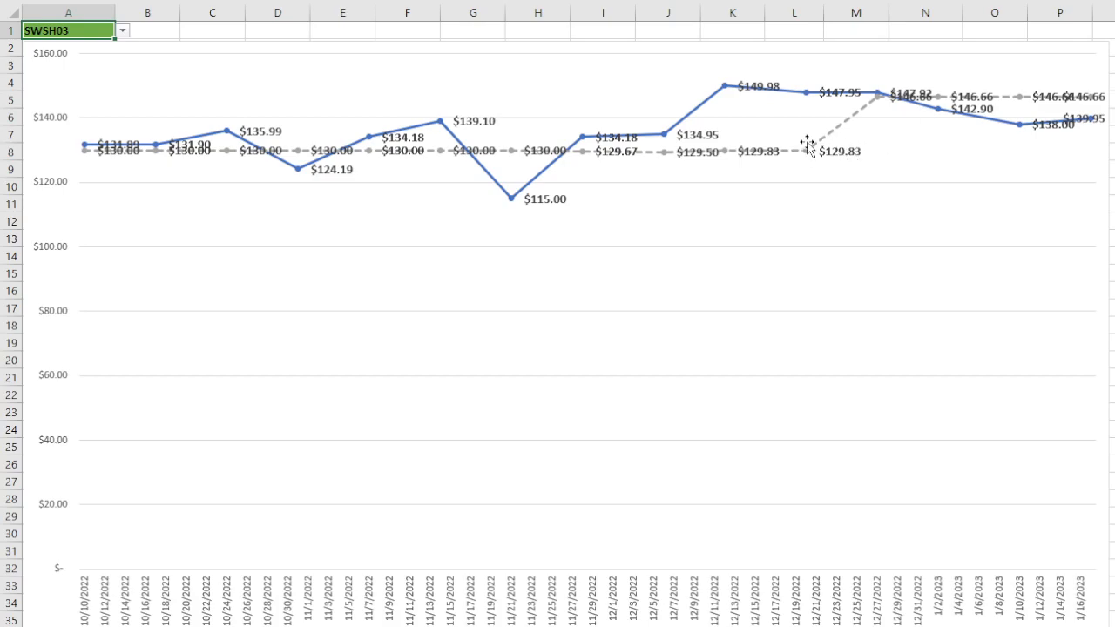
mouse_move(378, 28)
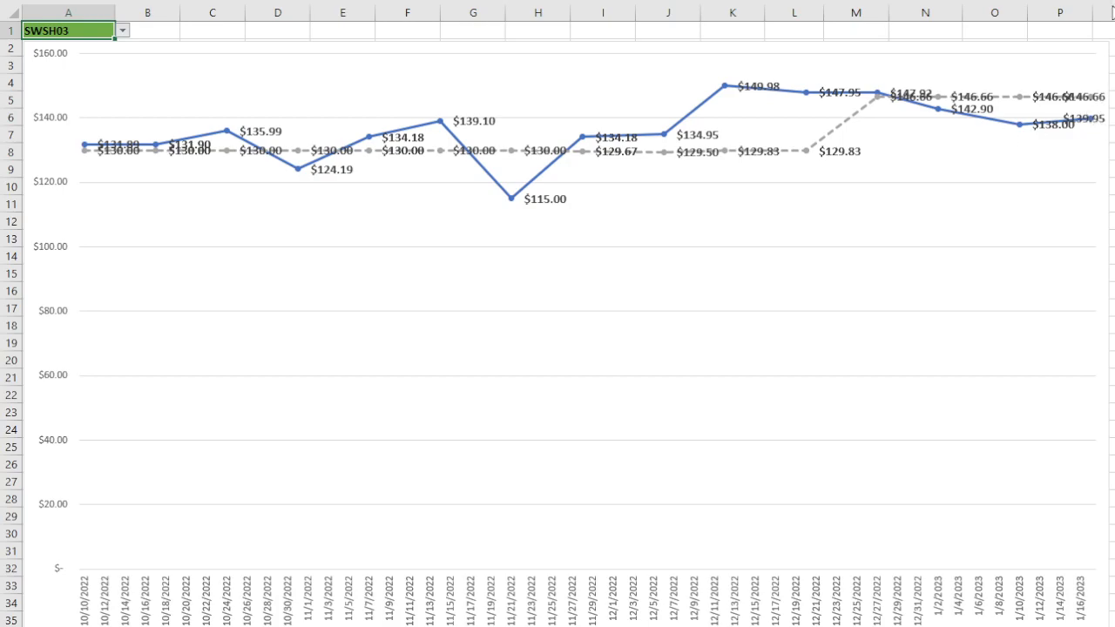
mouse_move(982, 111)
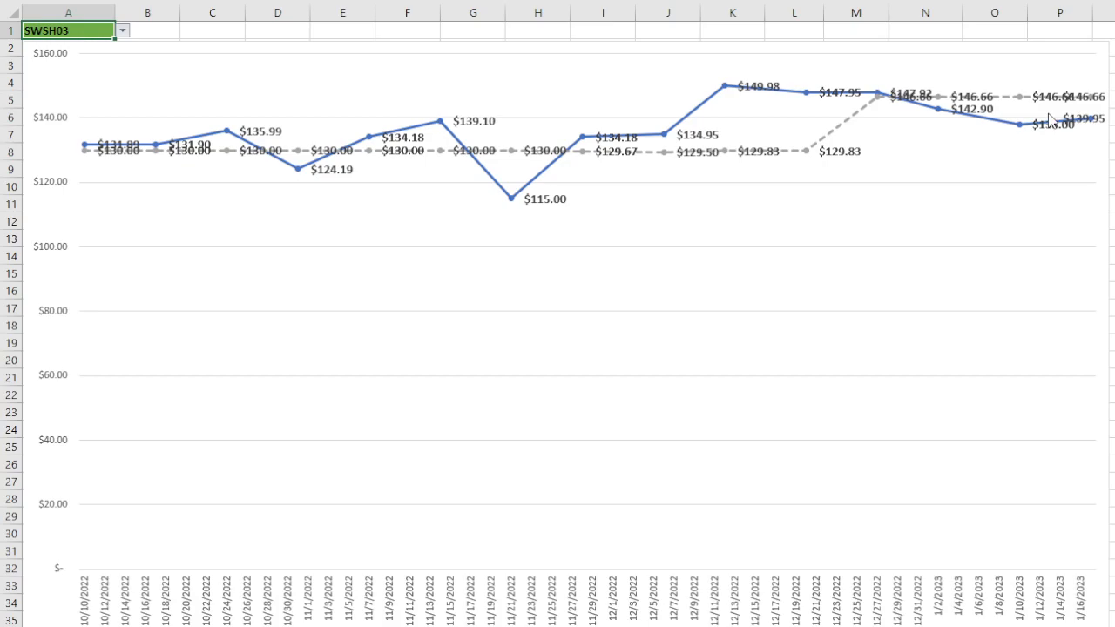
mouse_move(1054, 128)
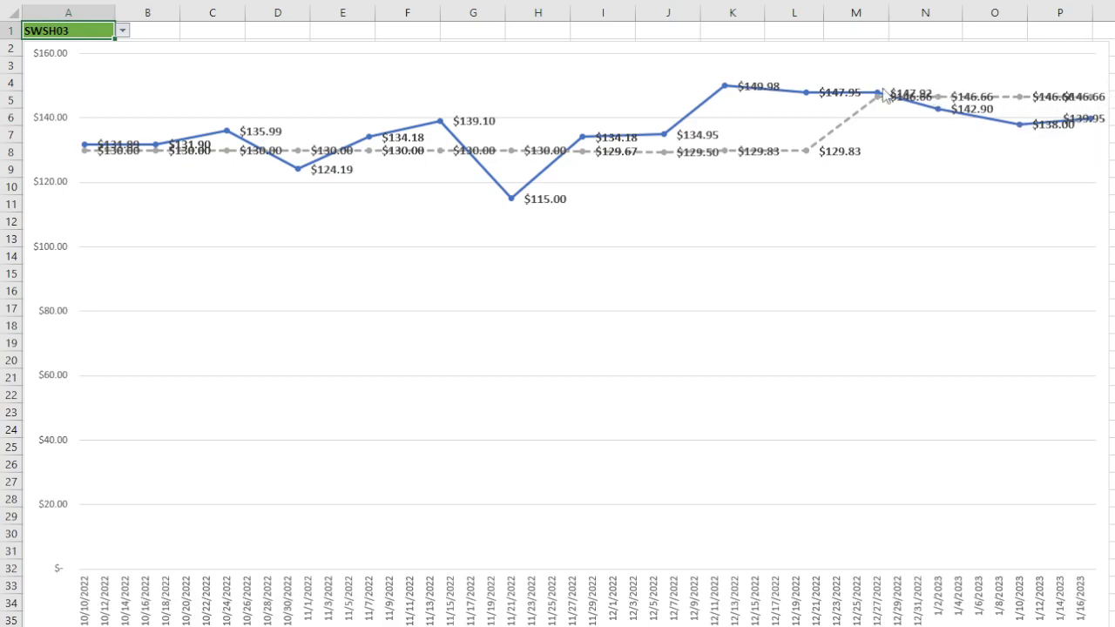
mouse_move(474, 54)
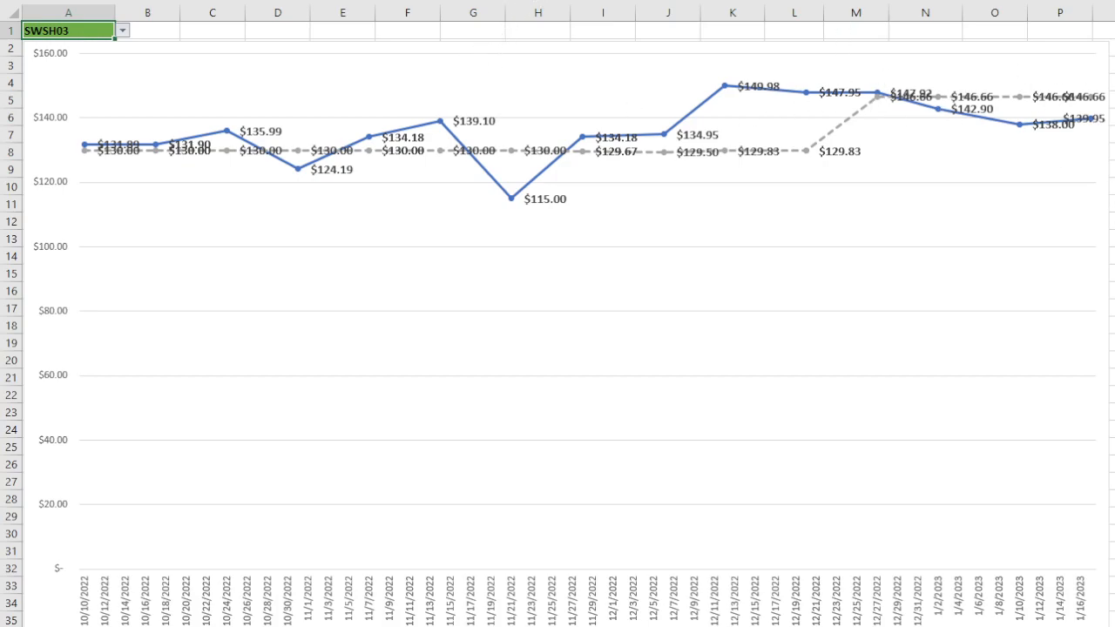
mouse_move(651, 157)
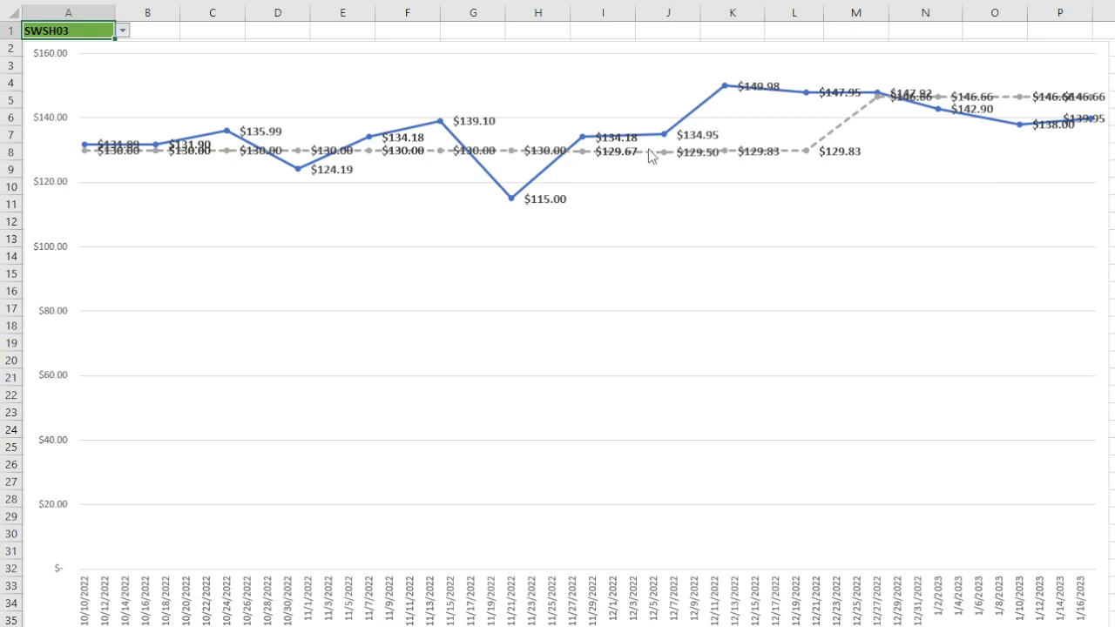
mouse_move(54, 63)
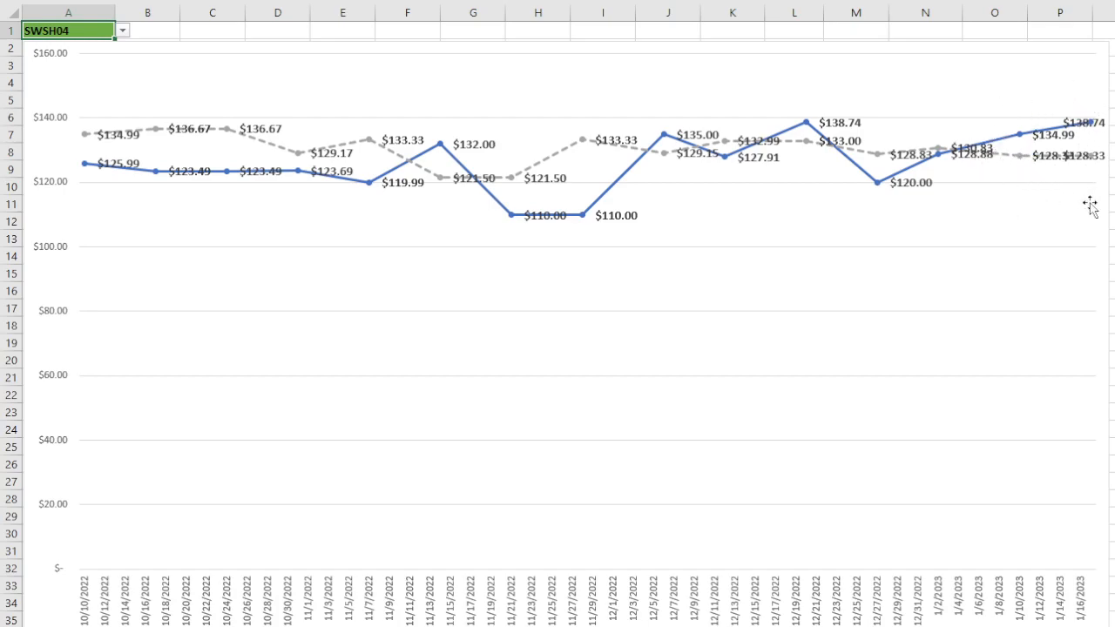
mouse_move(1070, 202)
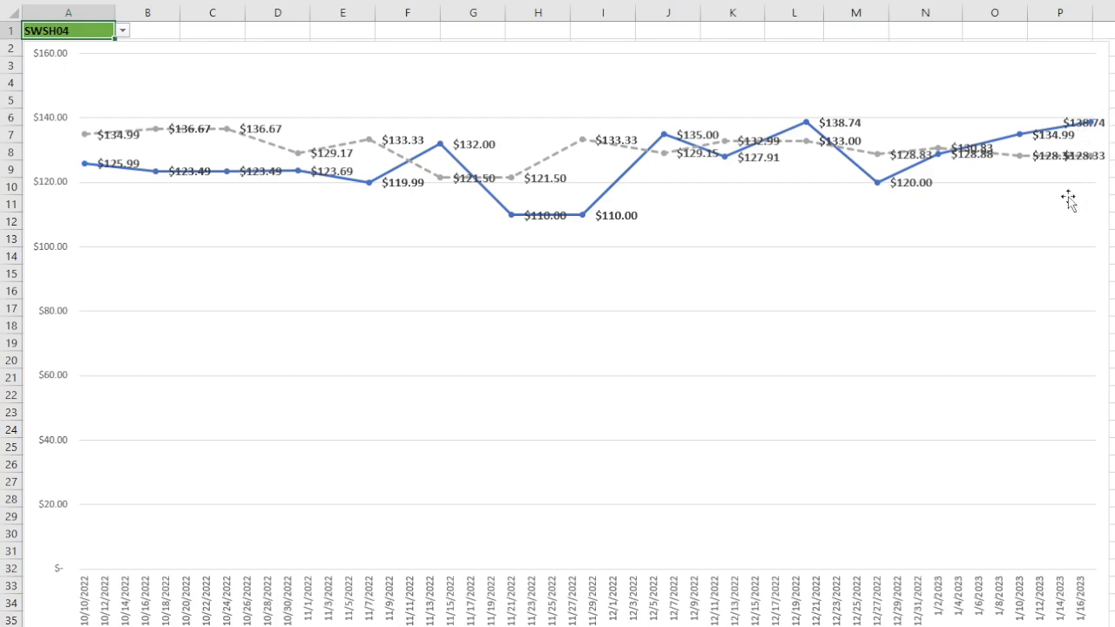
mouse_move(740, 220)
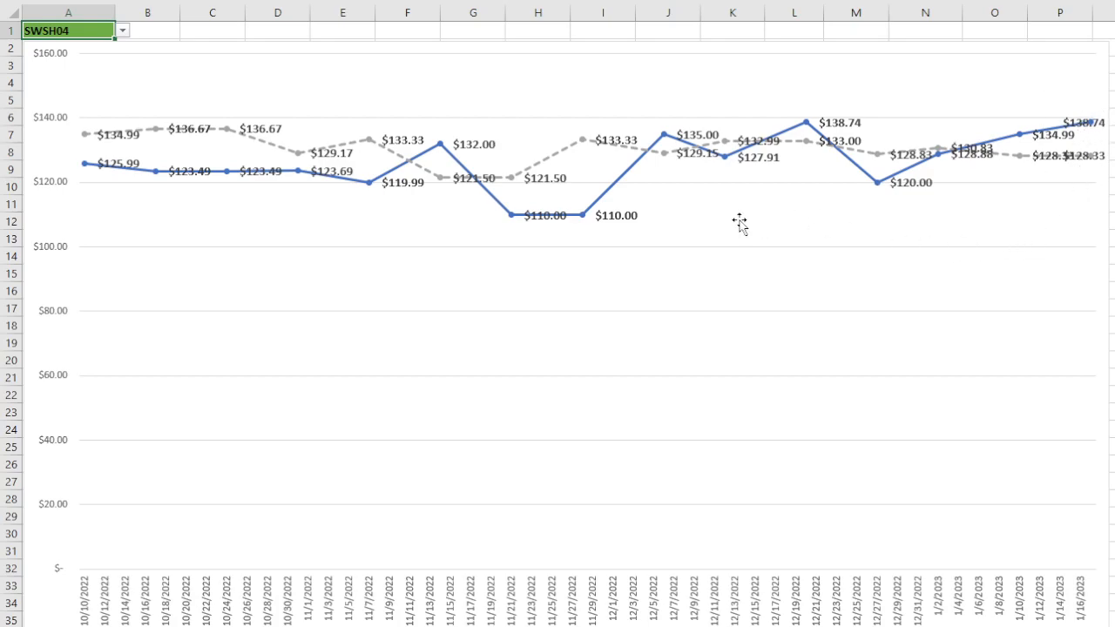
mouse_move(761, 222)
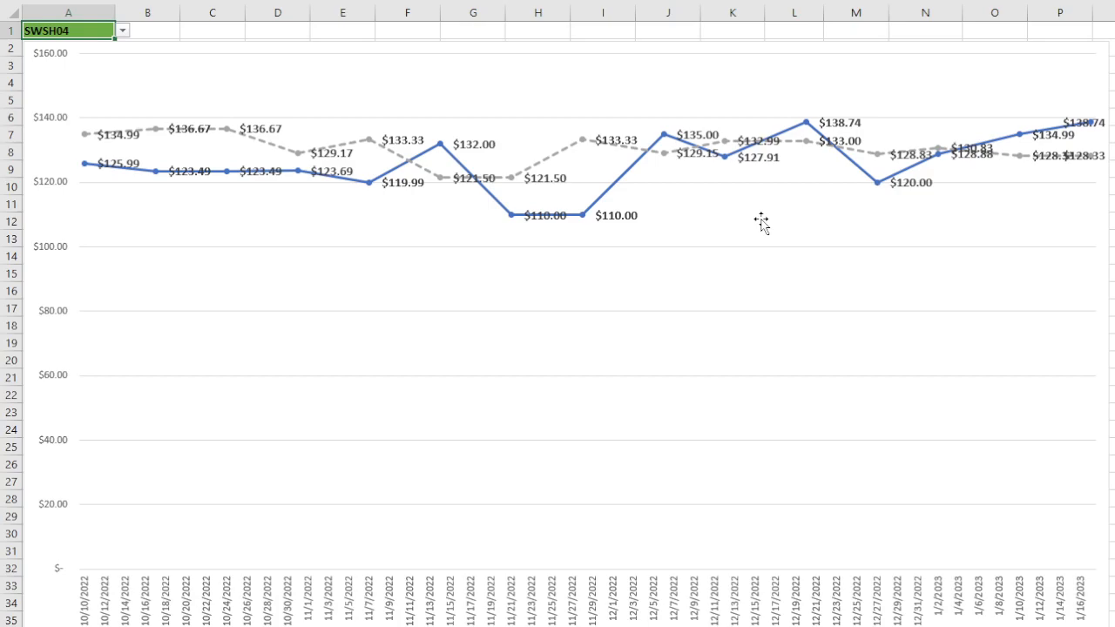
mouse_move(770, 192)
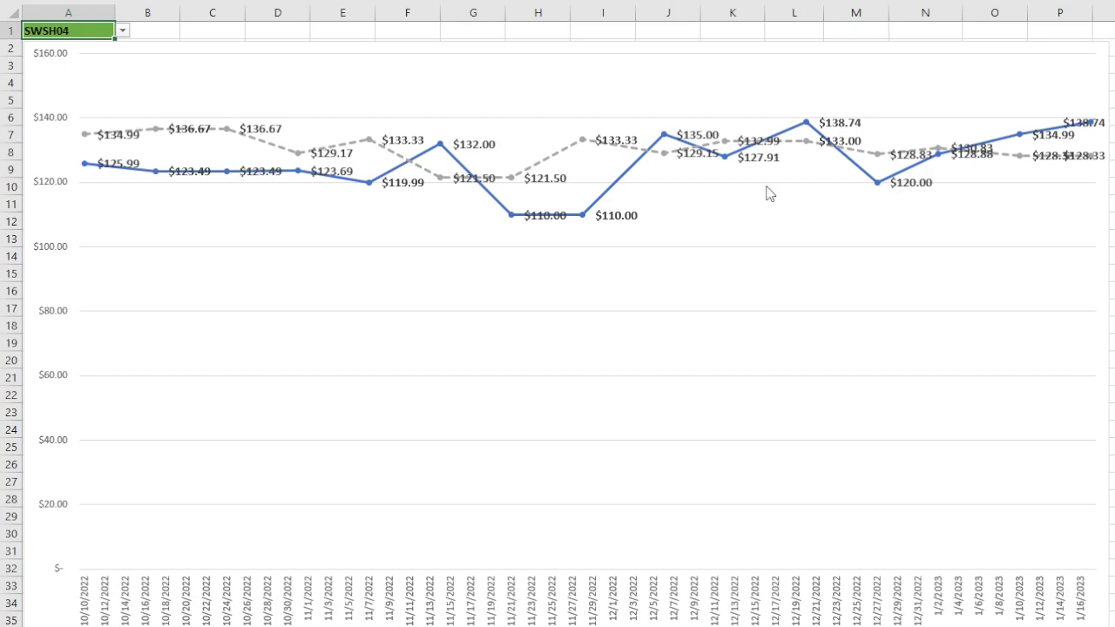
mouse_move(772, 191)
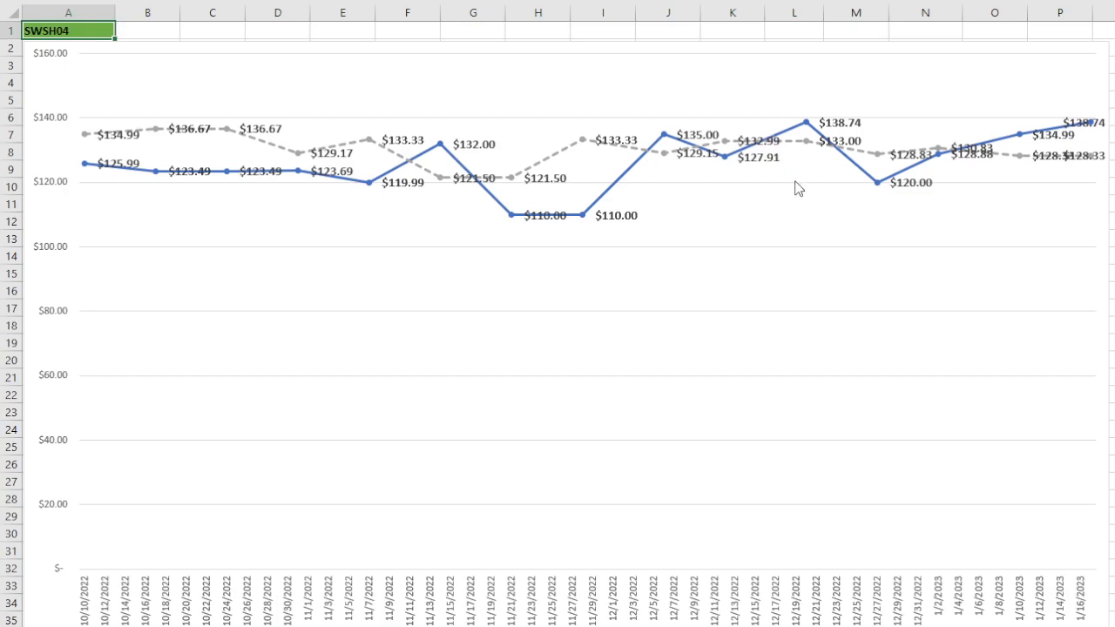
mouse_move(788, 202)
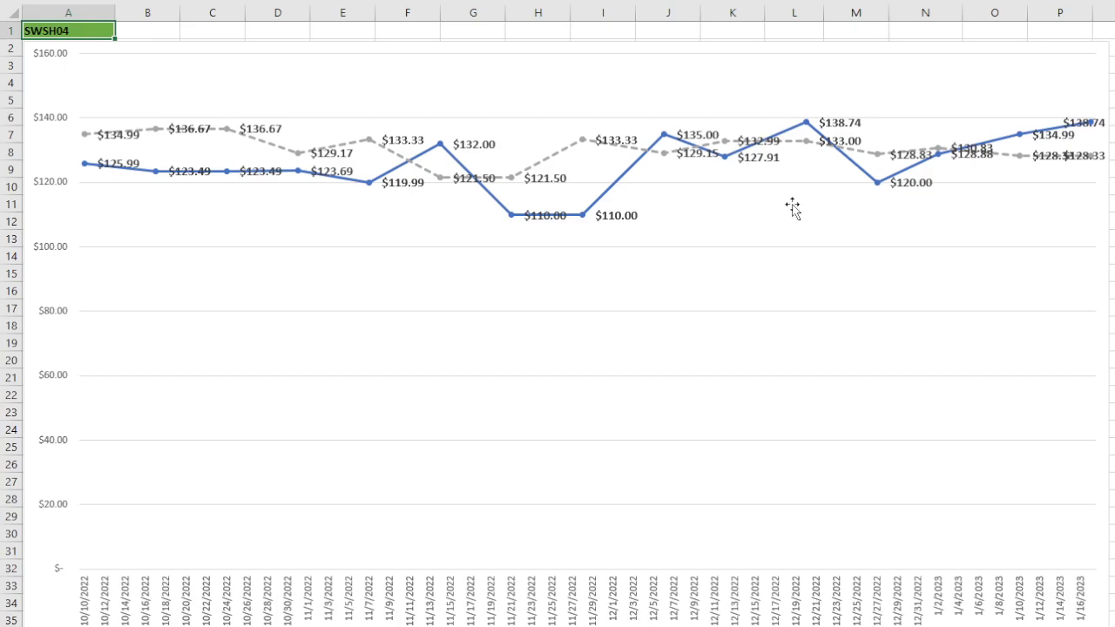
mouse_move(781, 214)
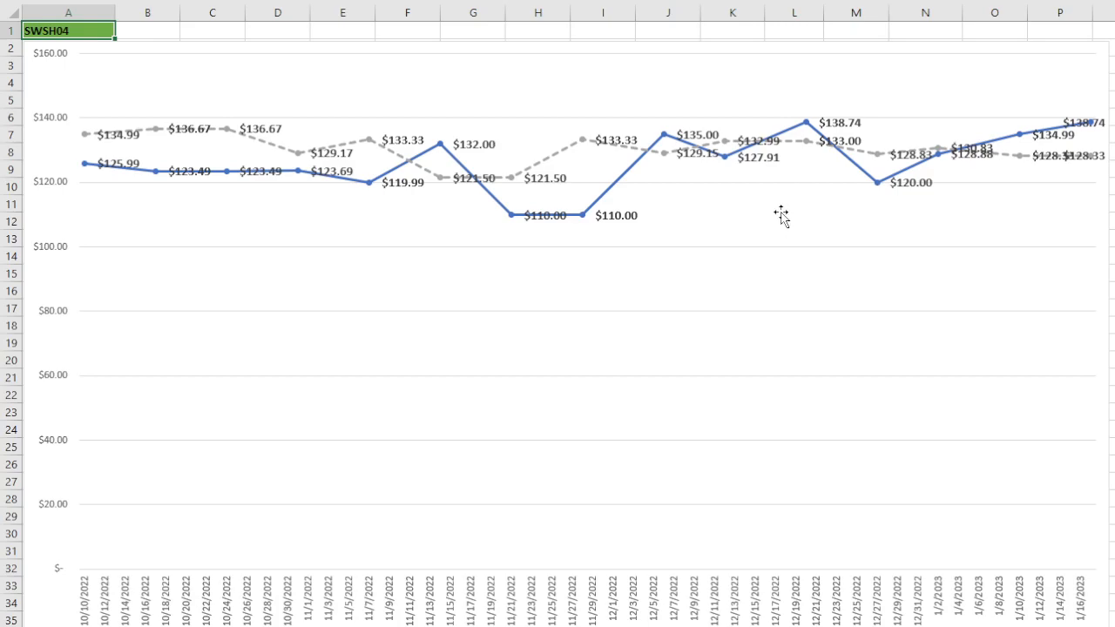
mouse_move(806, 193)
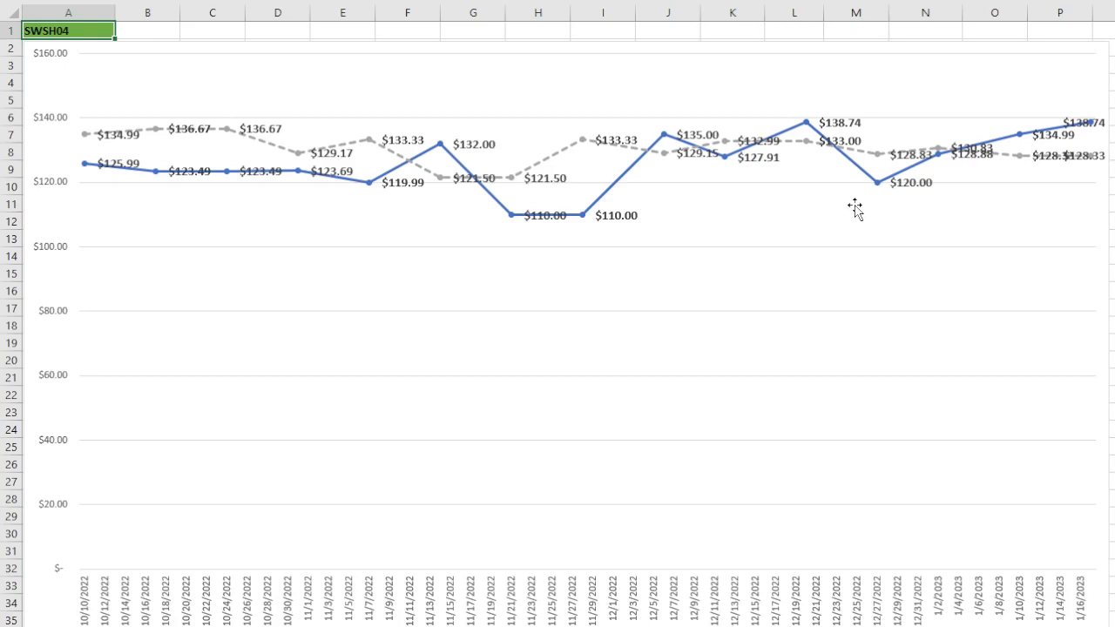
mouse_move(848, 219)
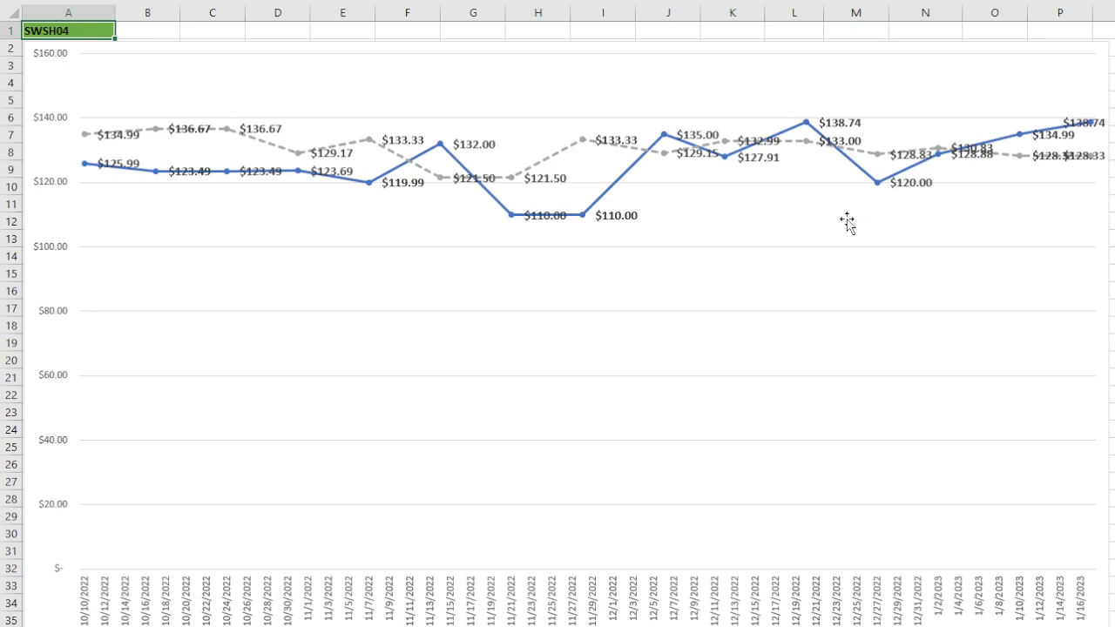
mouse_move(747, 199)
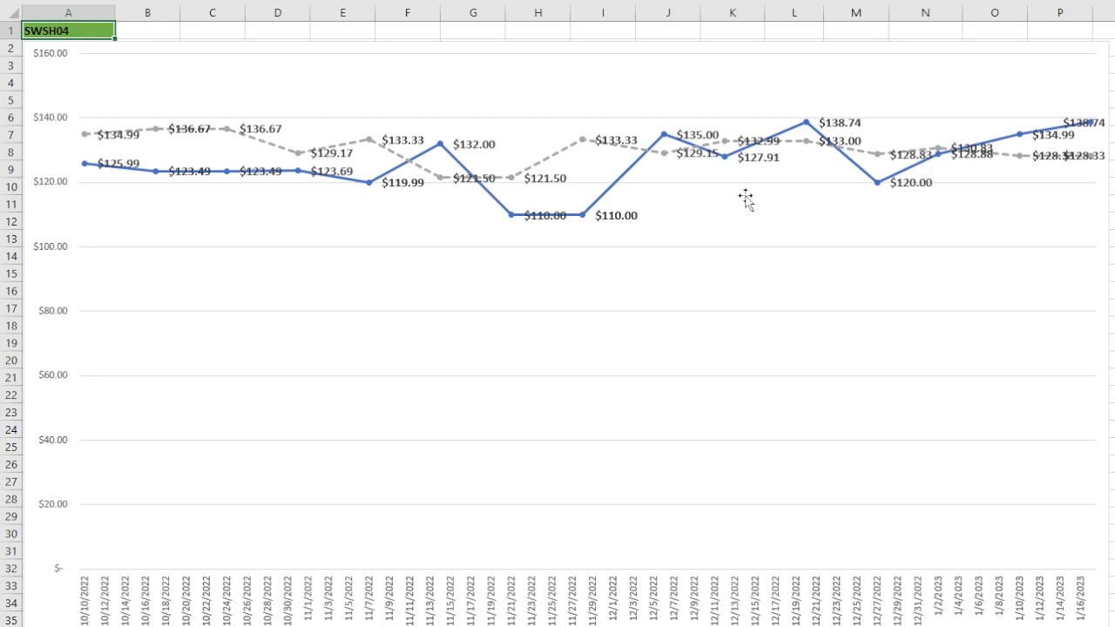
mouse_move(274, 98)
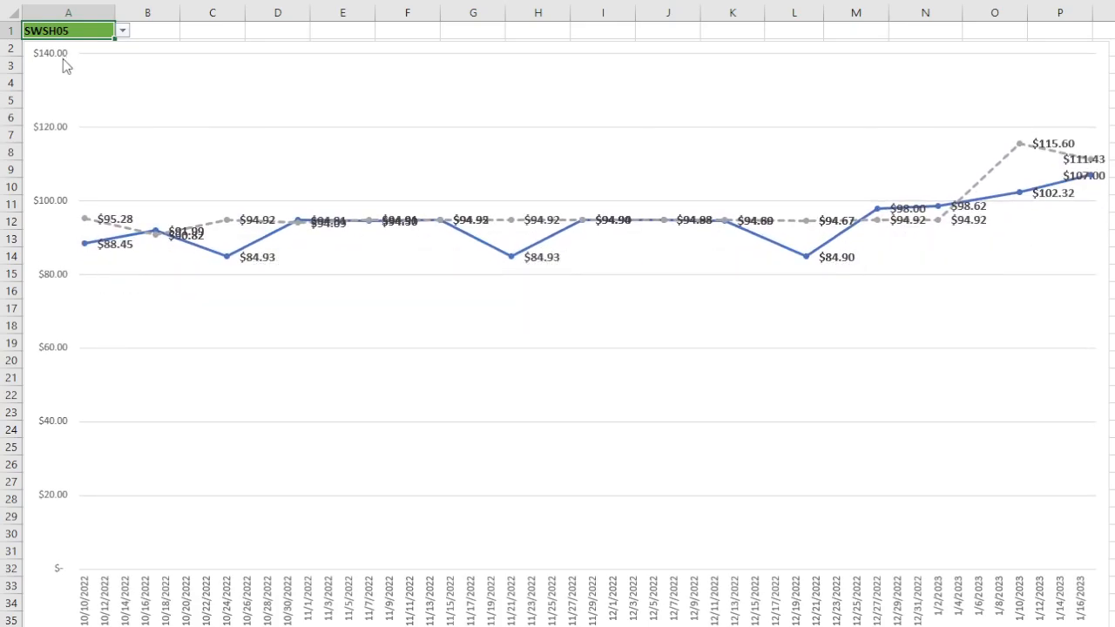
Pick SWSH06 from the A1 dropdown to replot the chart
left_click(147, 12)
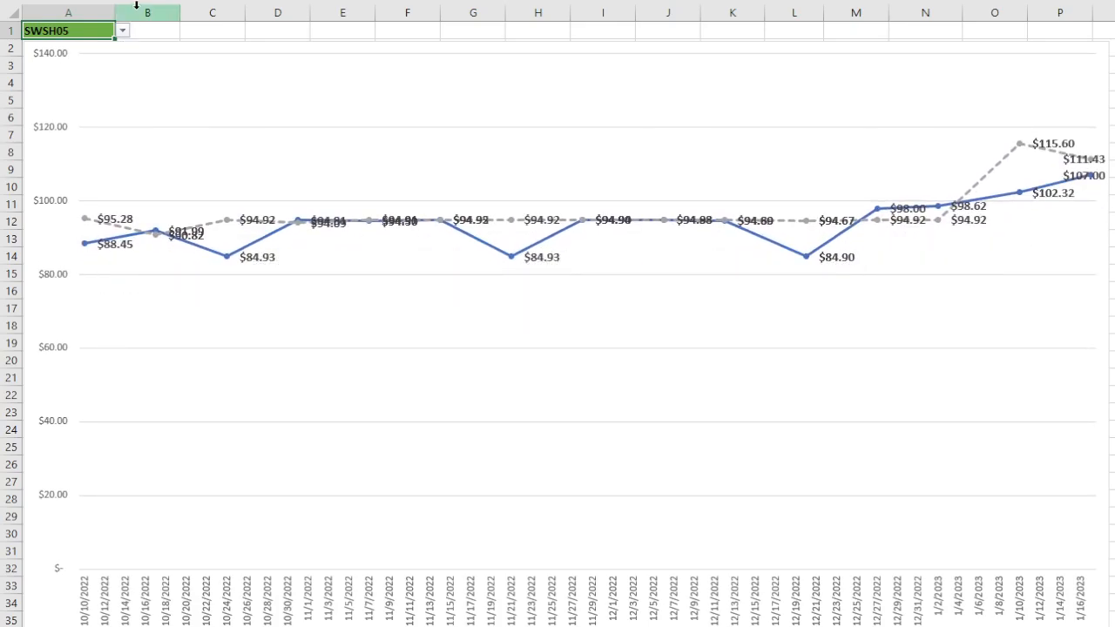
left_click(68, 12)
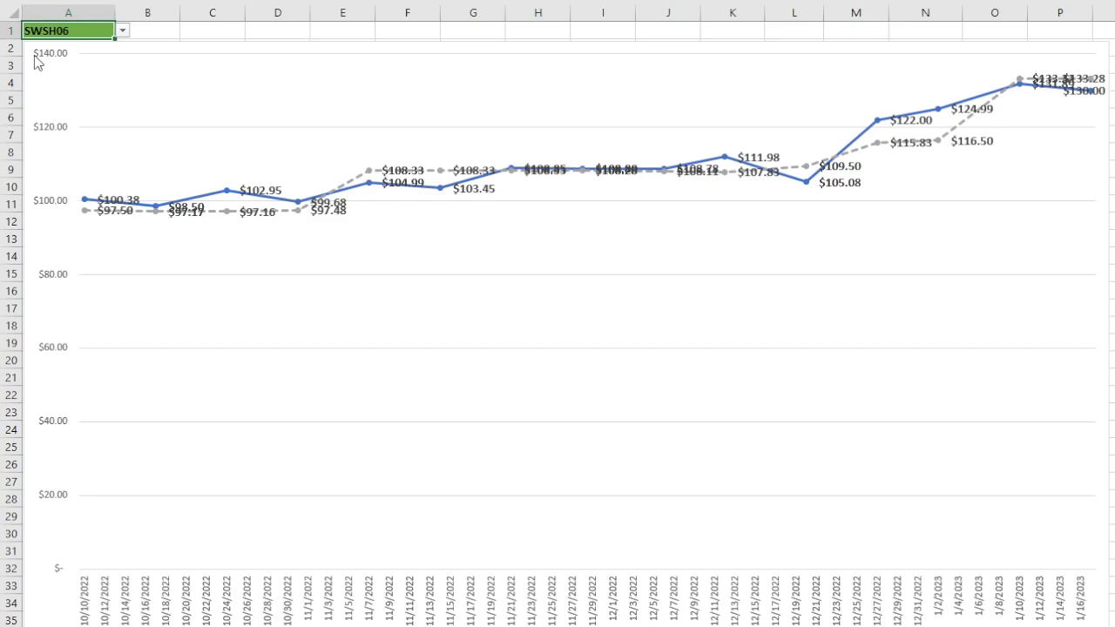
mouse_move(119, 73)
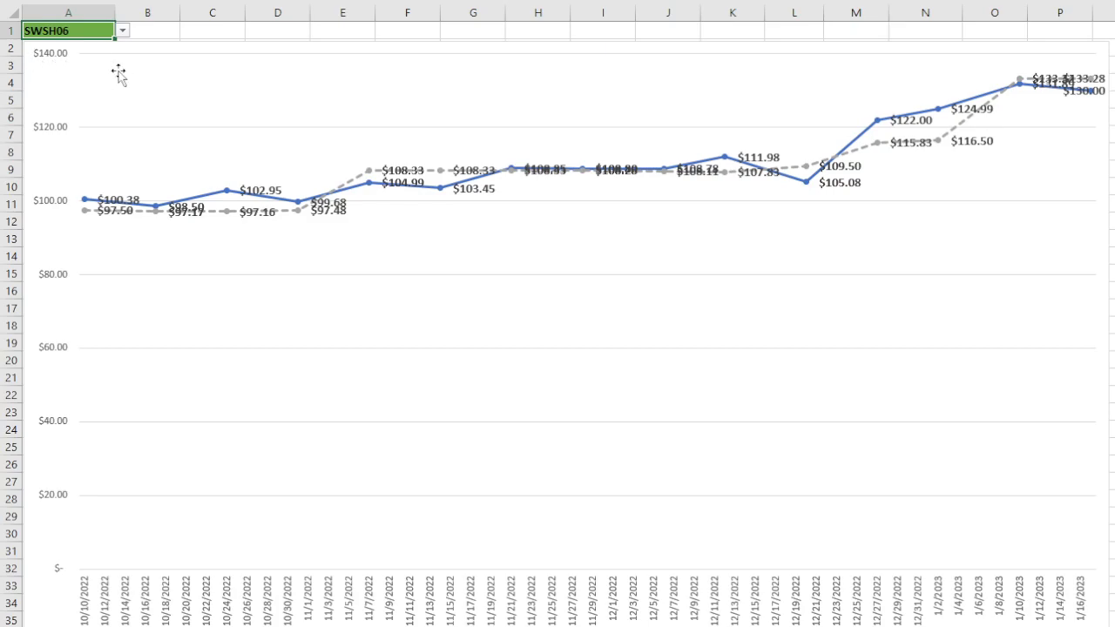
mouse_move(118, 61)
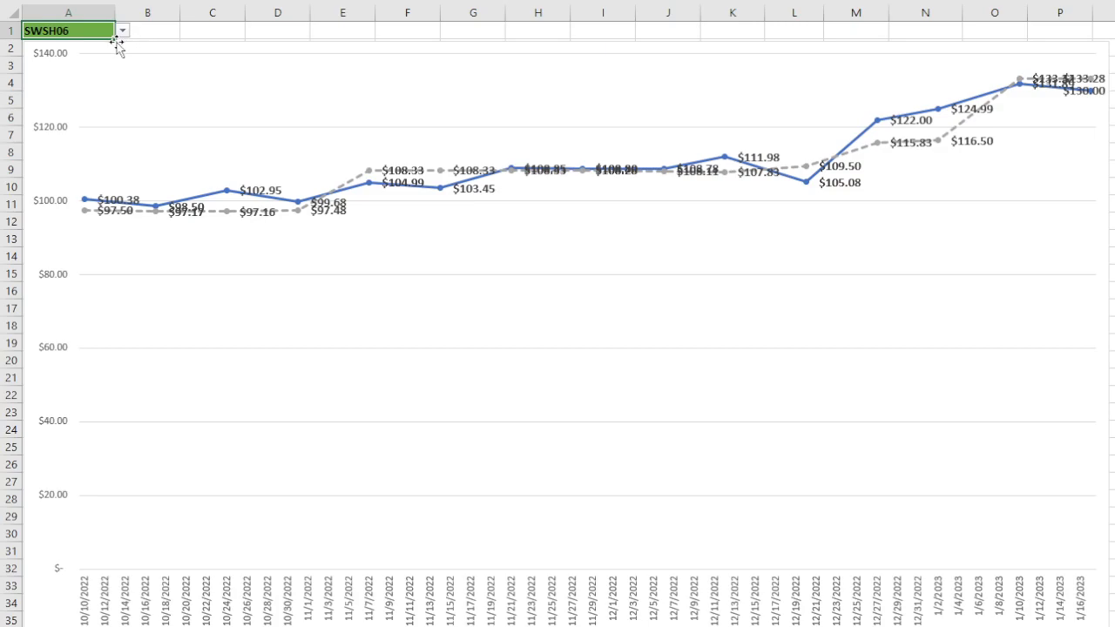
mouse_move(76, 72)
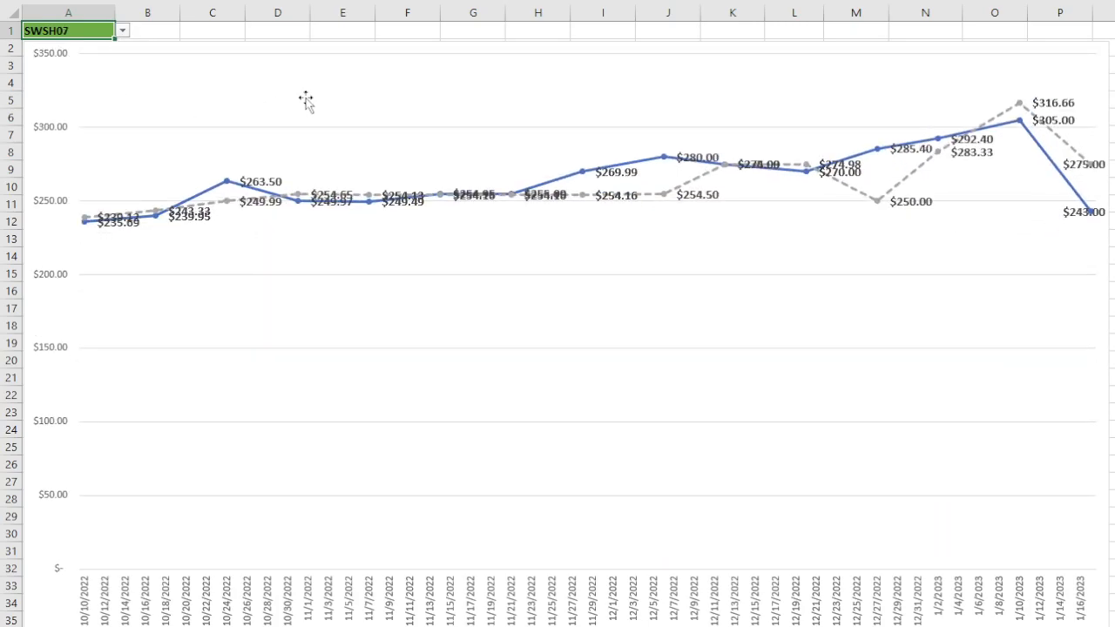
mouse_move(556, 205)
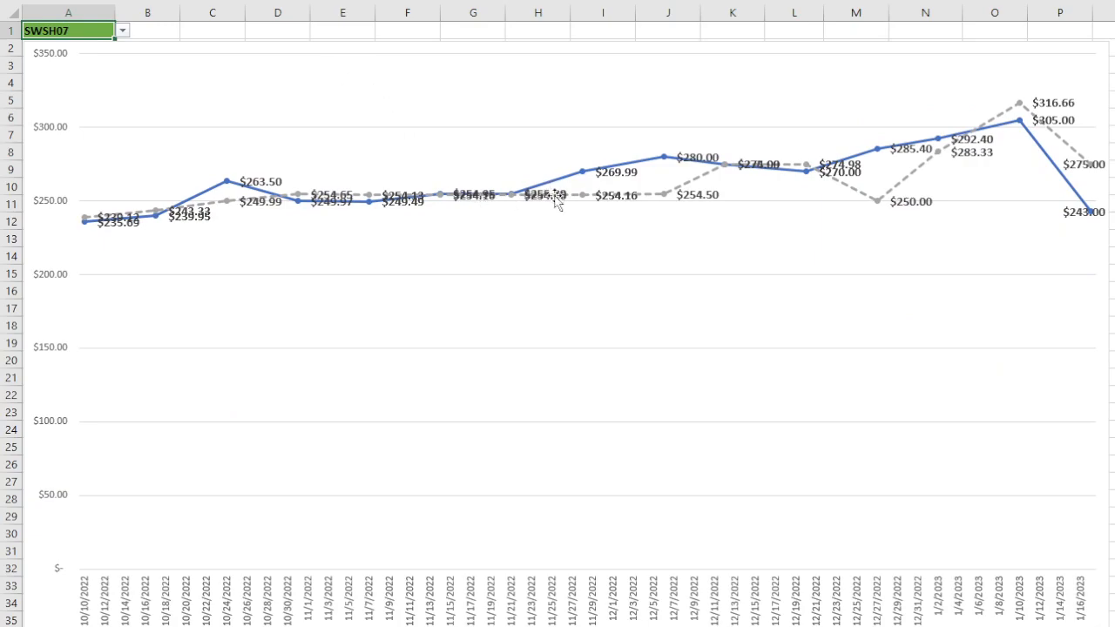
mouse_move(475, 186)
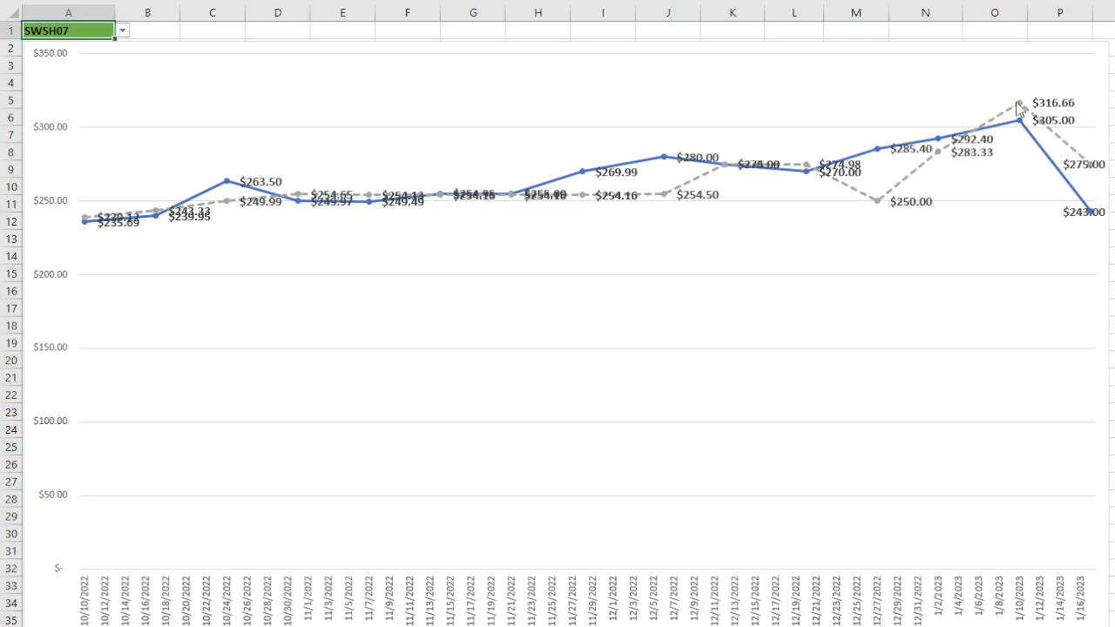
mouse_move(531, 202)
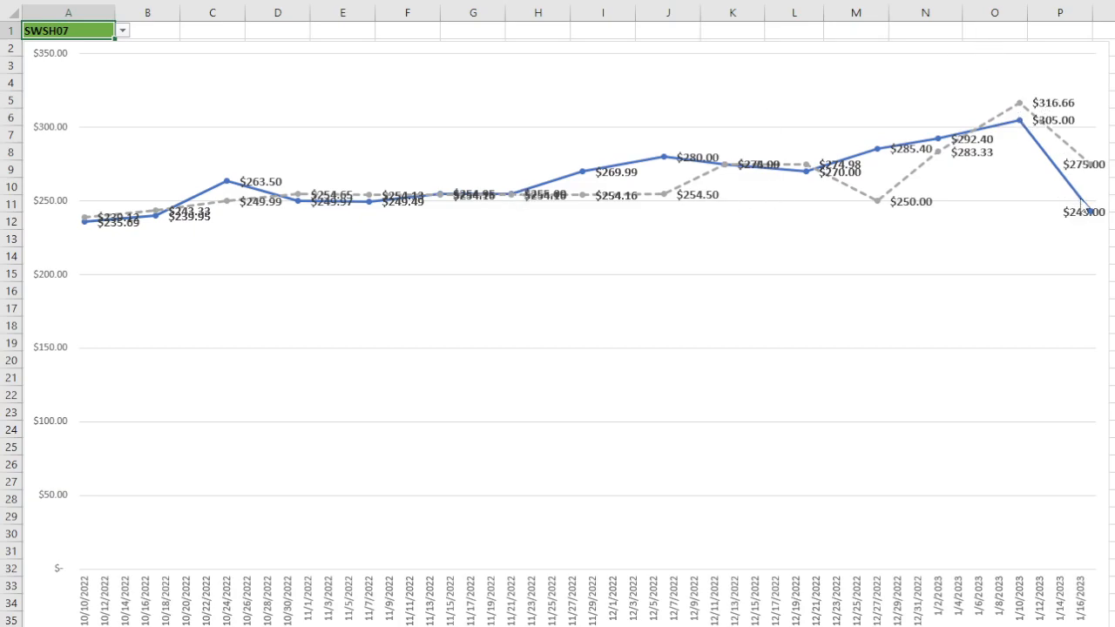
mouse_move(844, 122)
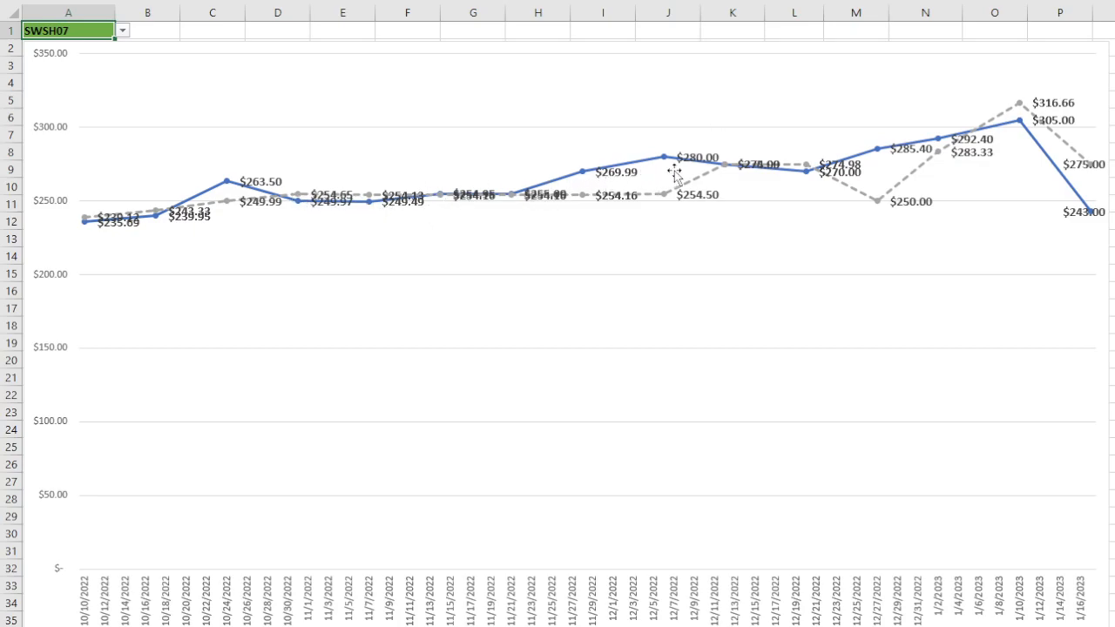
mouse_move(1020, 91)
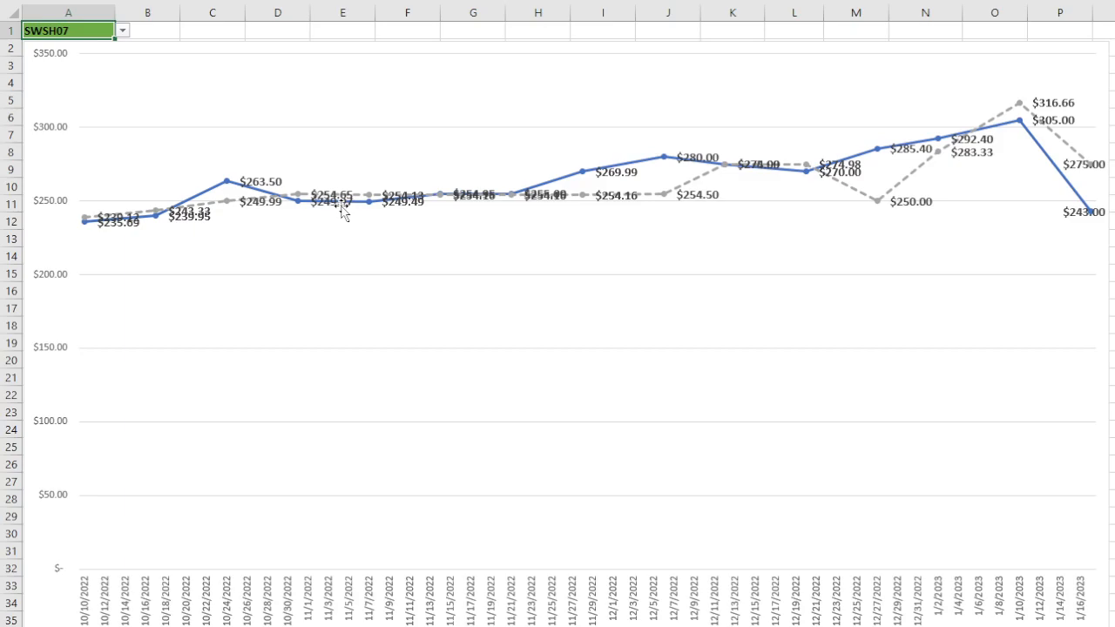
mouse_move(1049, 189)
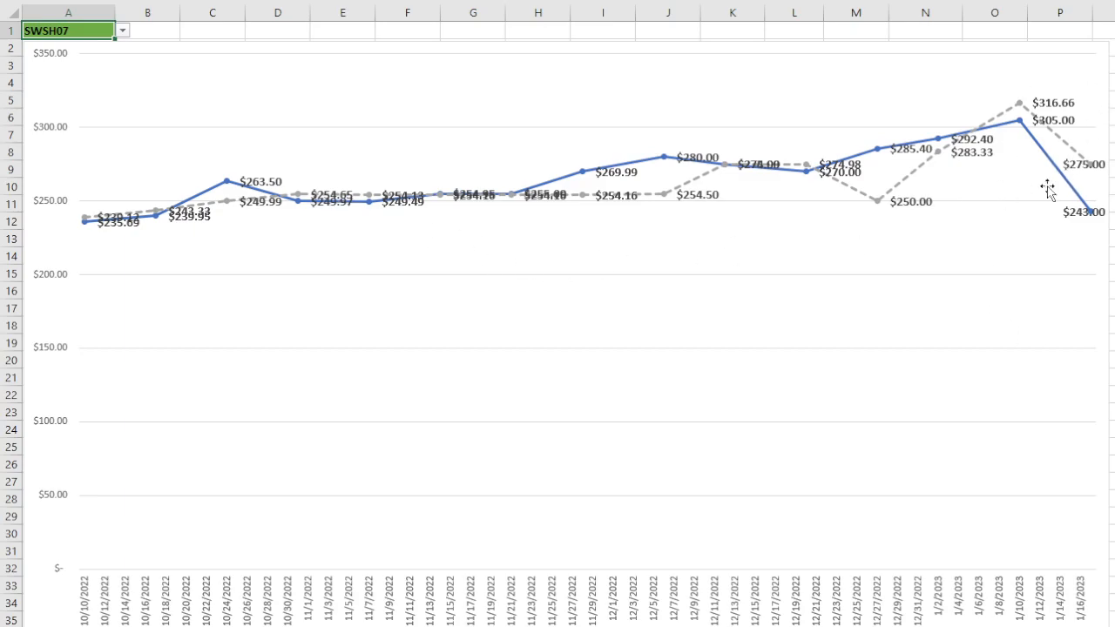
mouse_move(1049, 188)
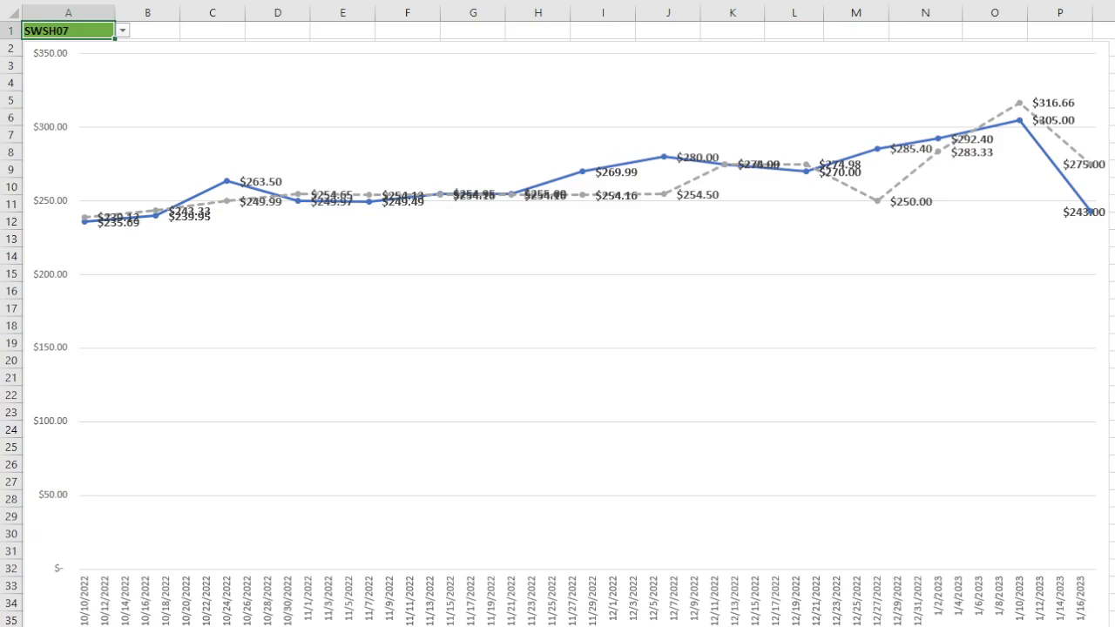
mouse_move(1099, 162)
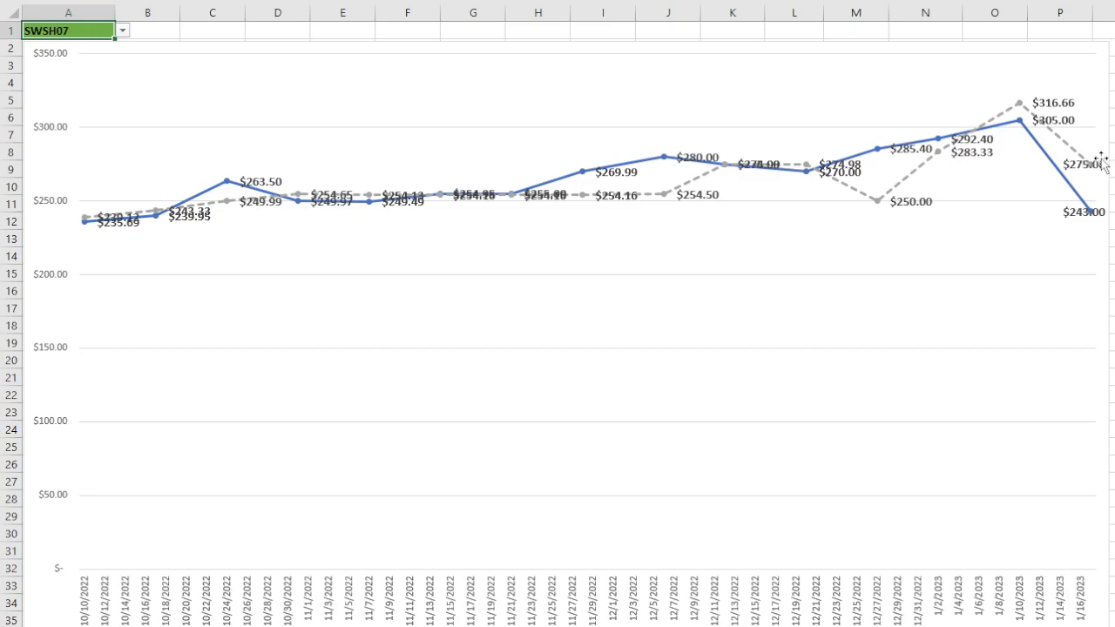
mouse_move(853, 174)
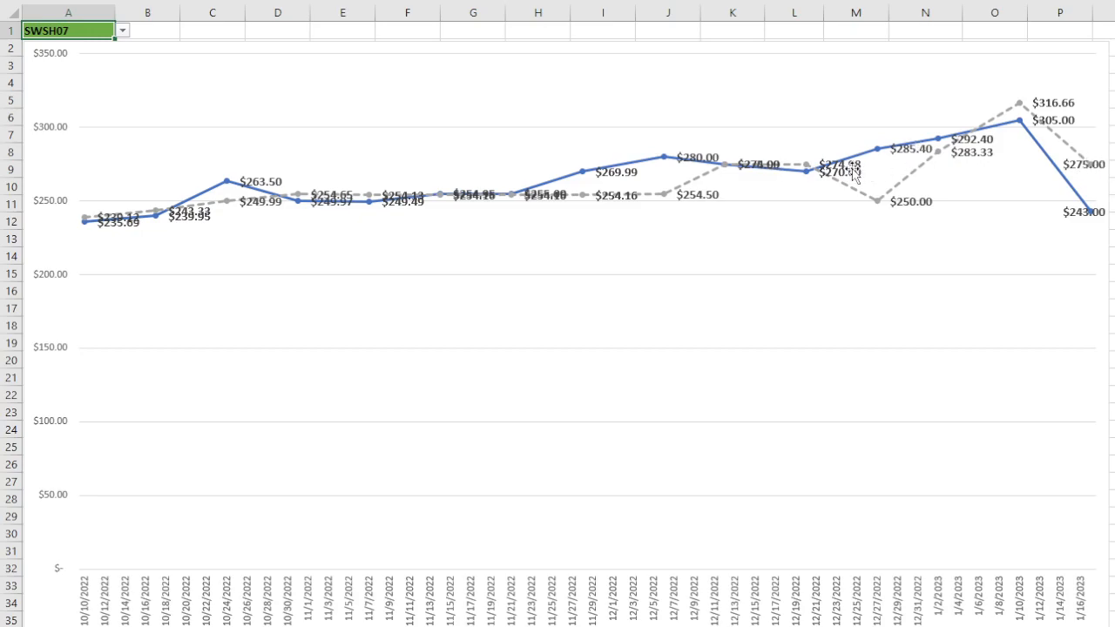
mouse_move(1099, 165)
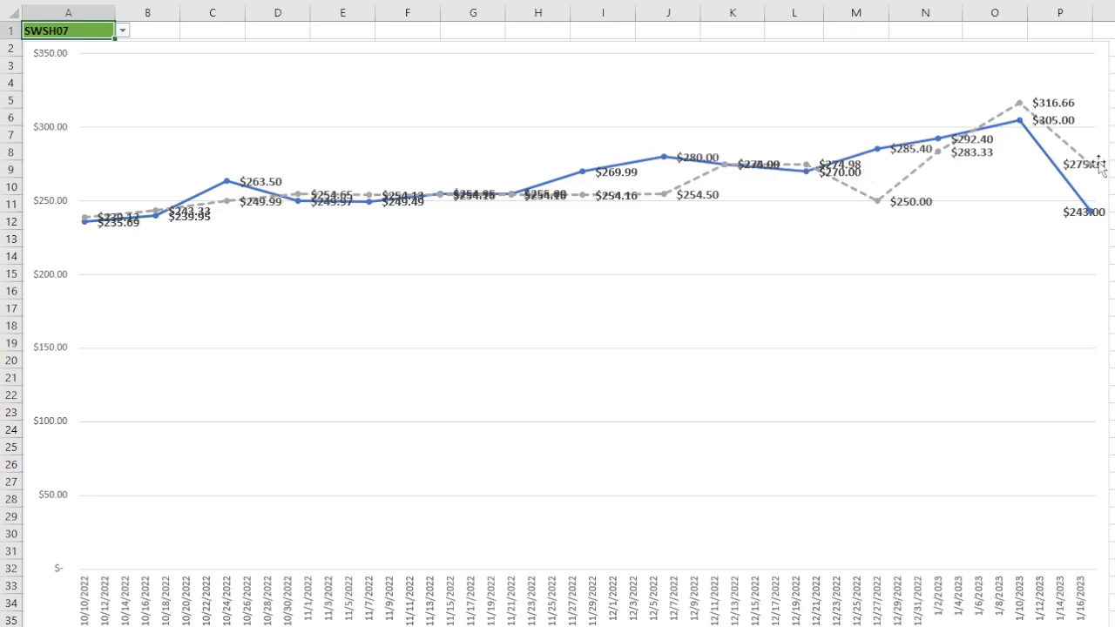
mouse_move(1011, 186)
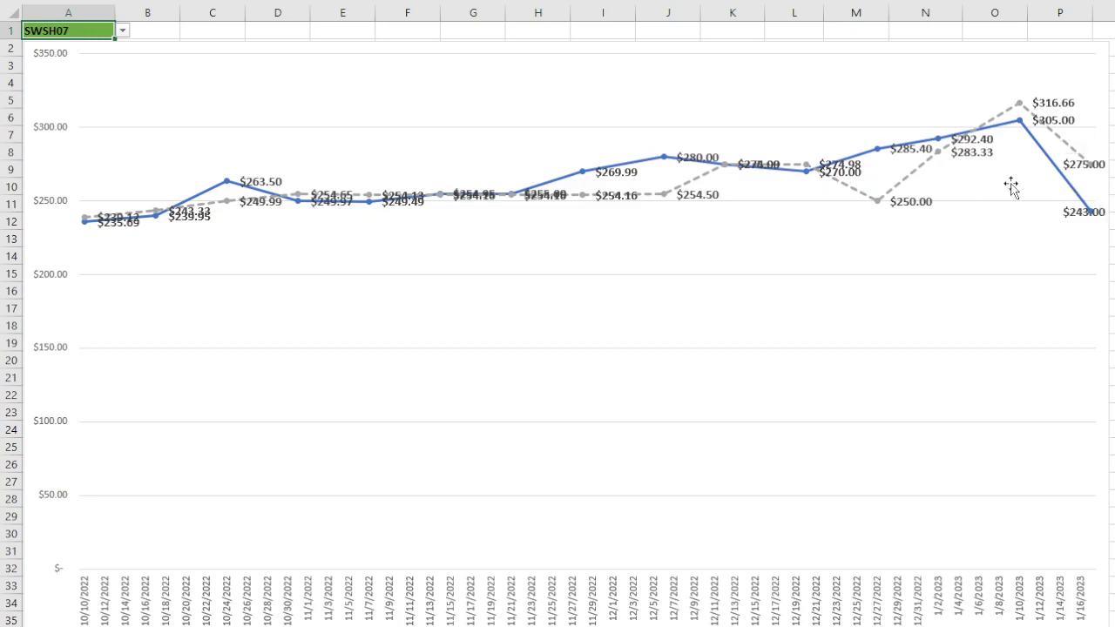
mouse_move(618, 194)
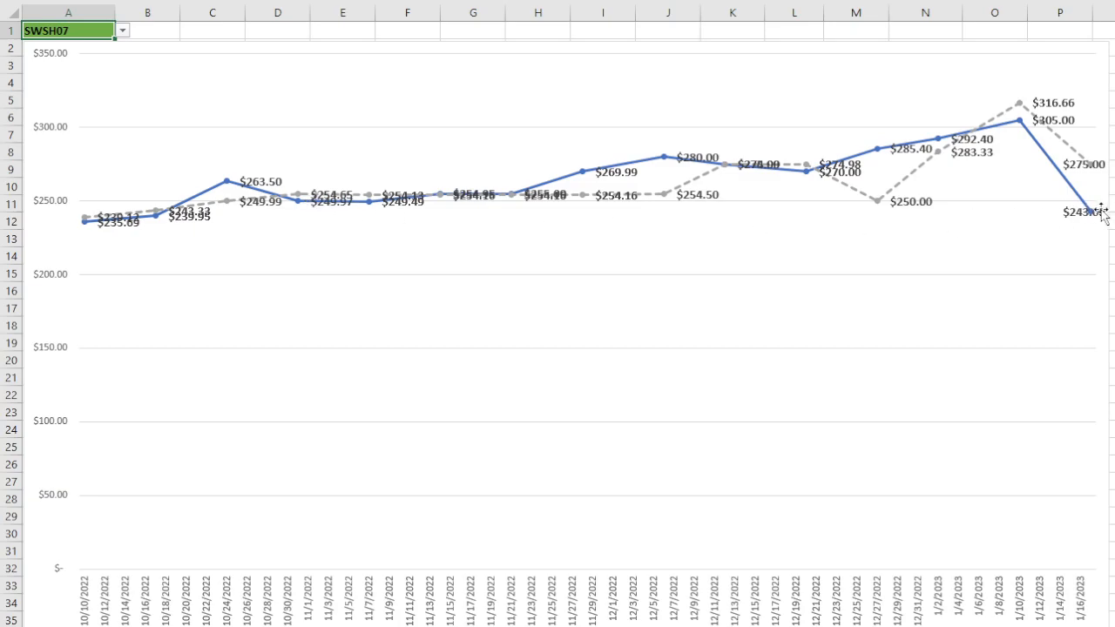
mouse_move(1097, 215)
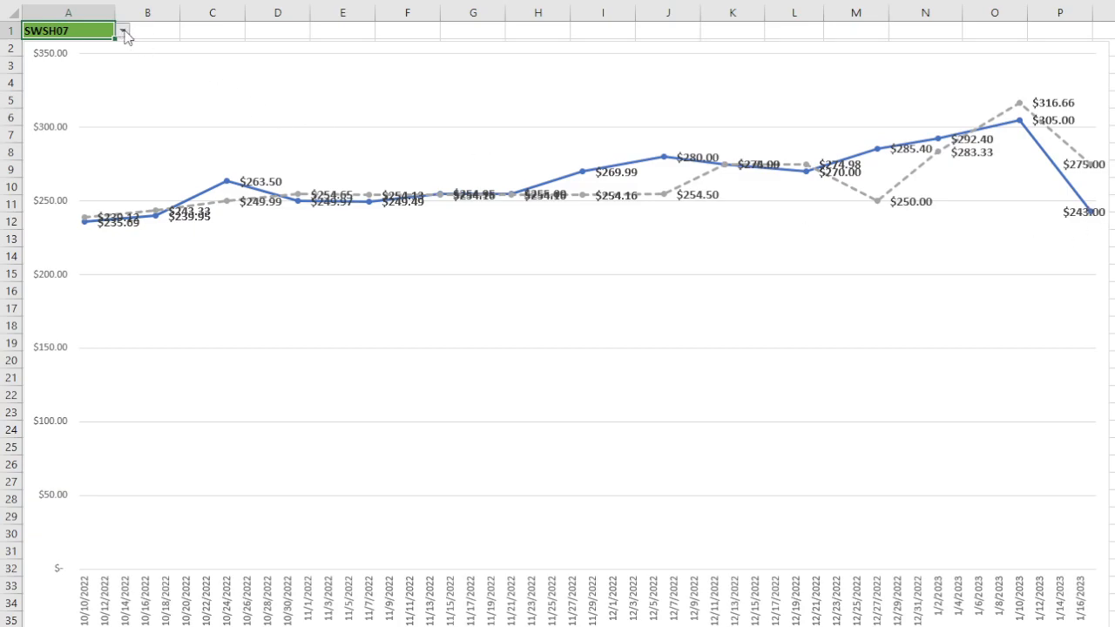
mouse_move(80, 88)
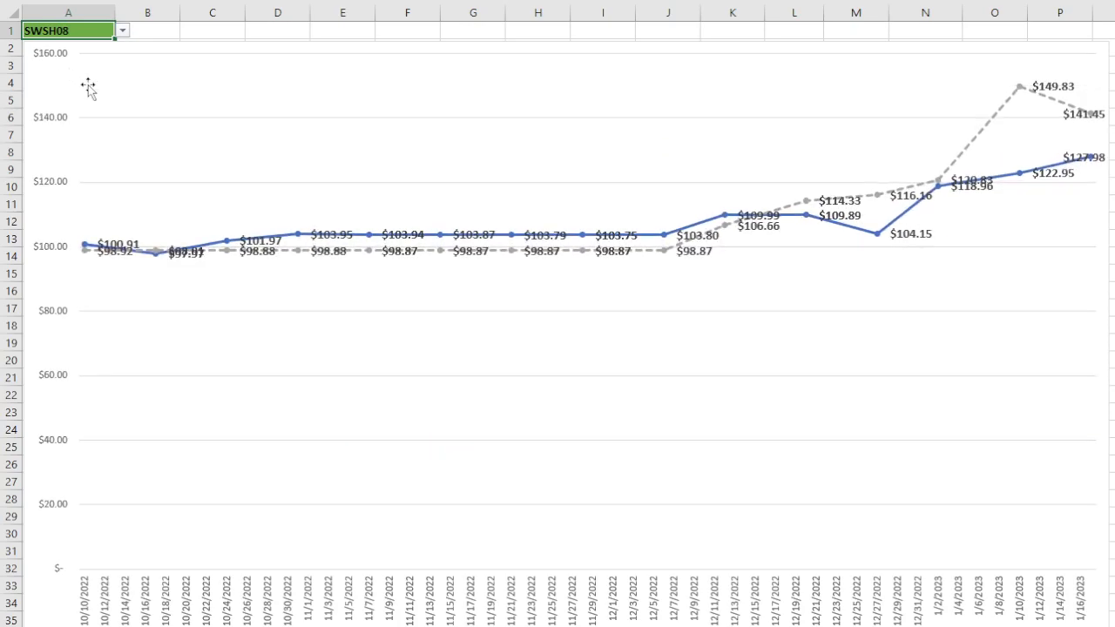
mouse_move(880, 170)
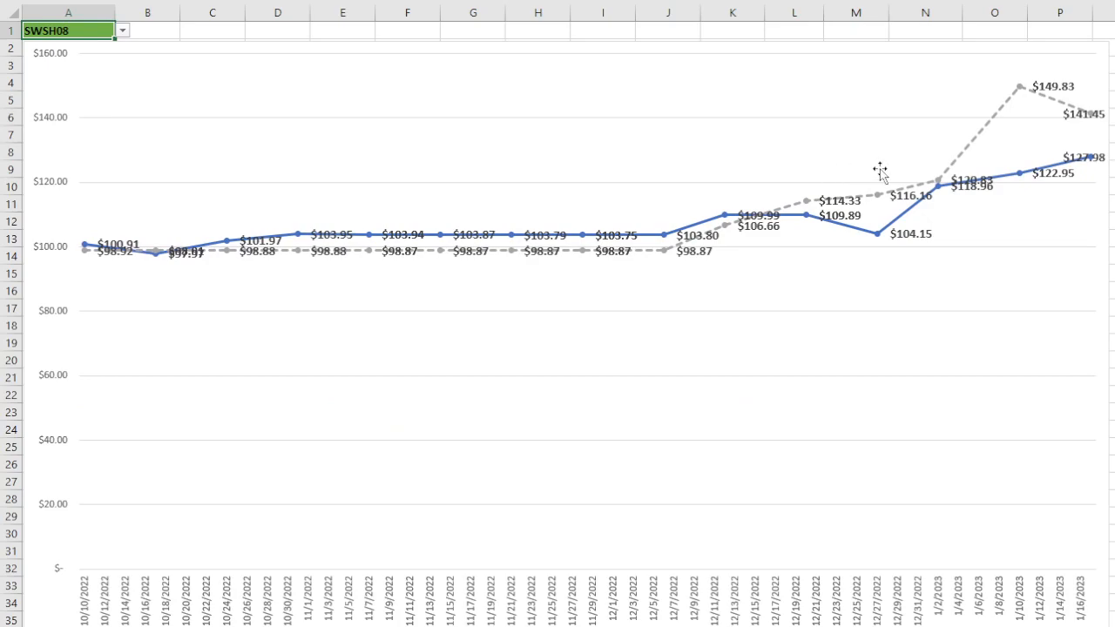
mouse_move(1013, 82)
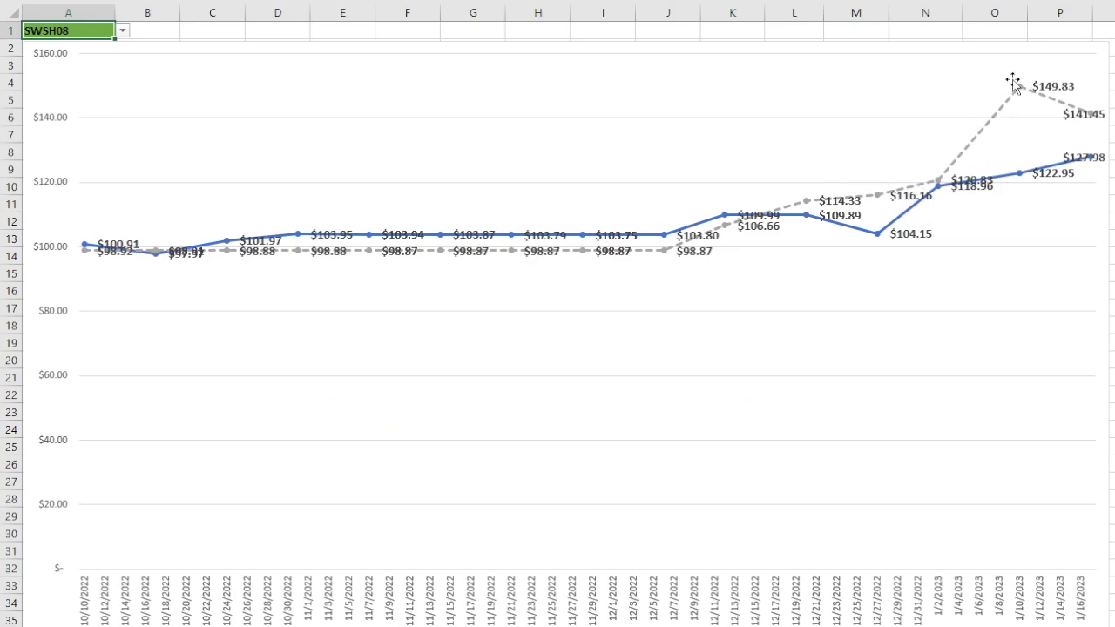
mouse_move(200, 71)
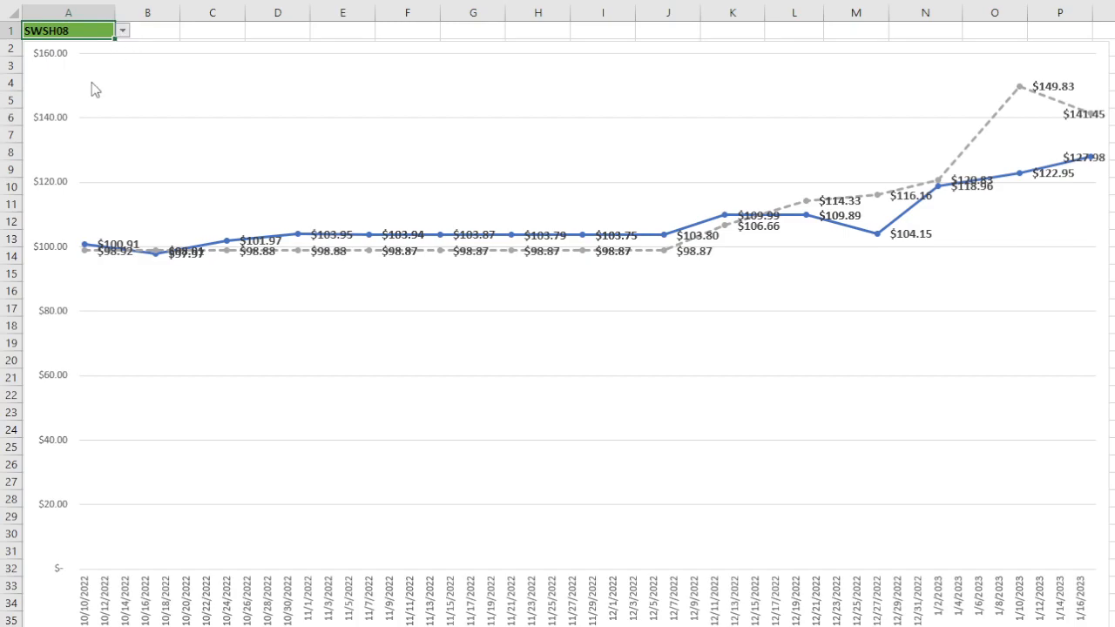
mouse_move(72, 91)
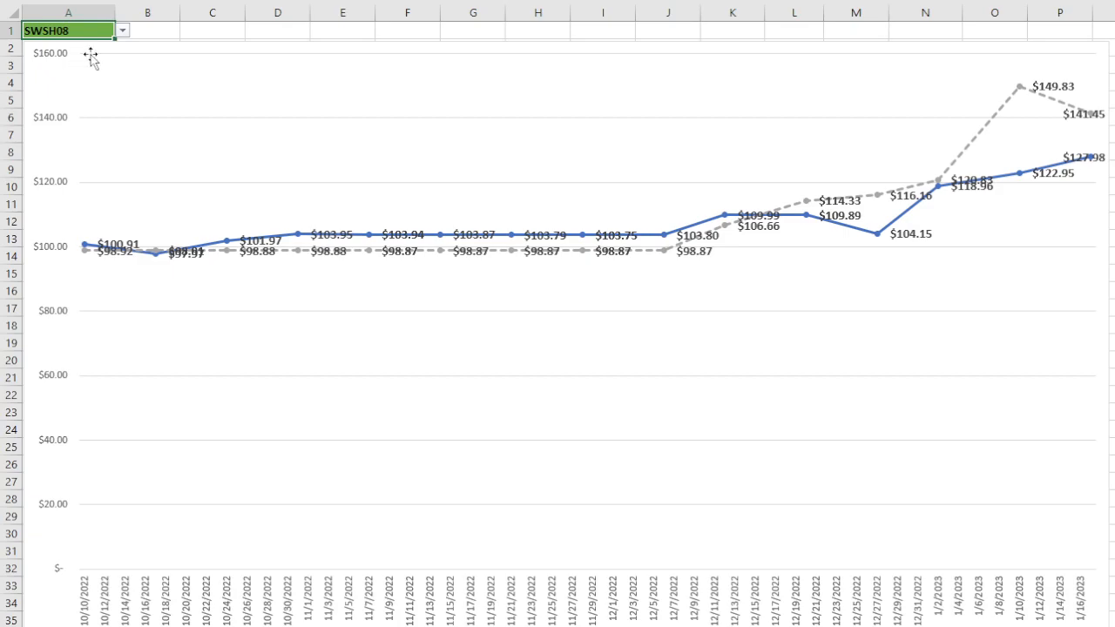
mouse_move(128, 29)
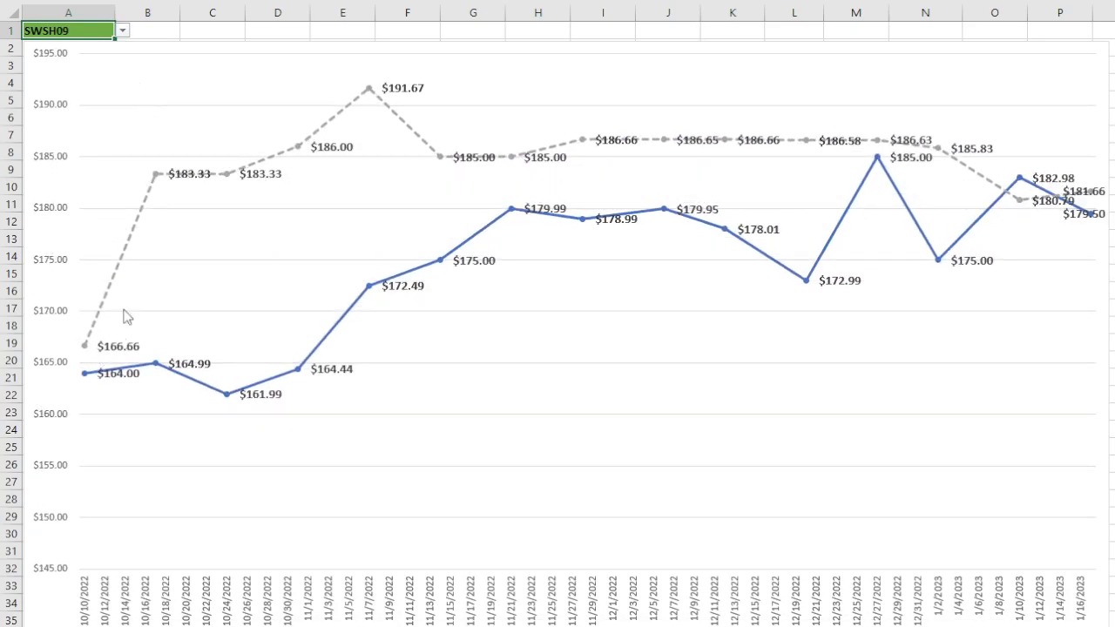
mouse_move(429, 154)
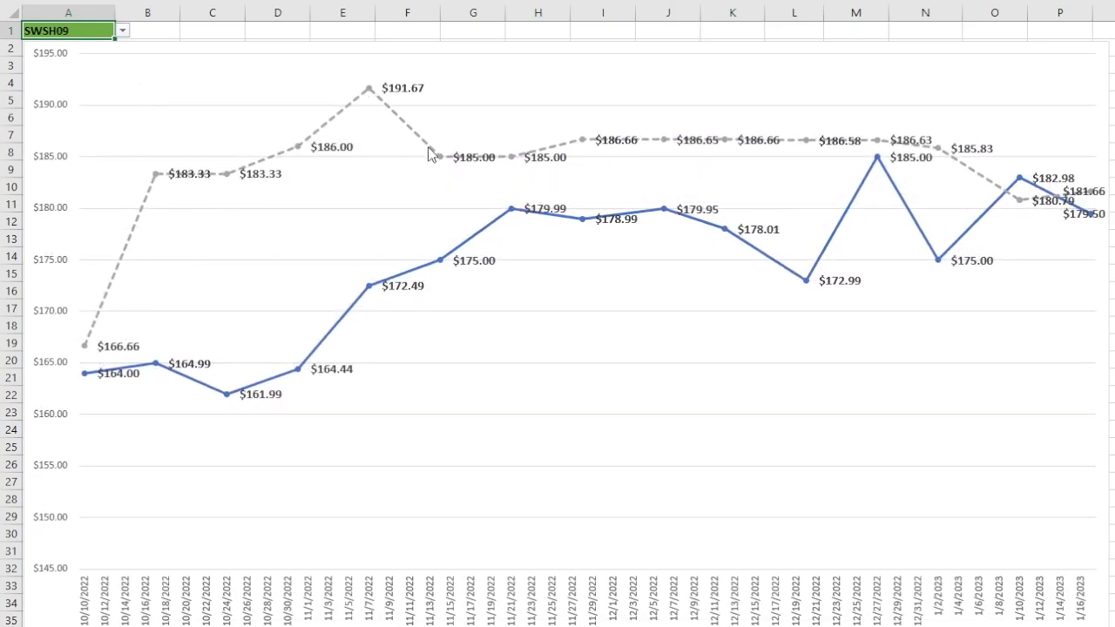
mouse_move(285, 167)
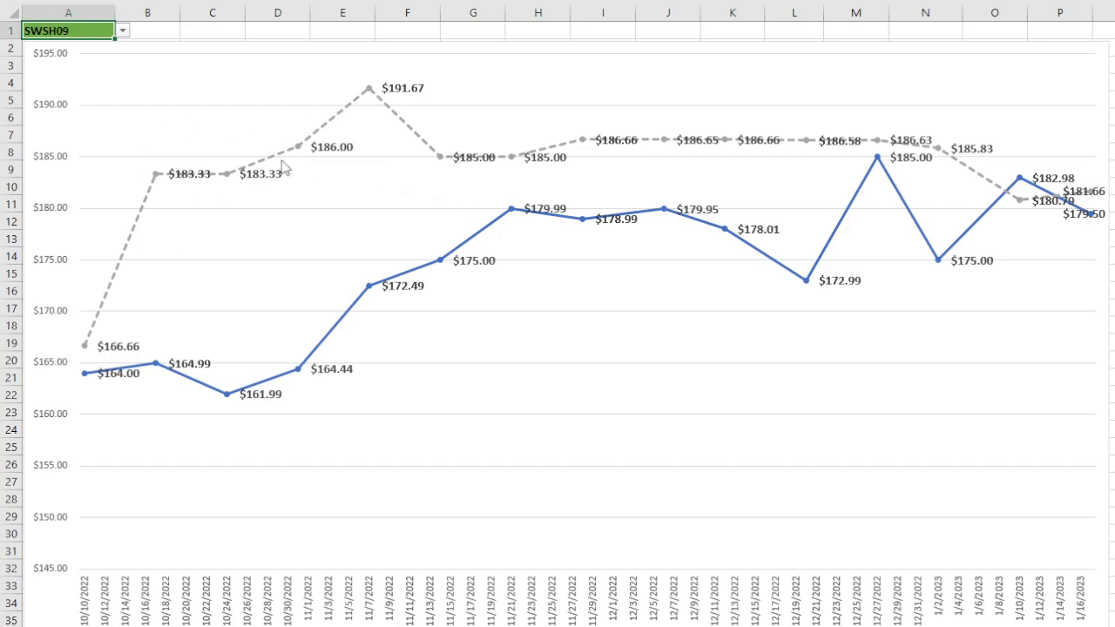
mouse_move(1050, 218)
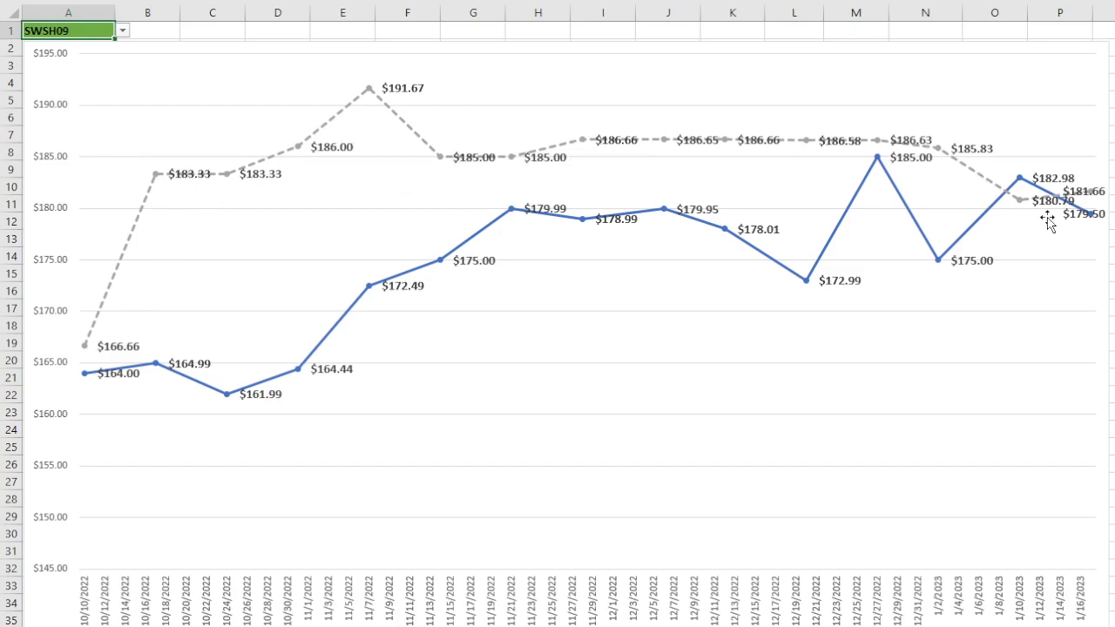
mouse_move(1097, 214)
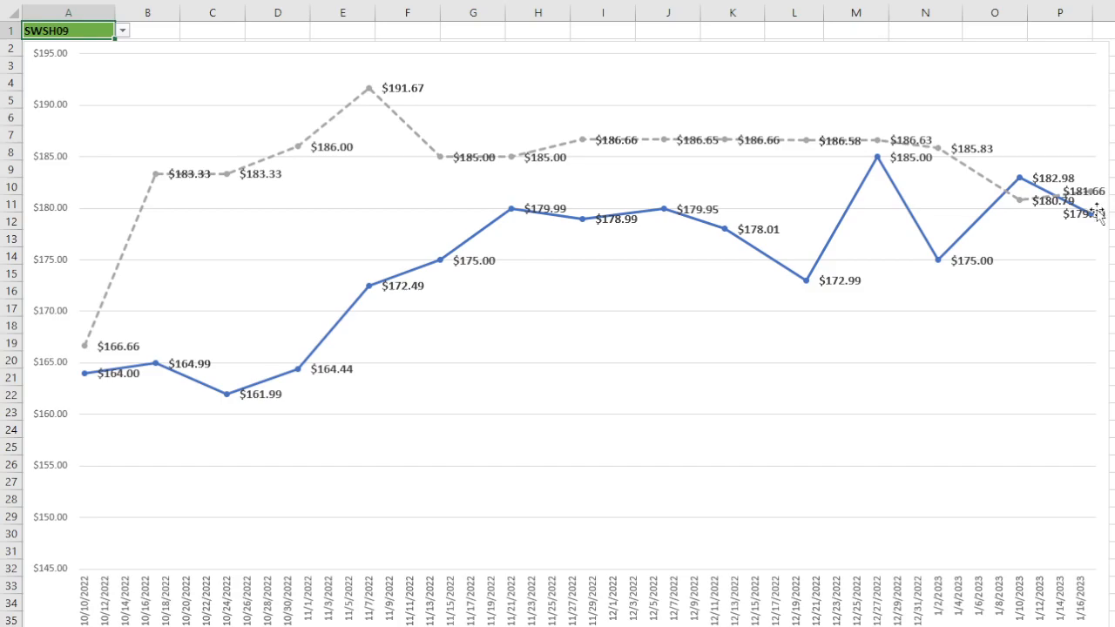
mouse_move(610, 278)
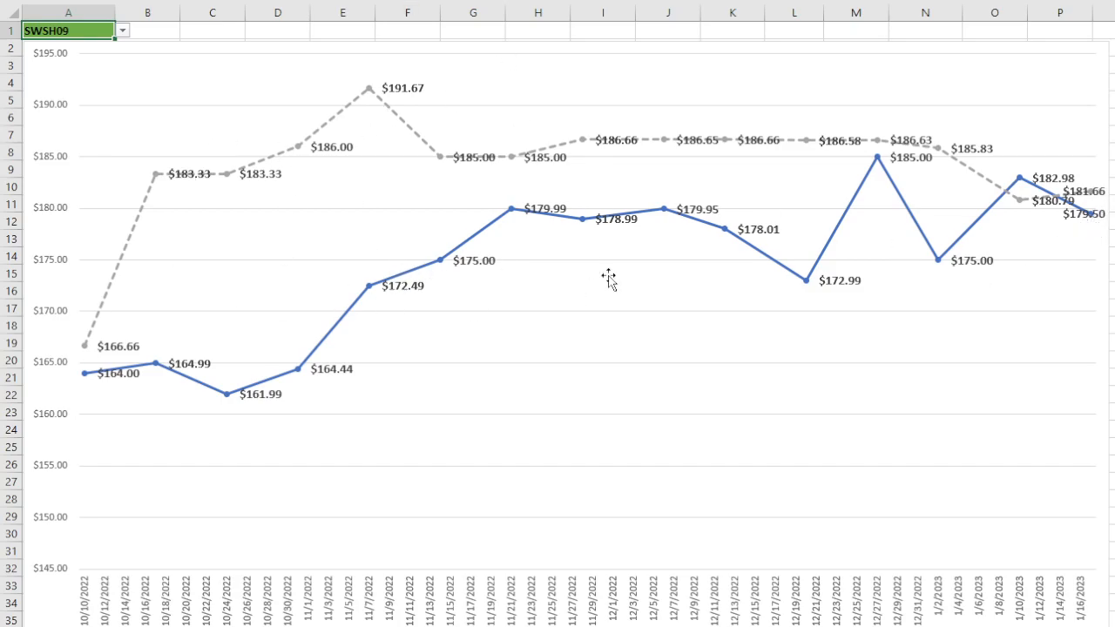
mouse_move(1096, 179)
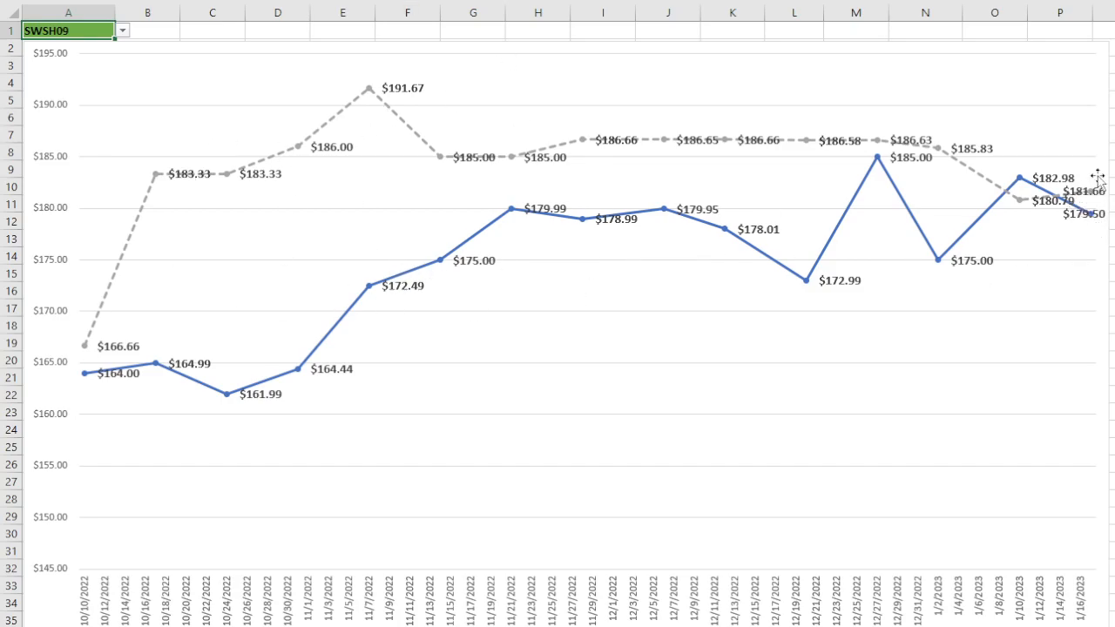
mouse_move(1071, 200)
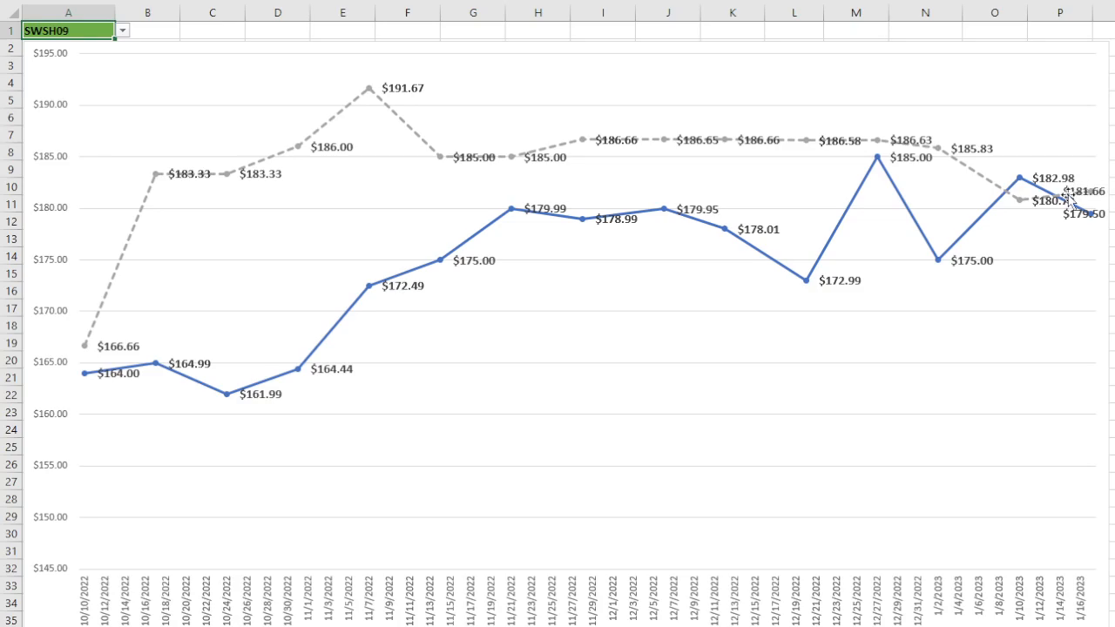
mouse_move(1020, 218)
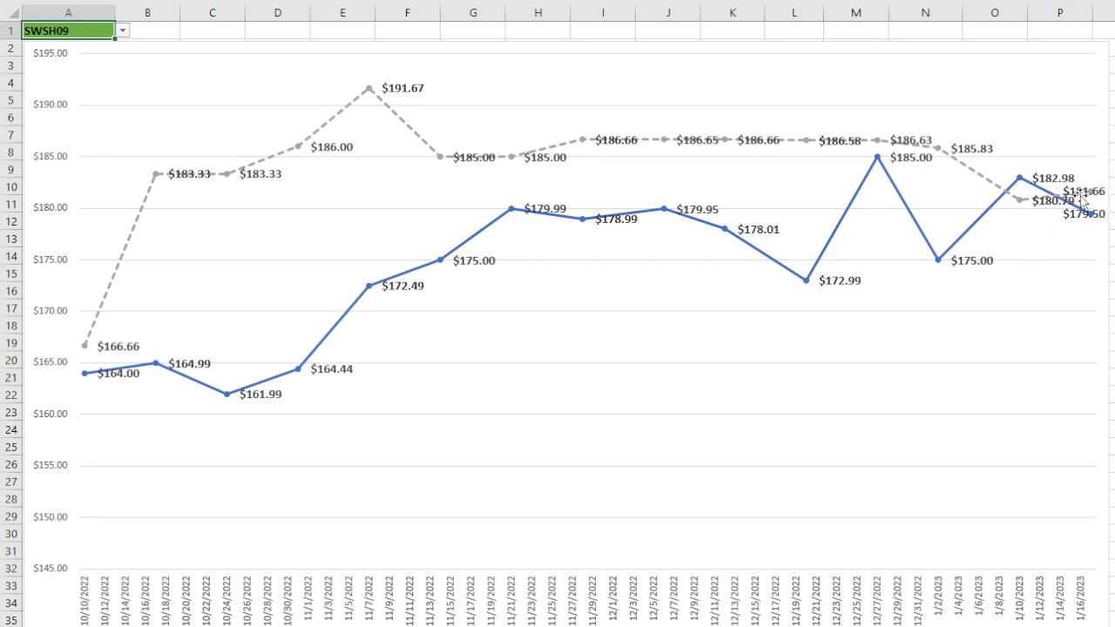
mouse_move(139, 44)
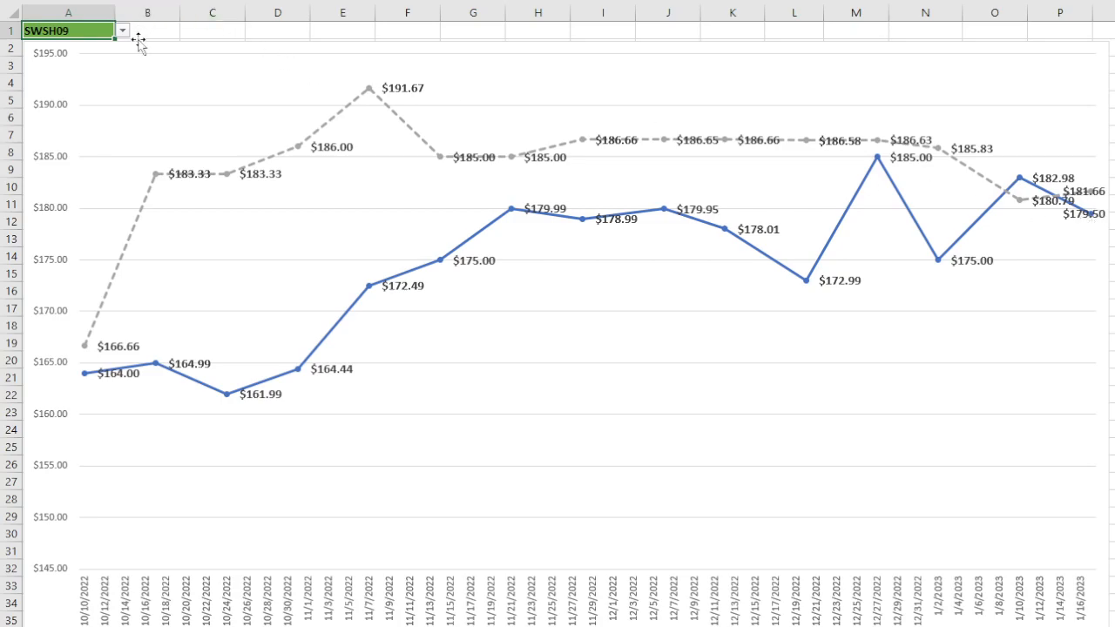
mouse_move(59, 114)
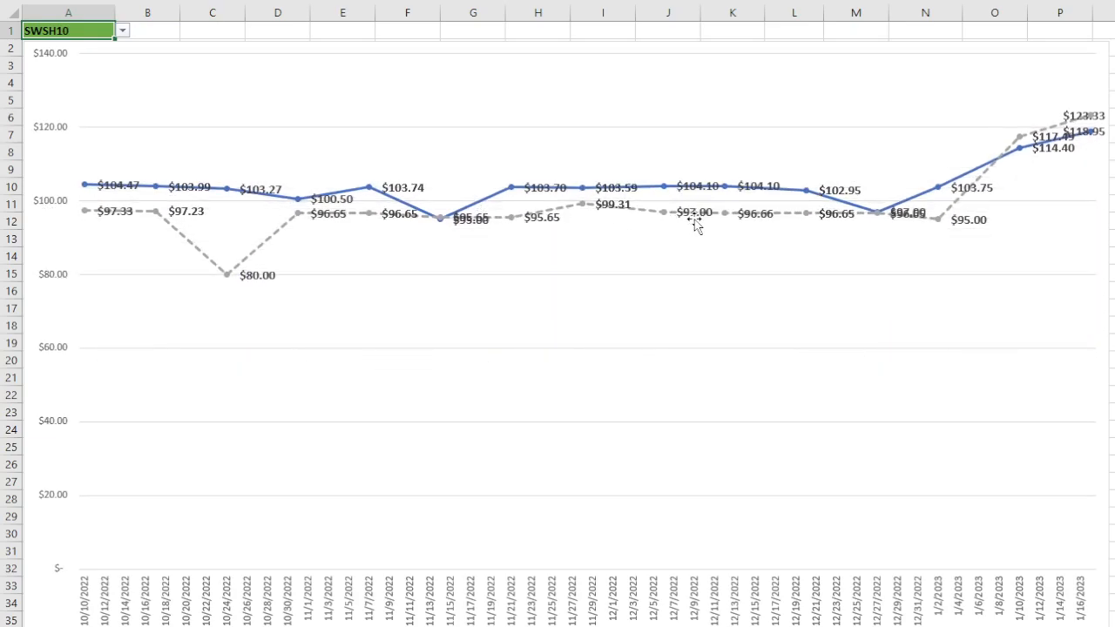
mouse_move(858, 242)
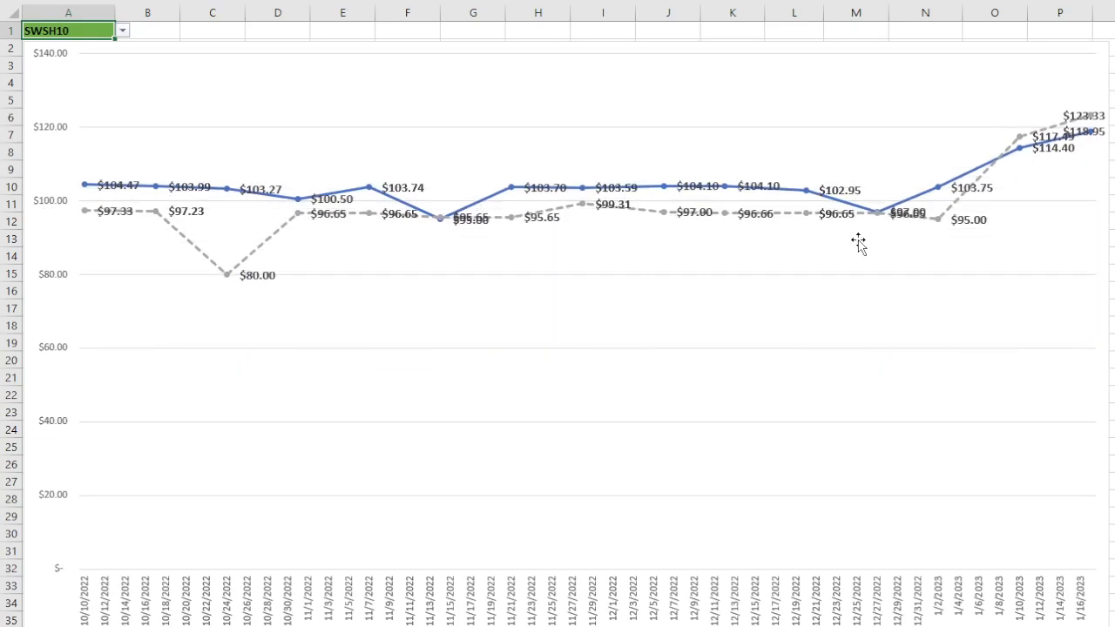
mouse_move(1084, 131)
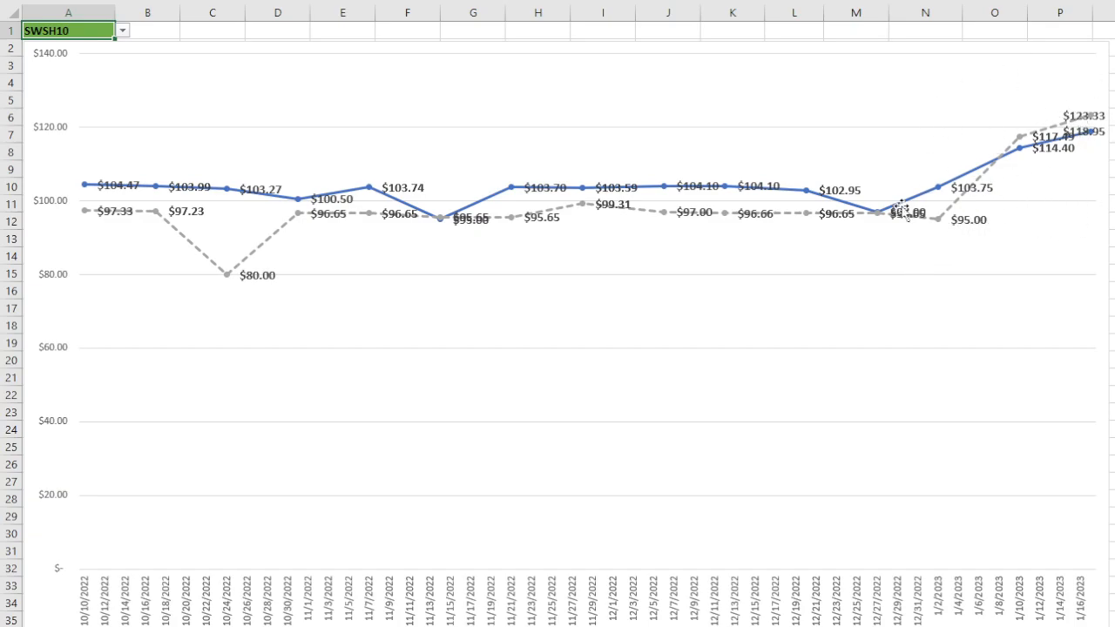
mouse_move(608, 140)
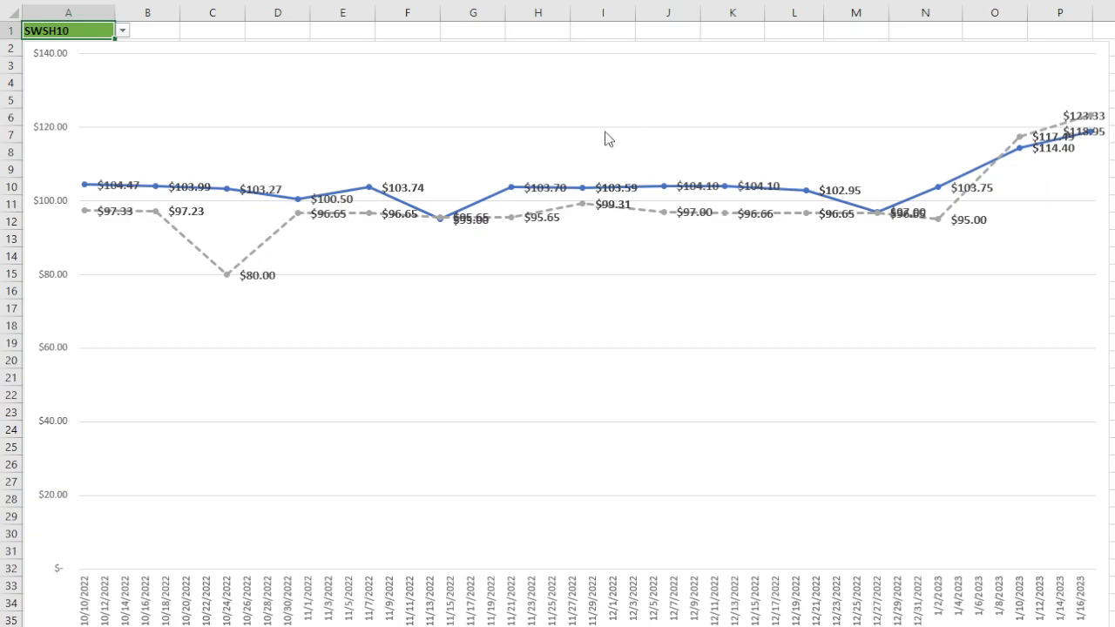
mouse_move(108, 69)
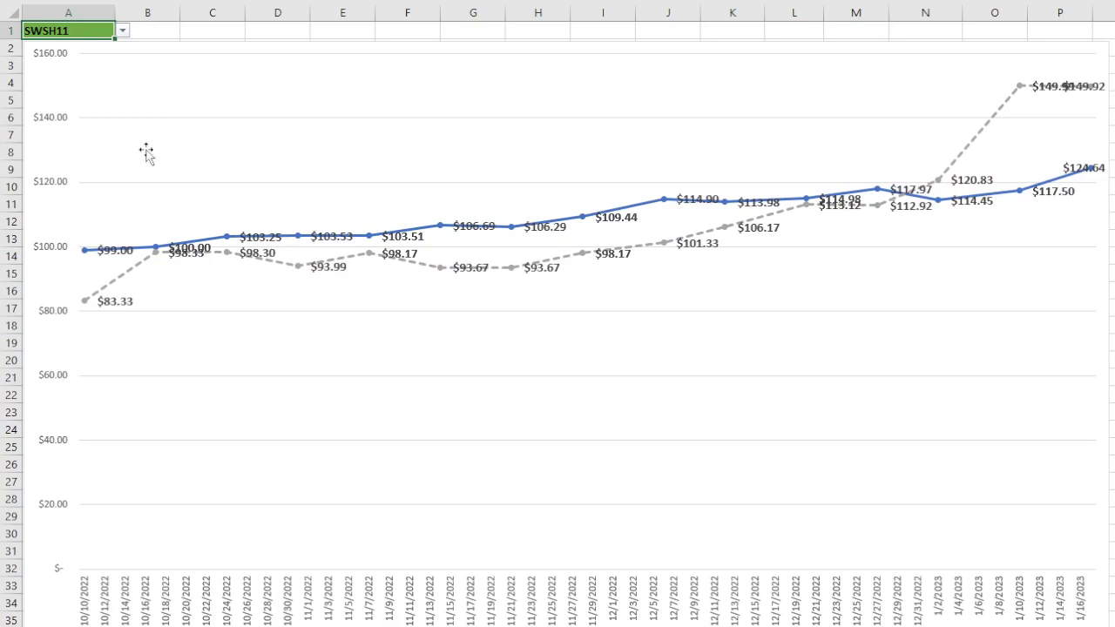
mouse_move(389, 202)
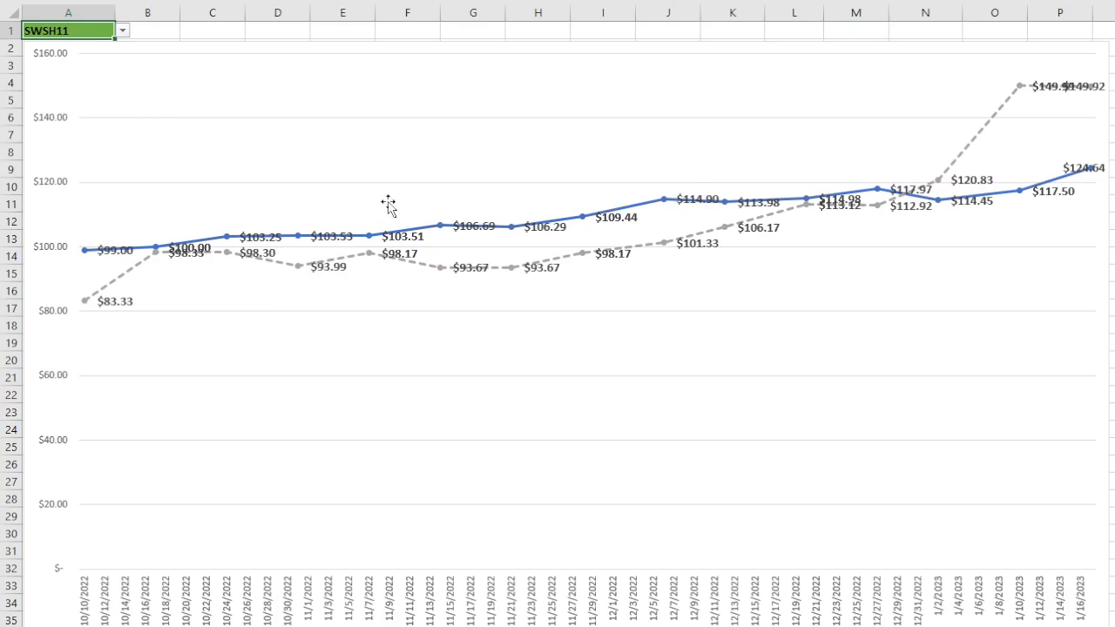
mouse_move(967, 175)
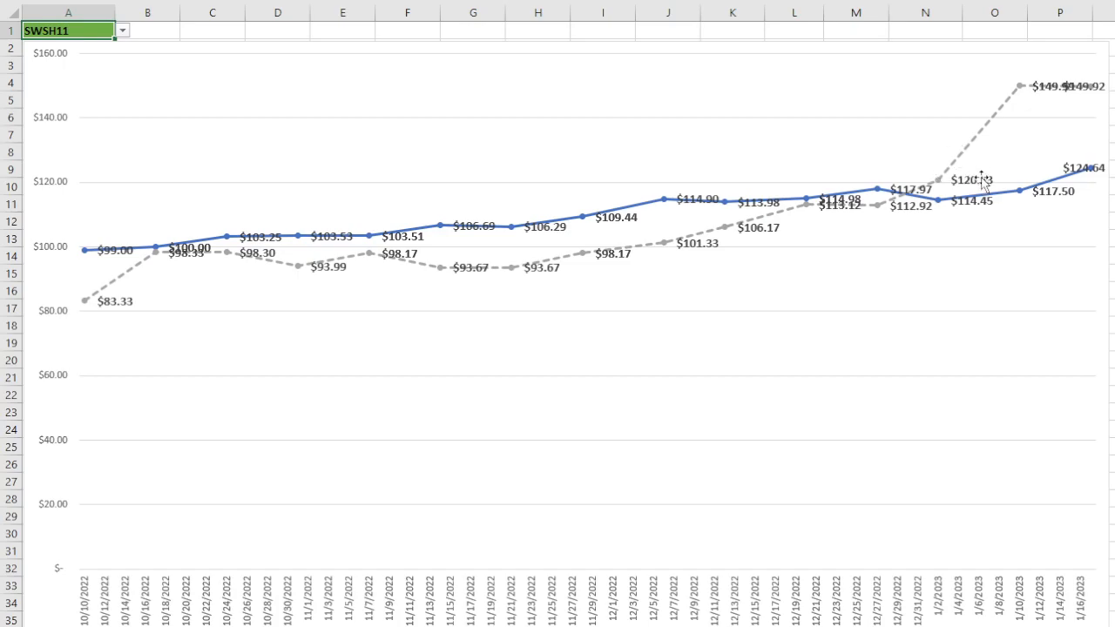
mouse_move(1080, 83)
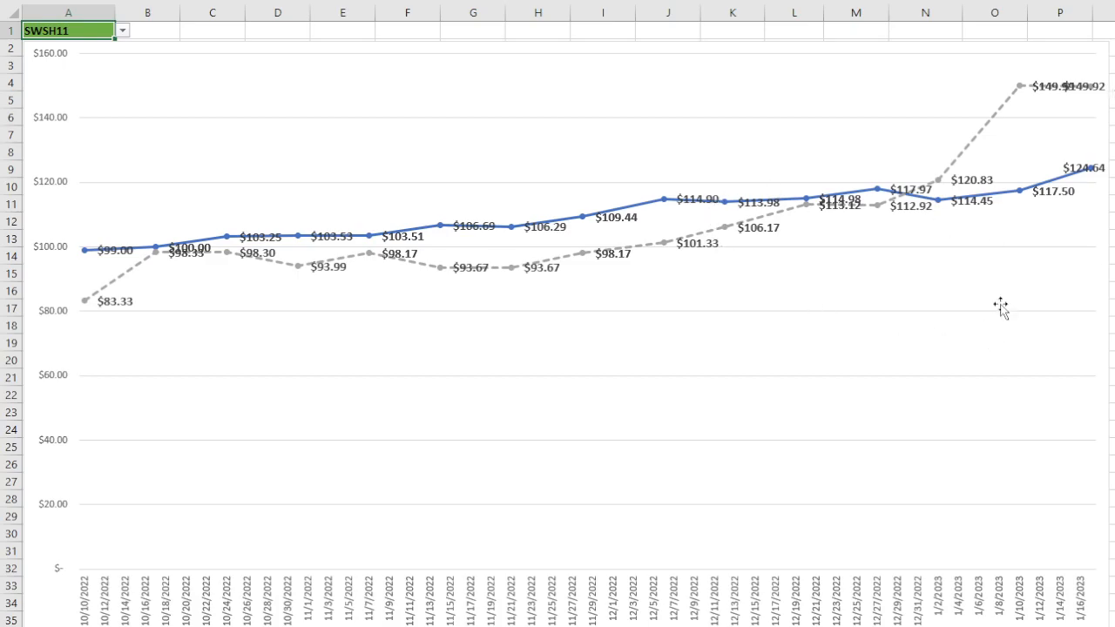
mouse_move(1008, 320)
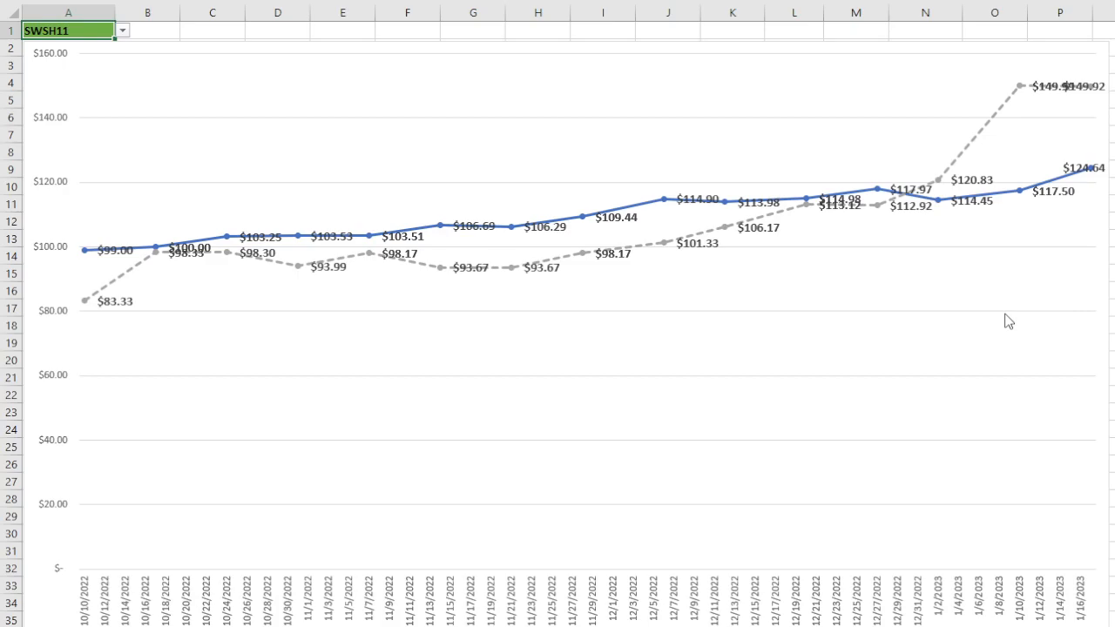
mouse_move(1096, 83)
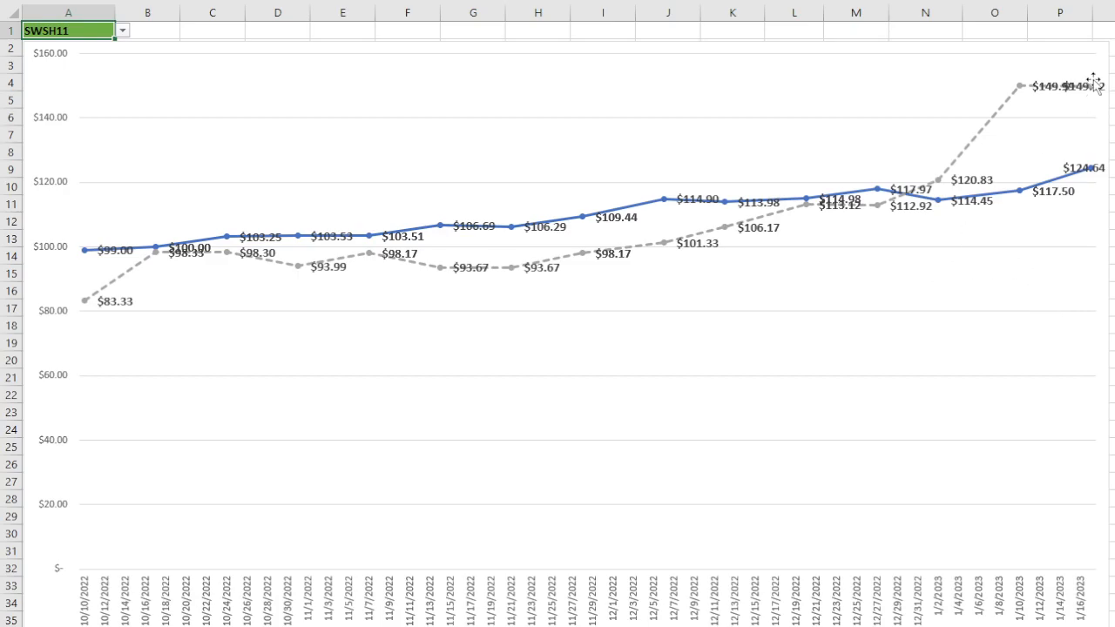
mouse_move(1041, 104)
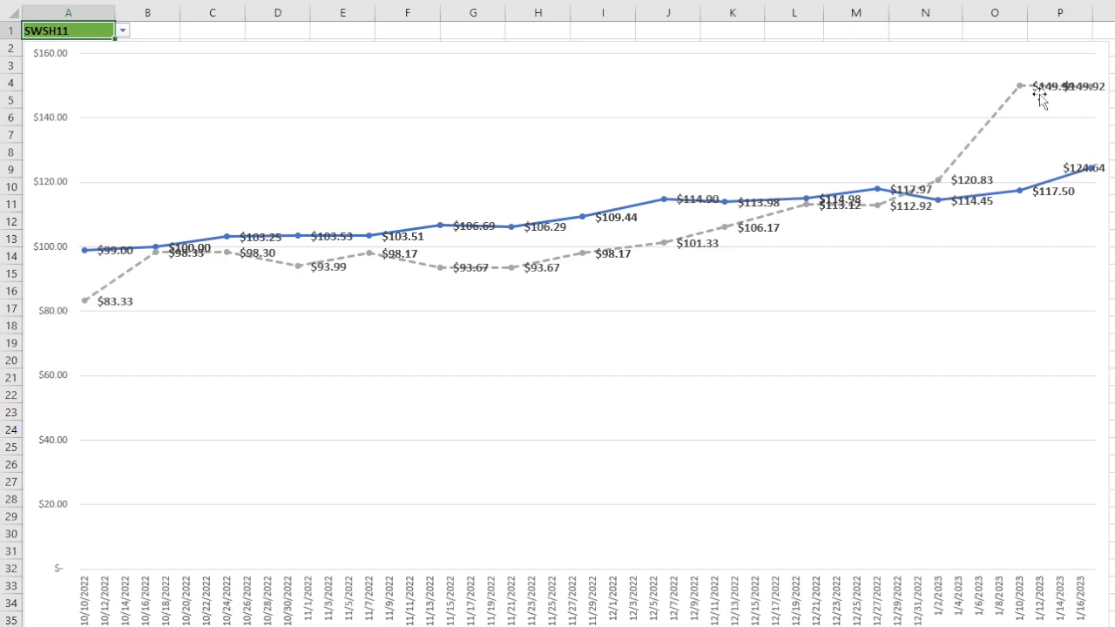
mouse_move(1021, 100)
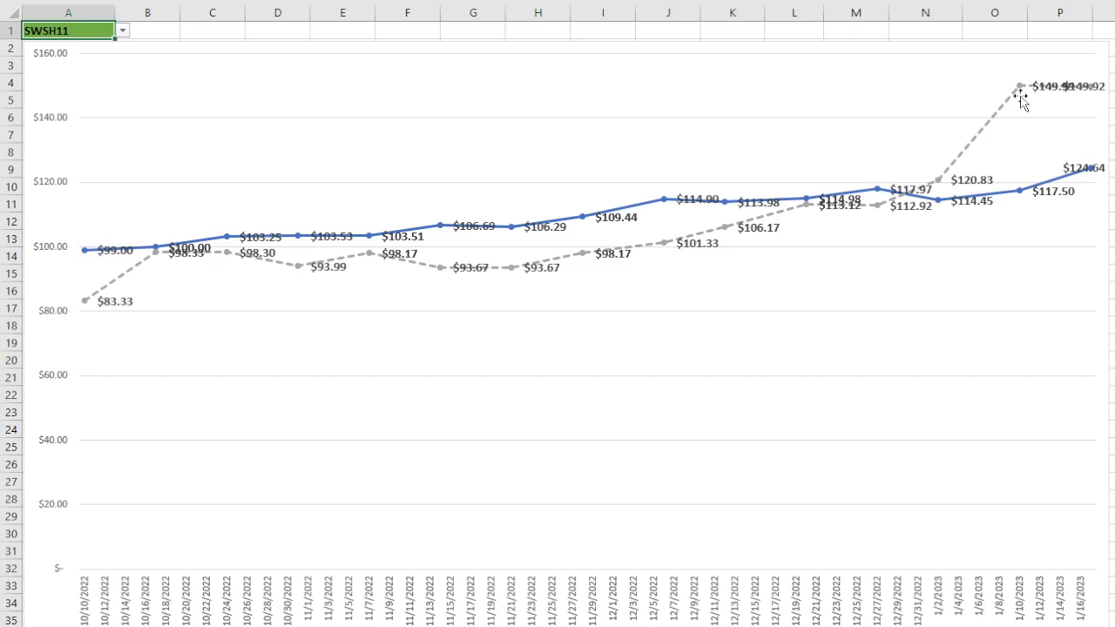
mouse_move(701, 155)
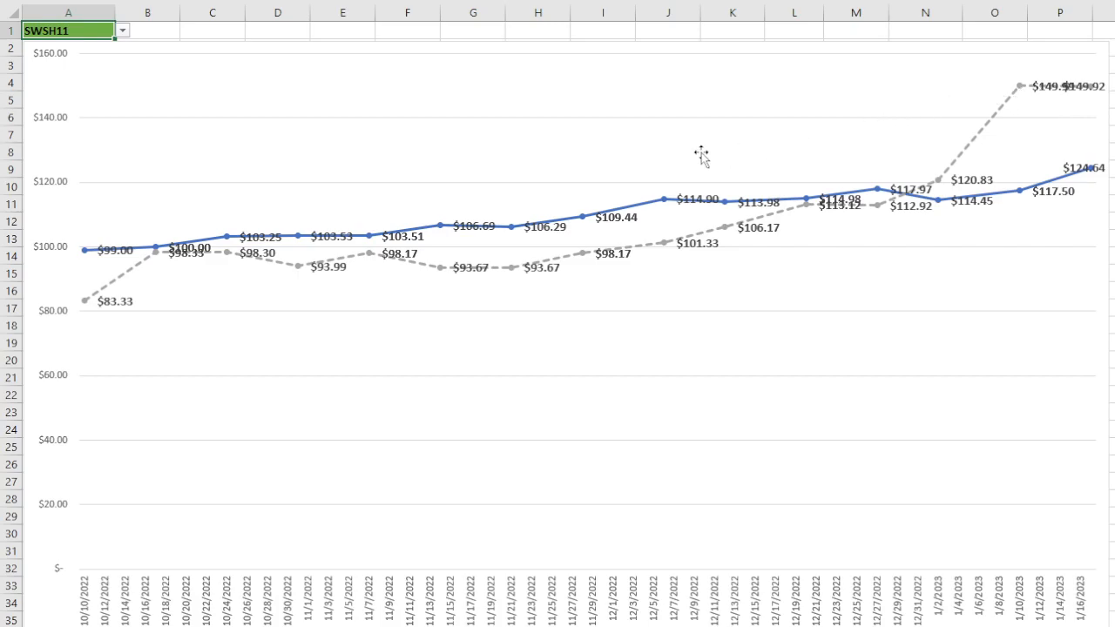
mouse_move(718, 136)
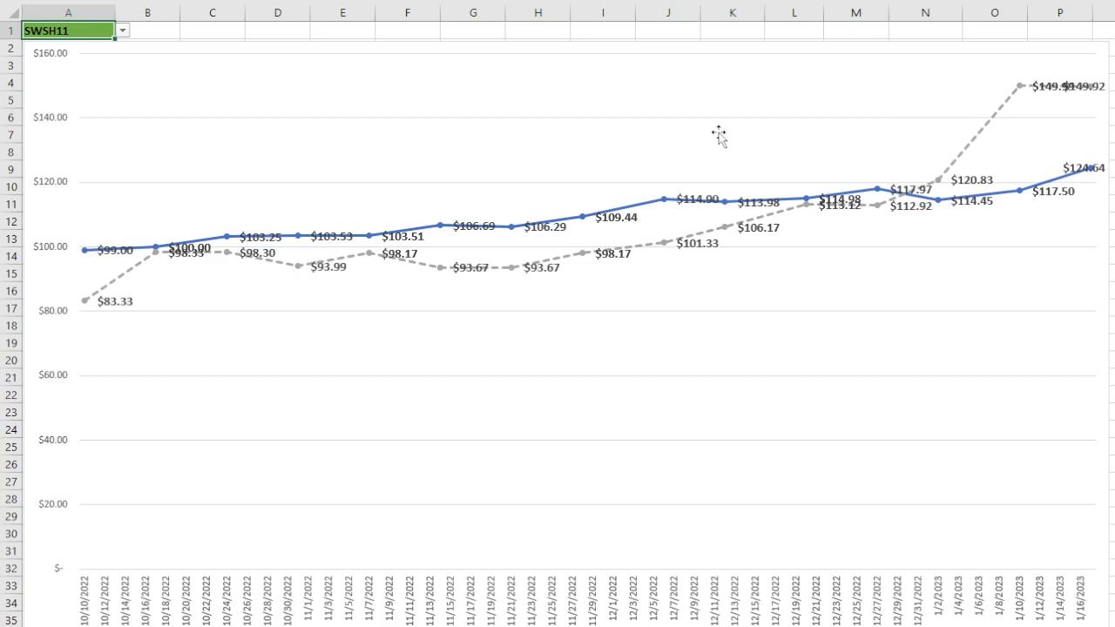
mouse_move(95, 108)
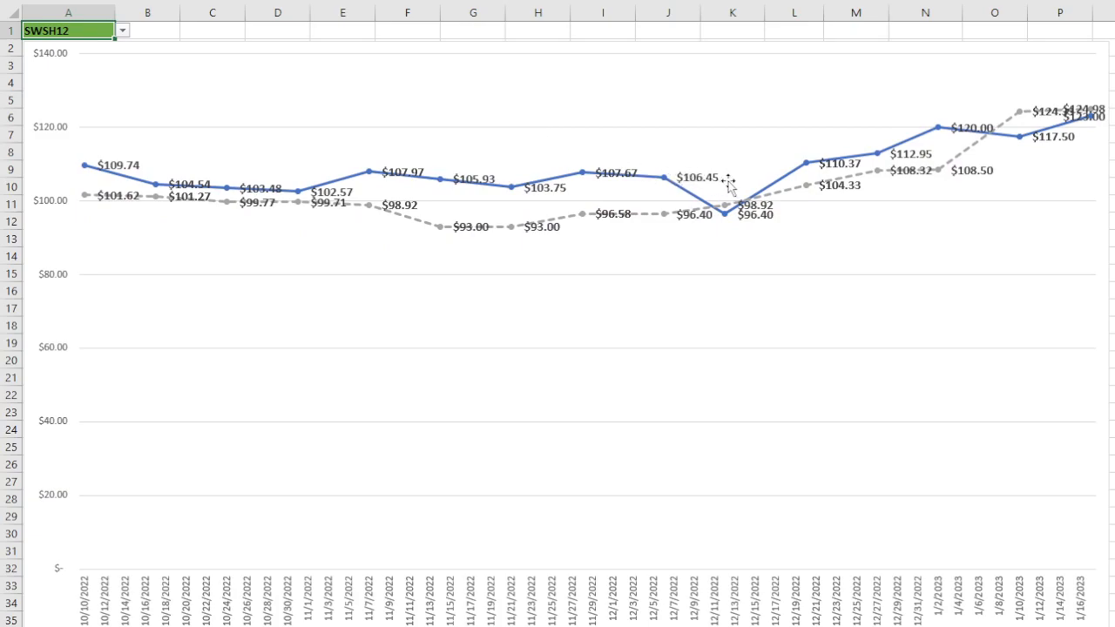
mouse_move(1015, 66)
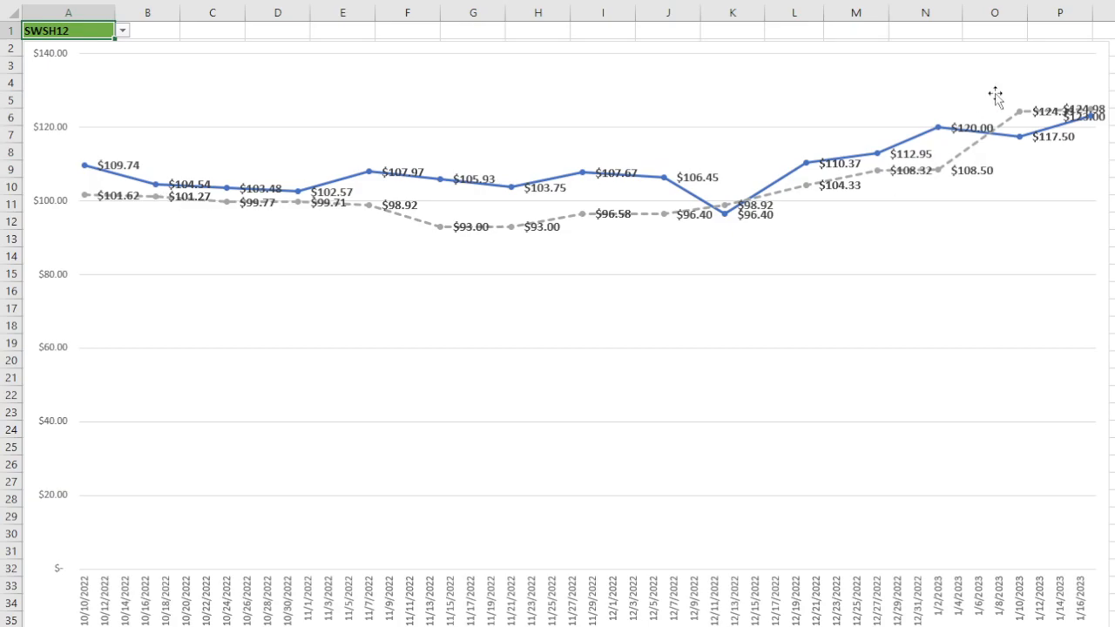
mouse_move(1108, 116)
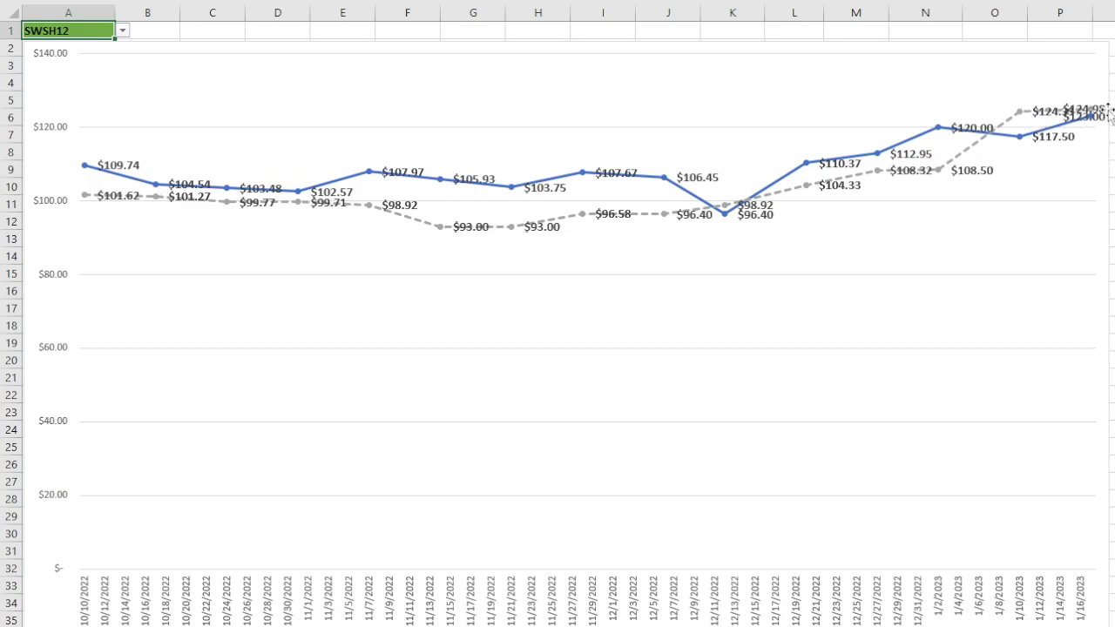
mouse_move(1083, 128)
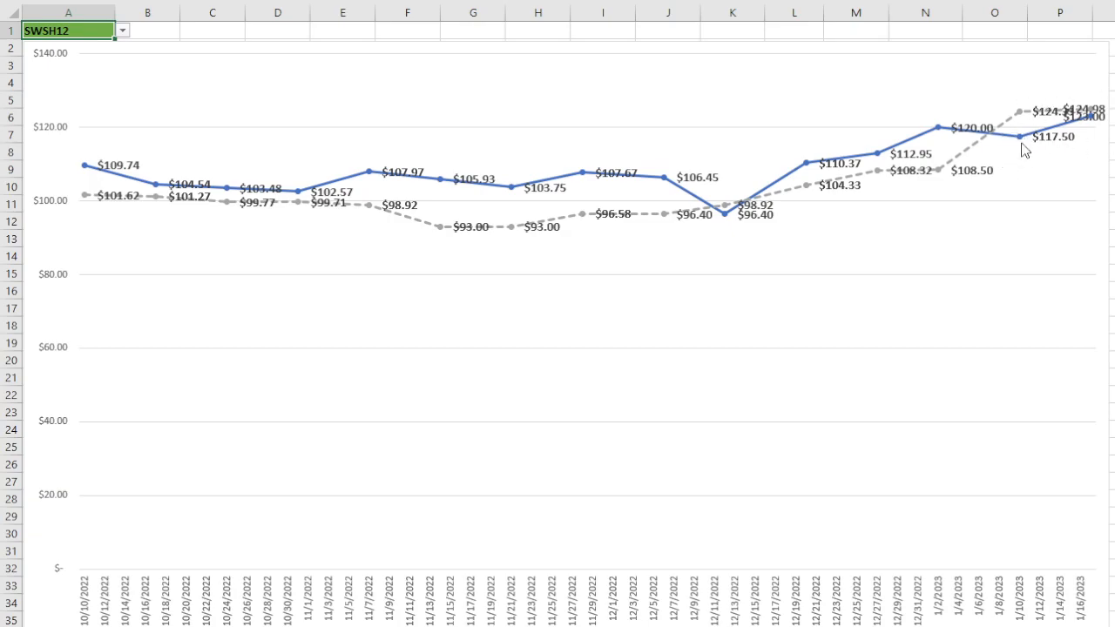
mouse_move(1025, 174)
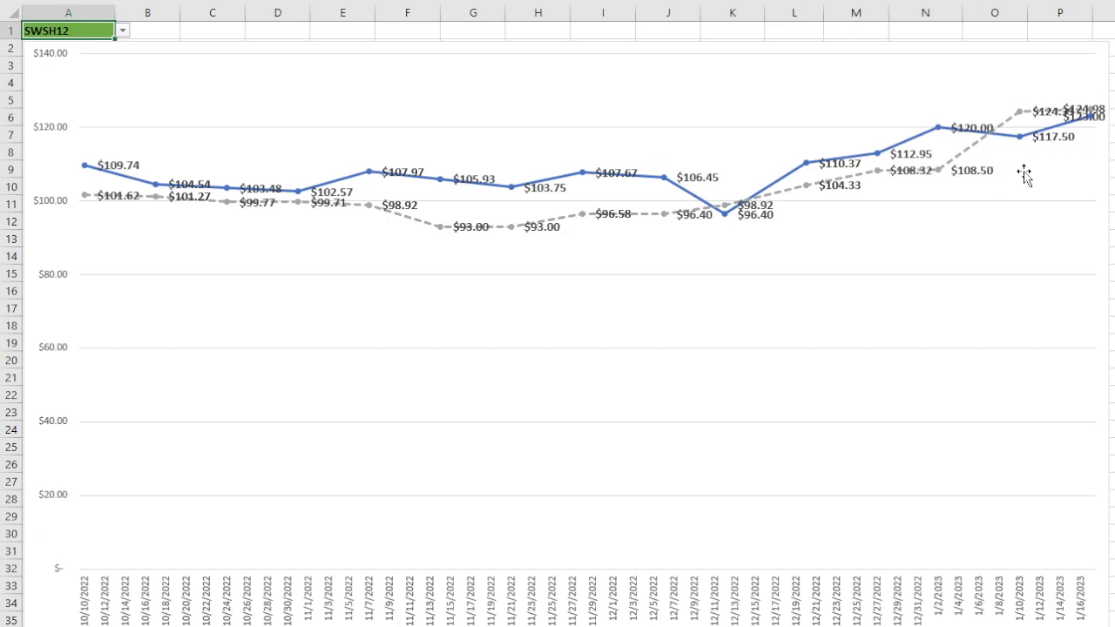
mouse_move(973, 182)
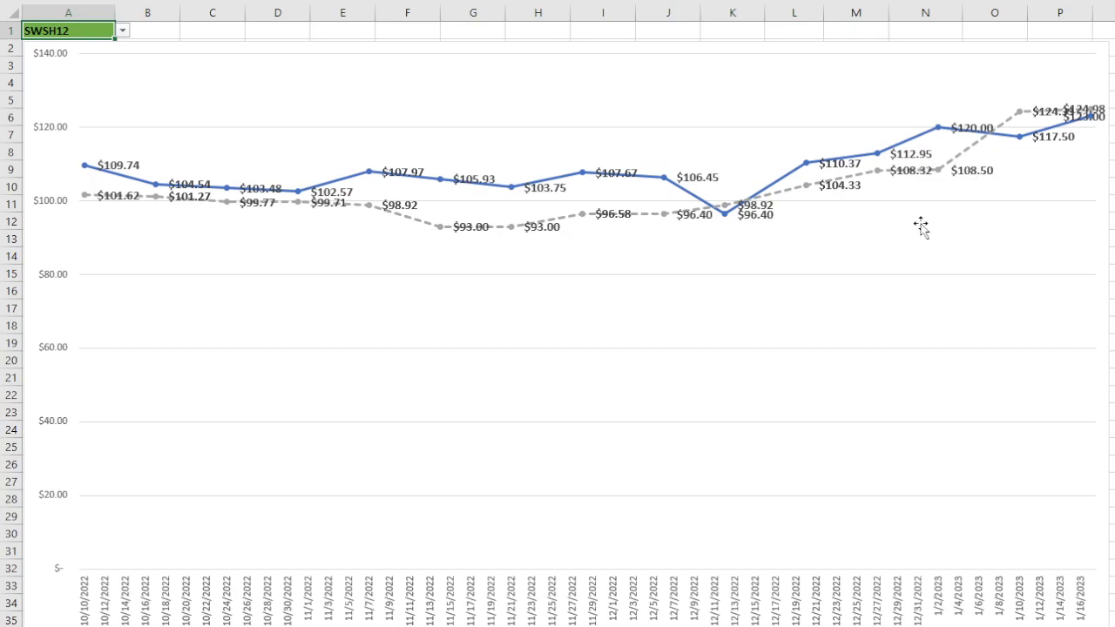
mouse_move(954, 199)
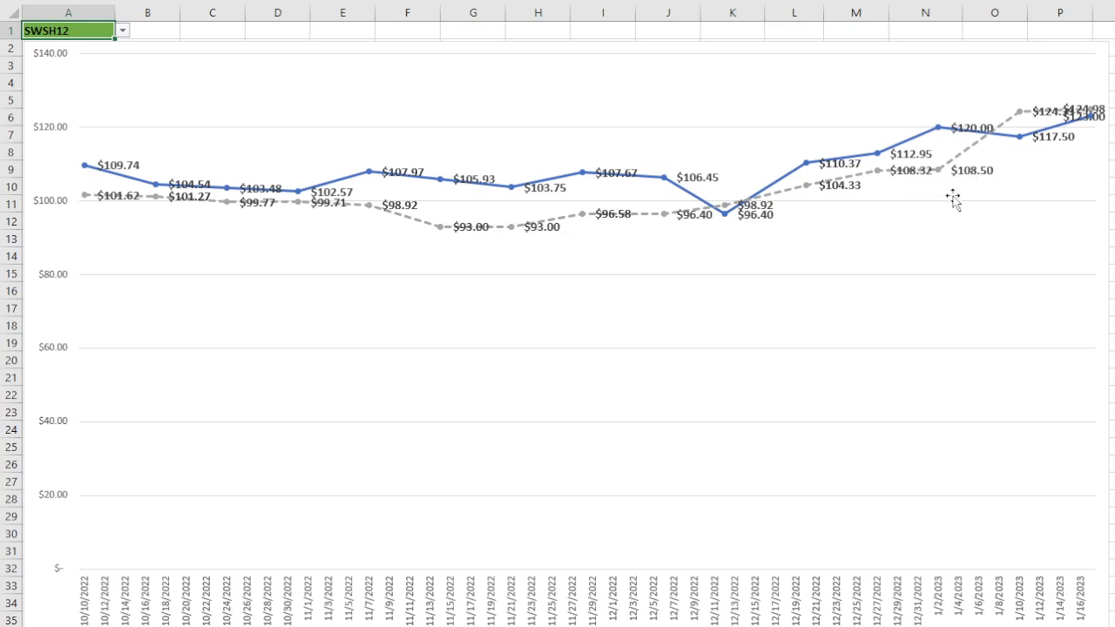
mouse_move(1032, 255)
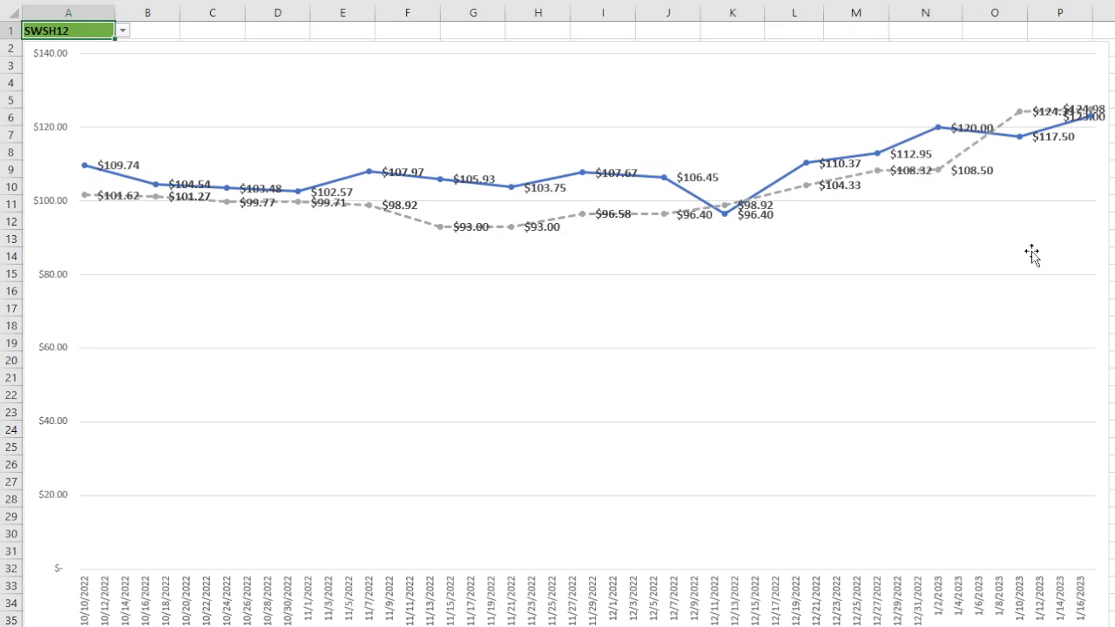
mouse_move(1054, 281)
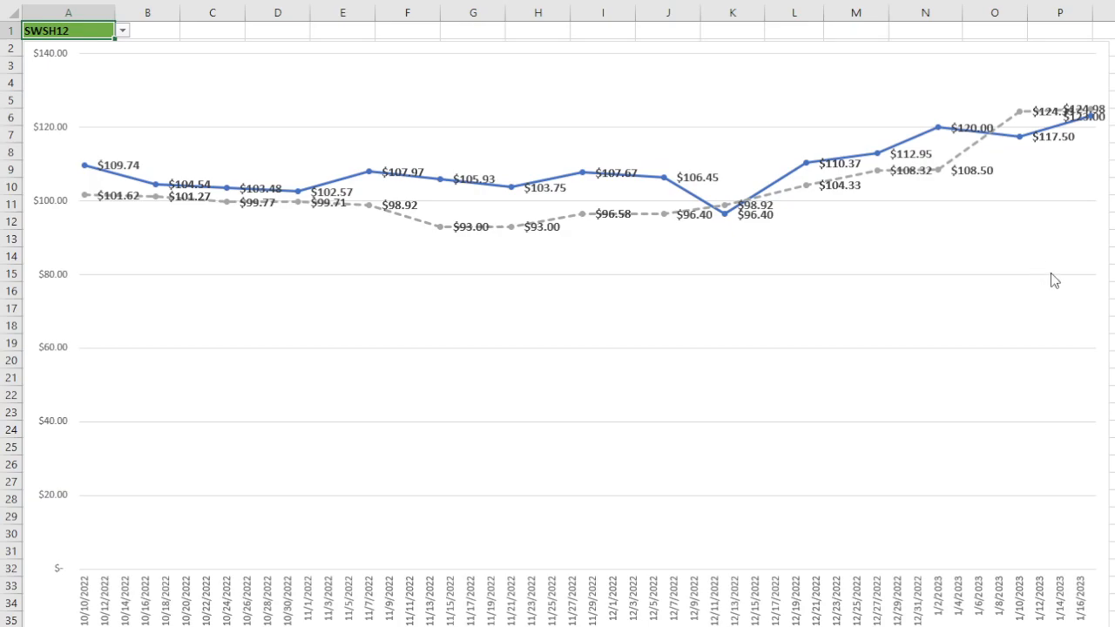
mouse_move(1027, 238)
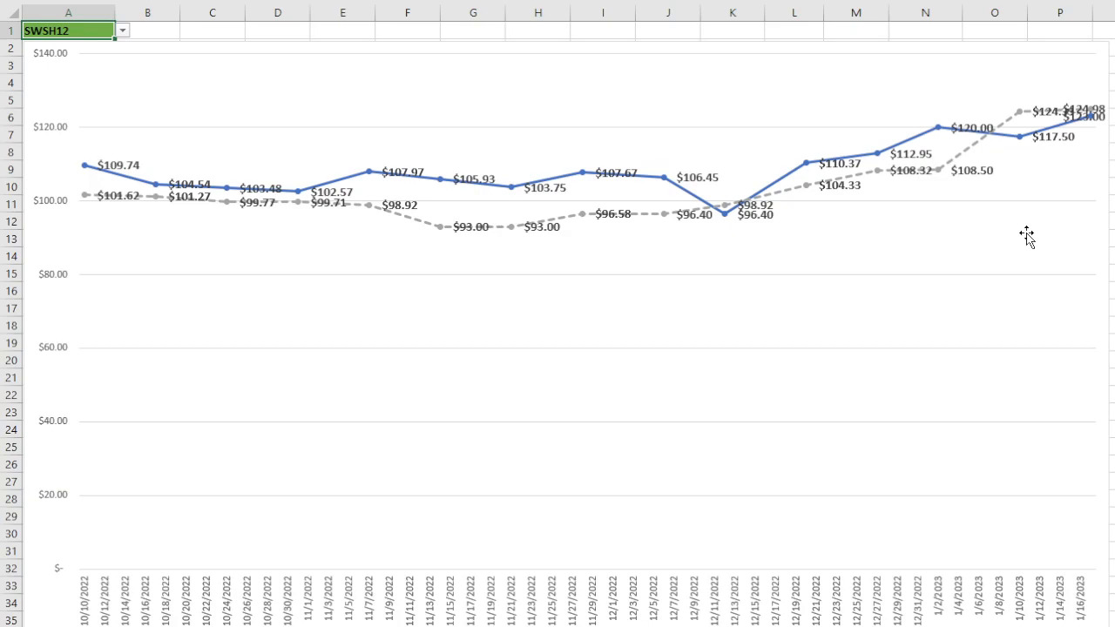
mouse_move(956, 283)
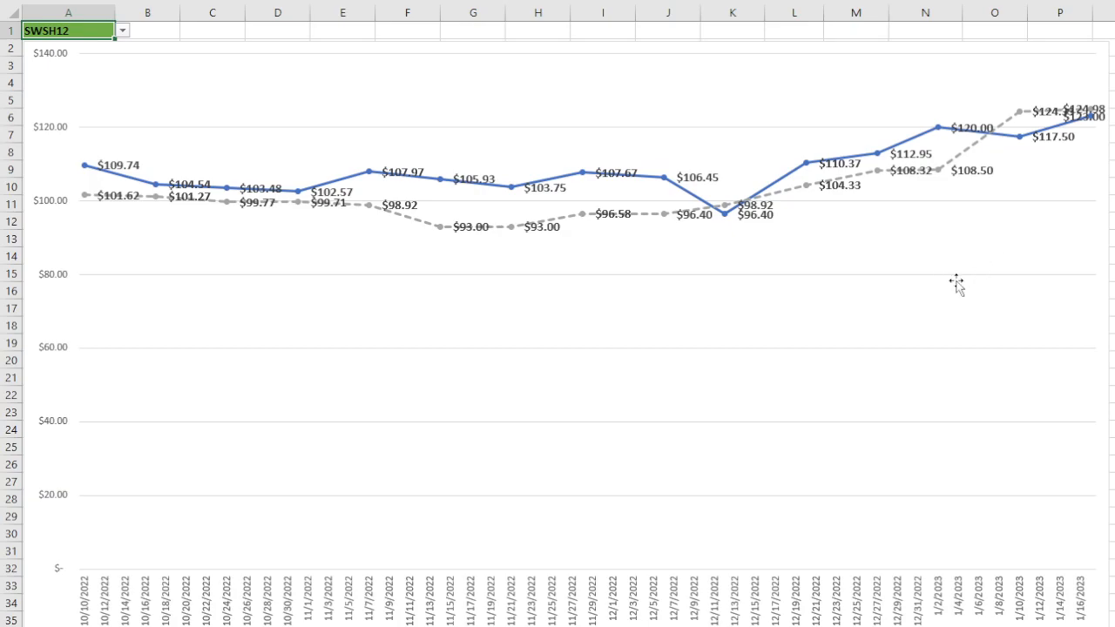
mouse_move(654, 373)
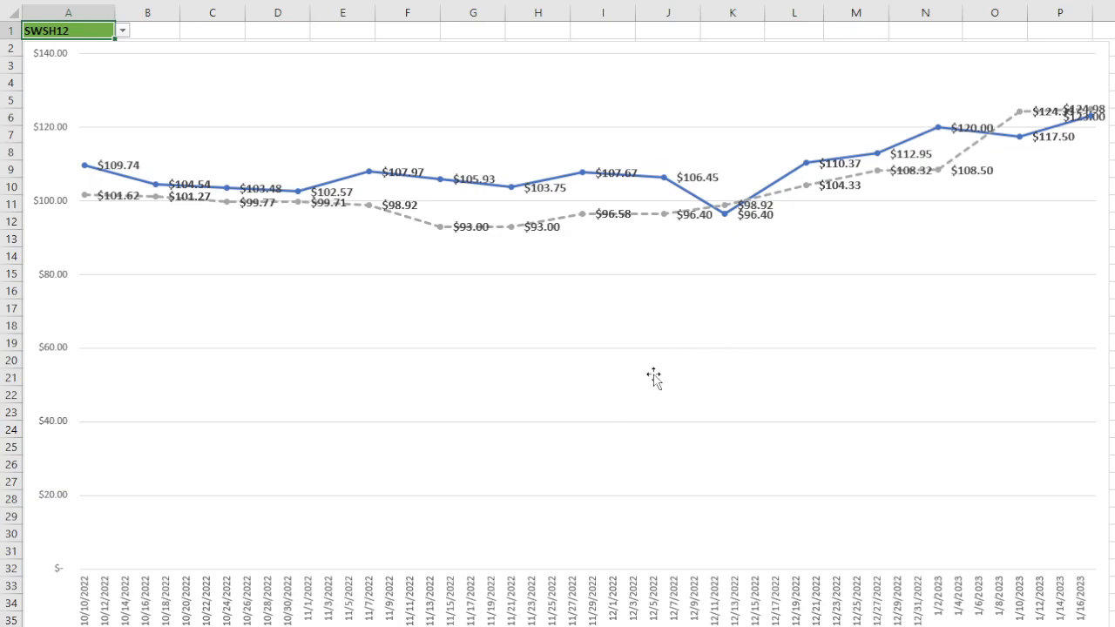
mouse_move(707, 342)
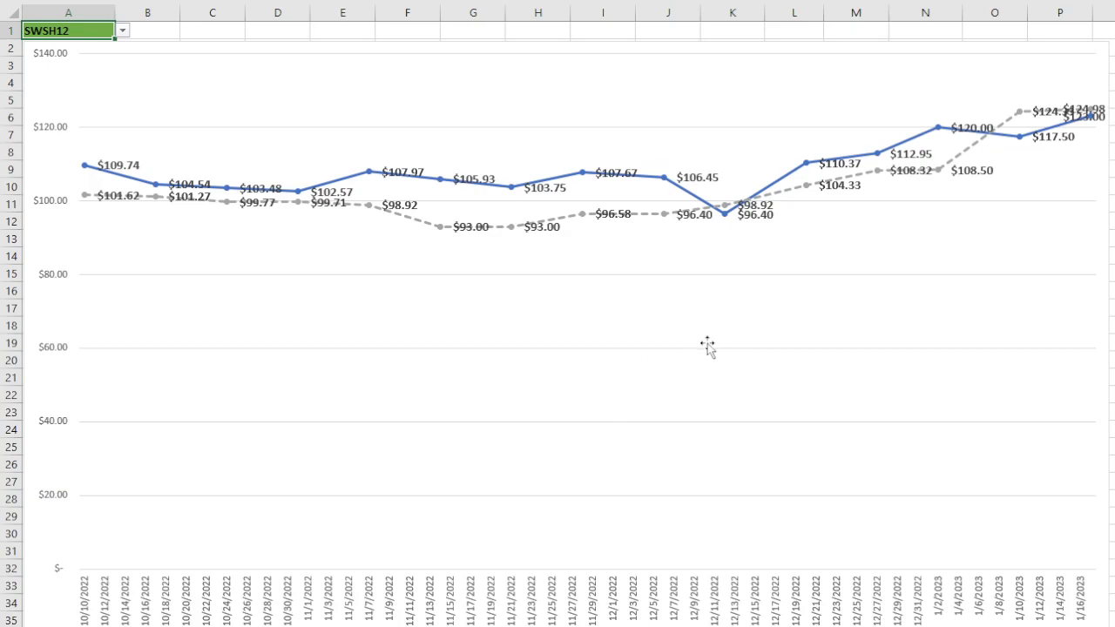
mouse_move(704, 372)
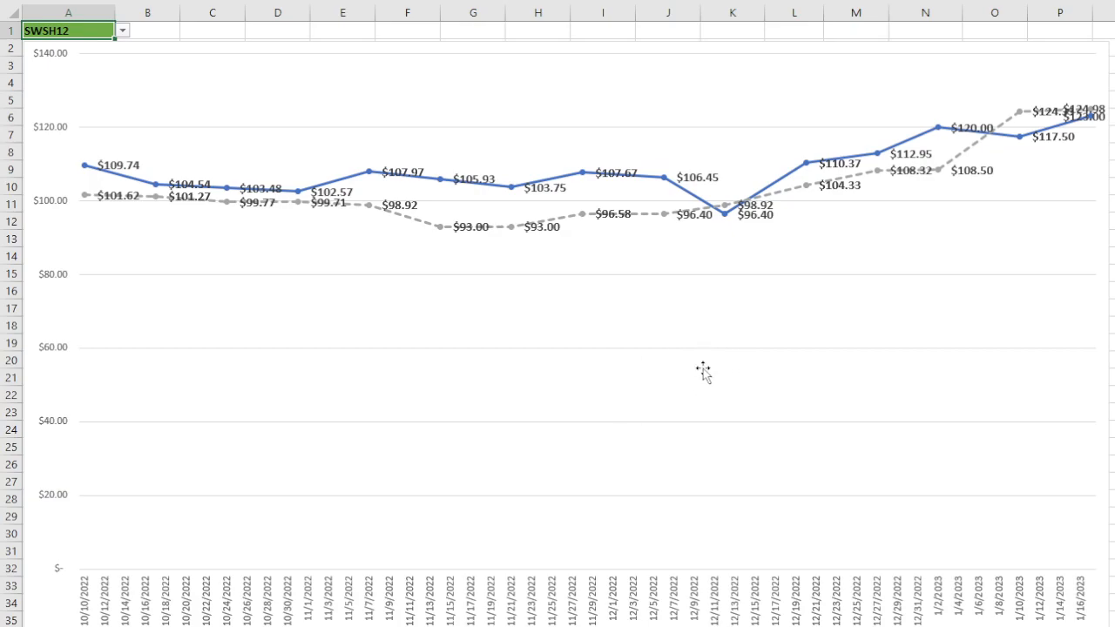
mouse_move(702, 386)
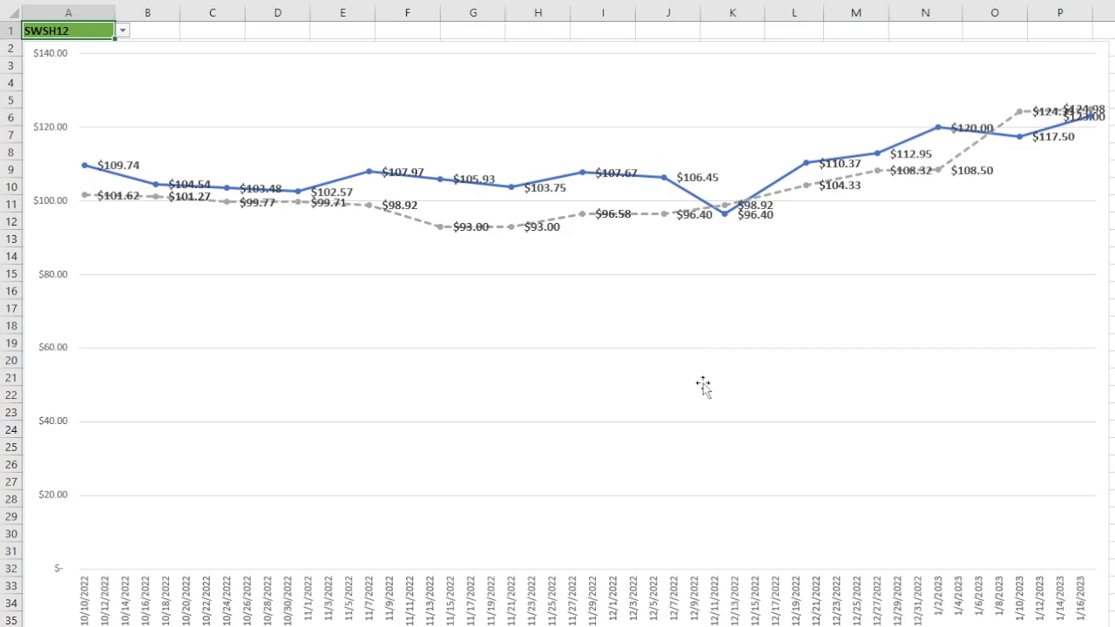
mouse_move(1038, 362)
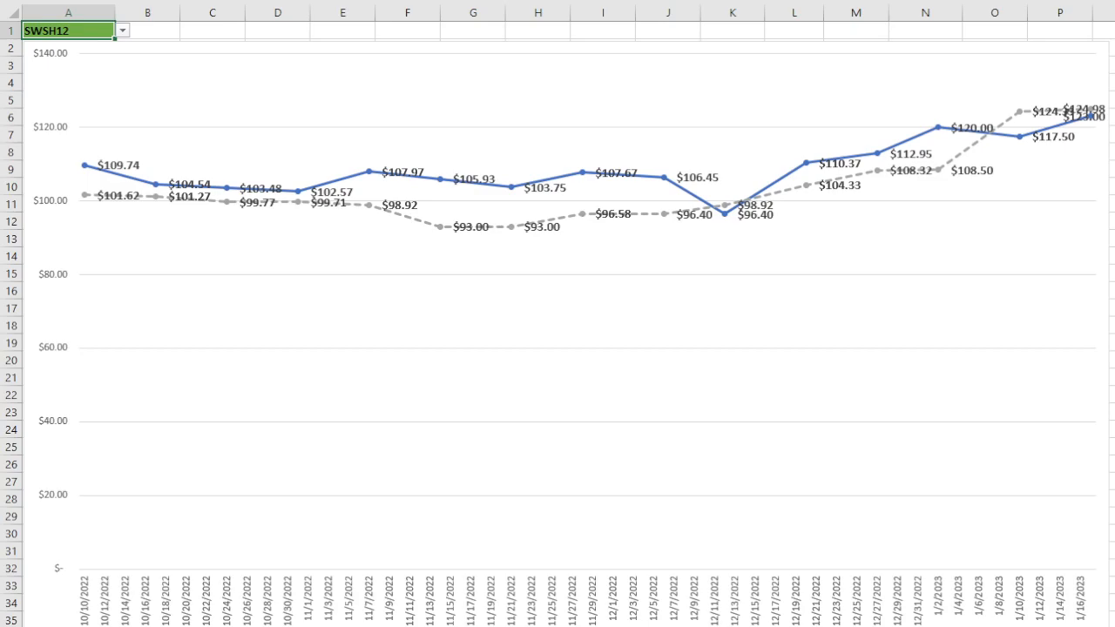
mouse_move(978, 238)
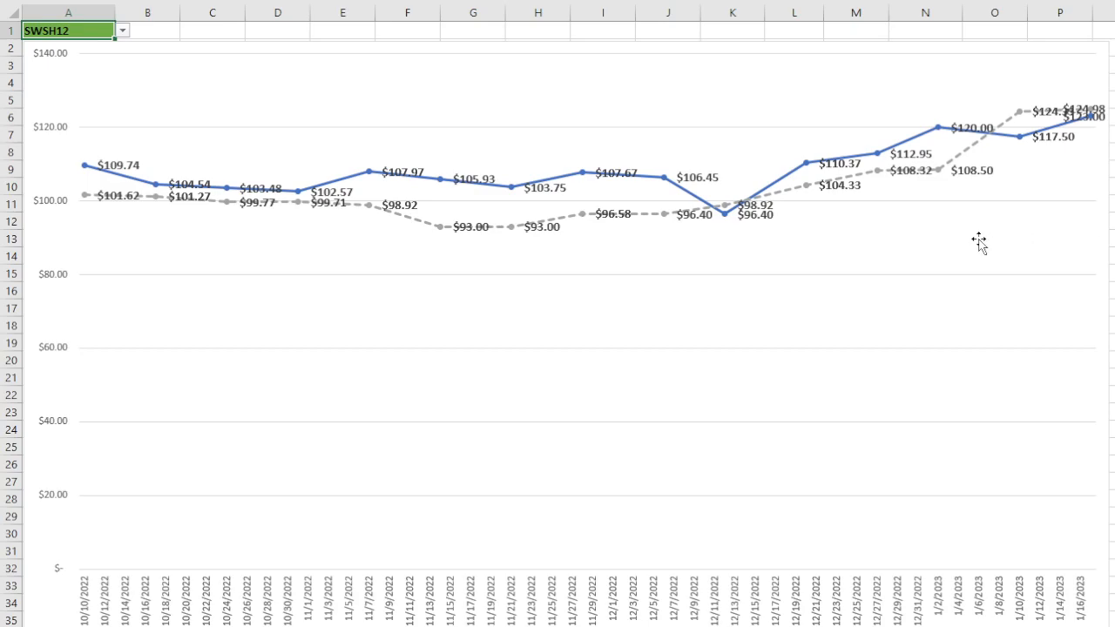
mouse_move(949, 260)
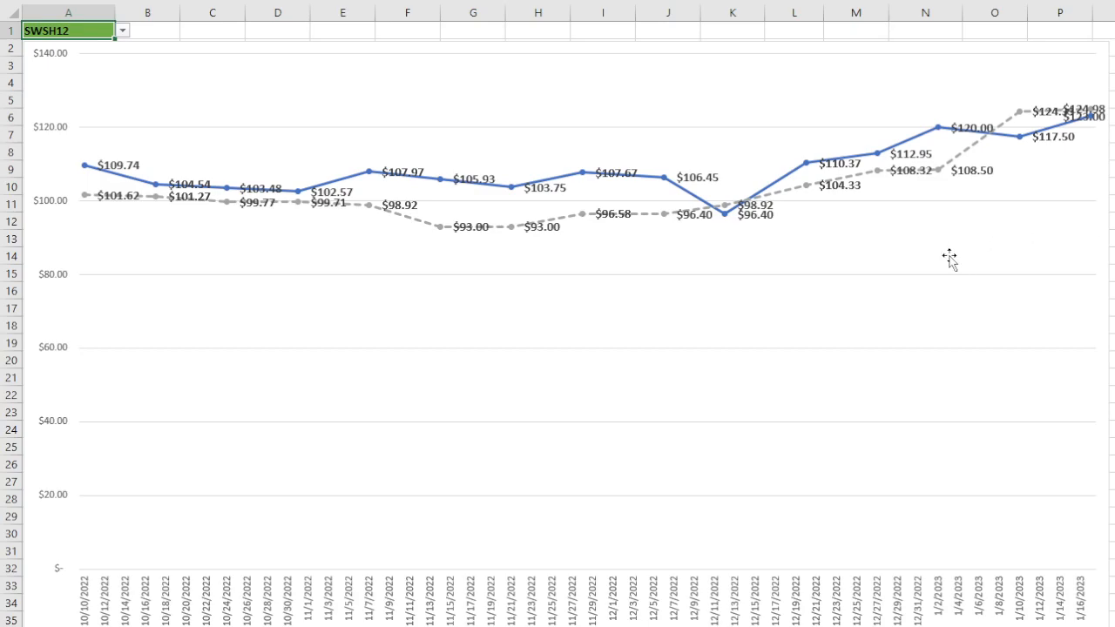
mouse_move(768, 398)
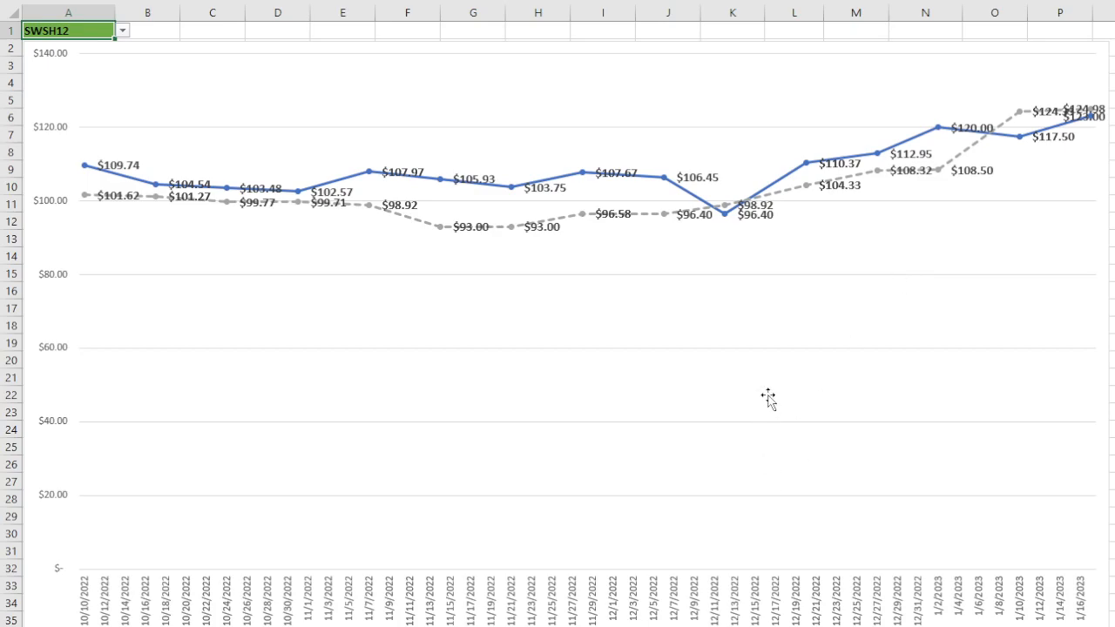
mouse_move(366, 271)
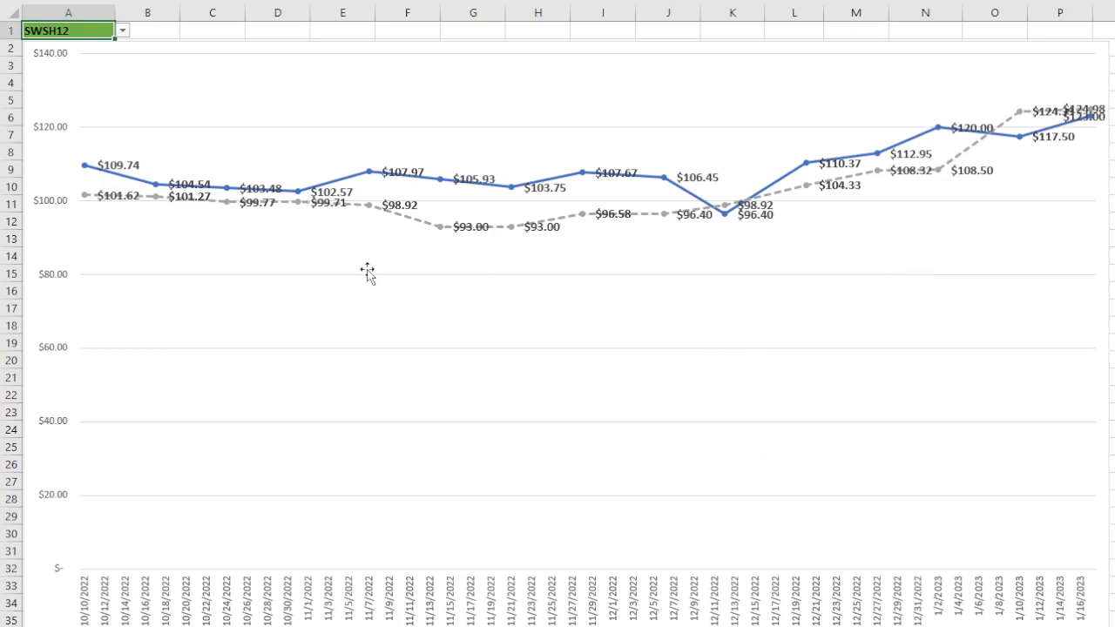
mouse_move(383, 267)
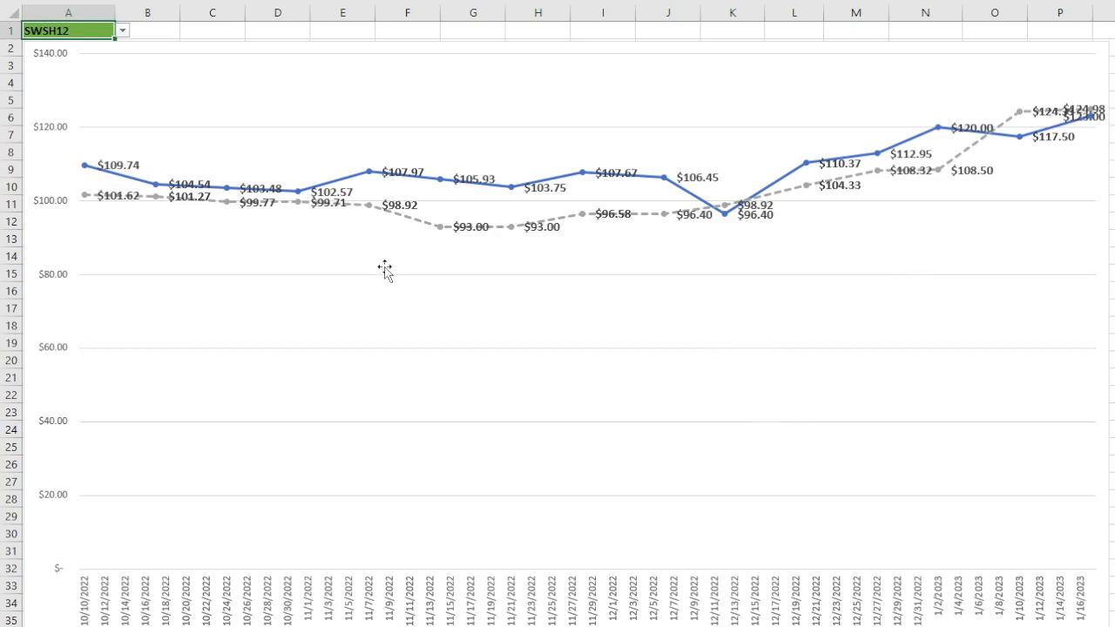
mouse_move(353, 361)
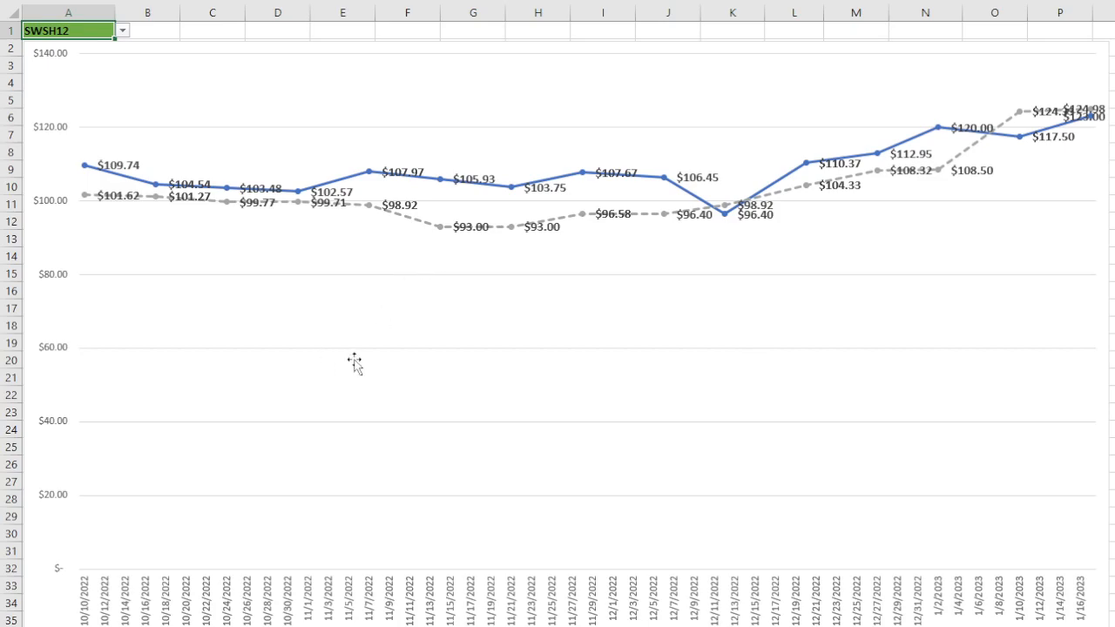
mouse_move(459, 344)
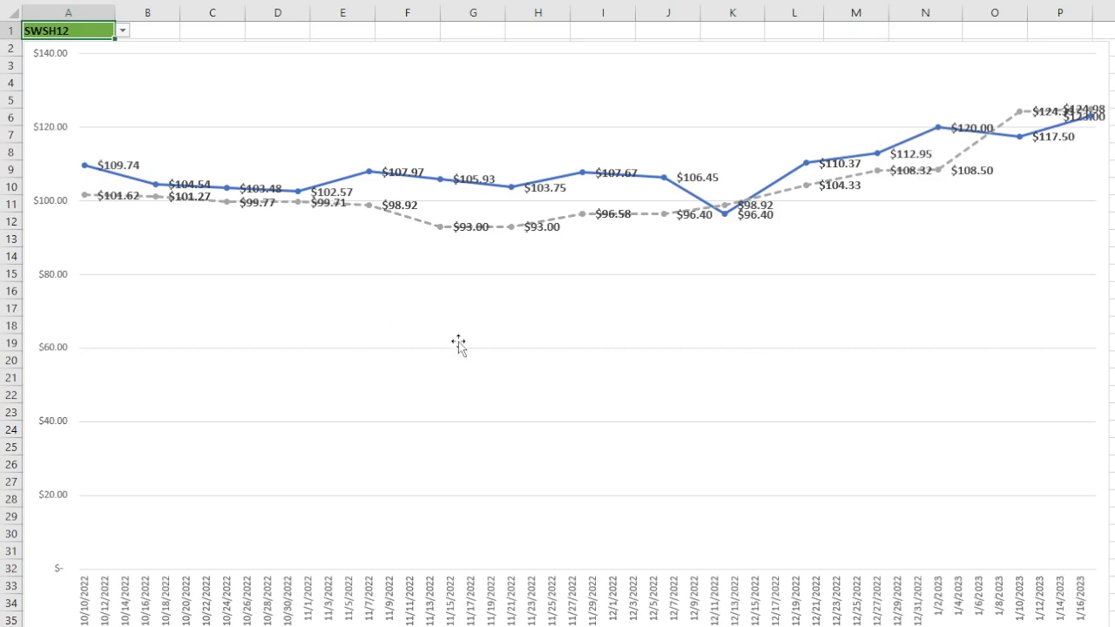
mouse_move(473, 356)
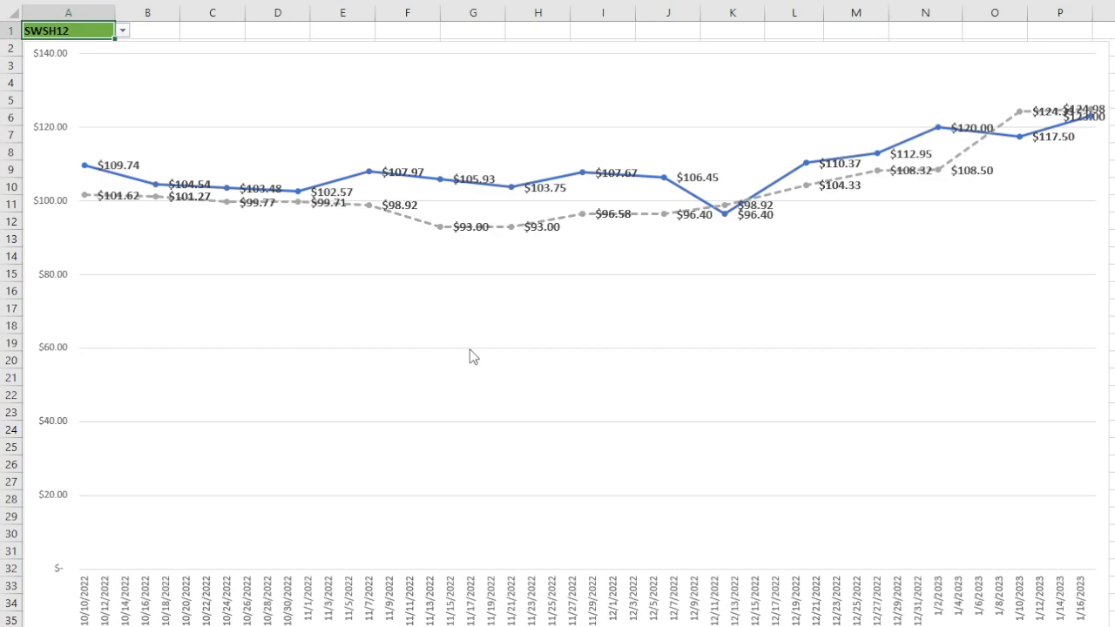
mouse_move(489, 326)
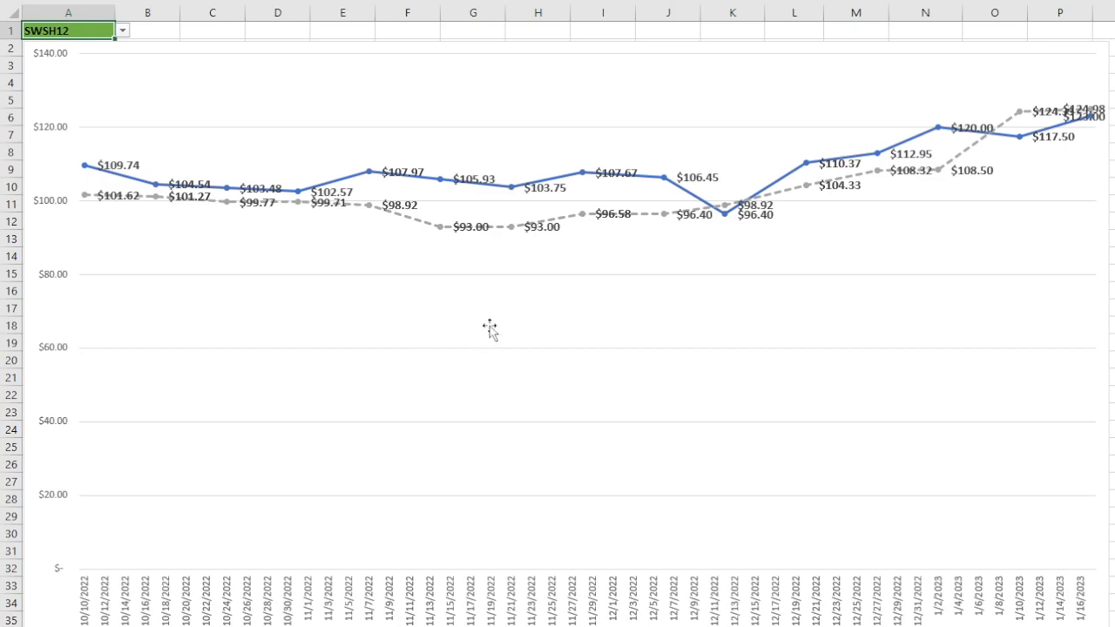
mouse_move(496, 285)
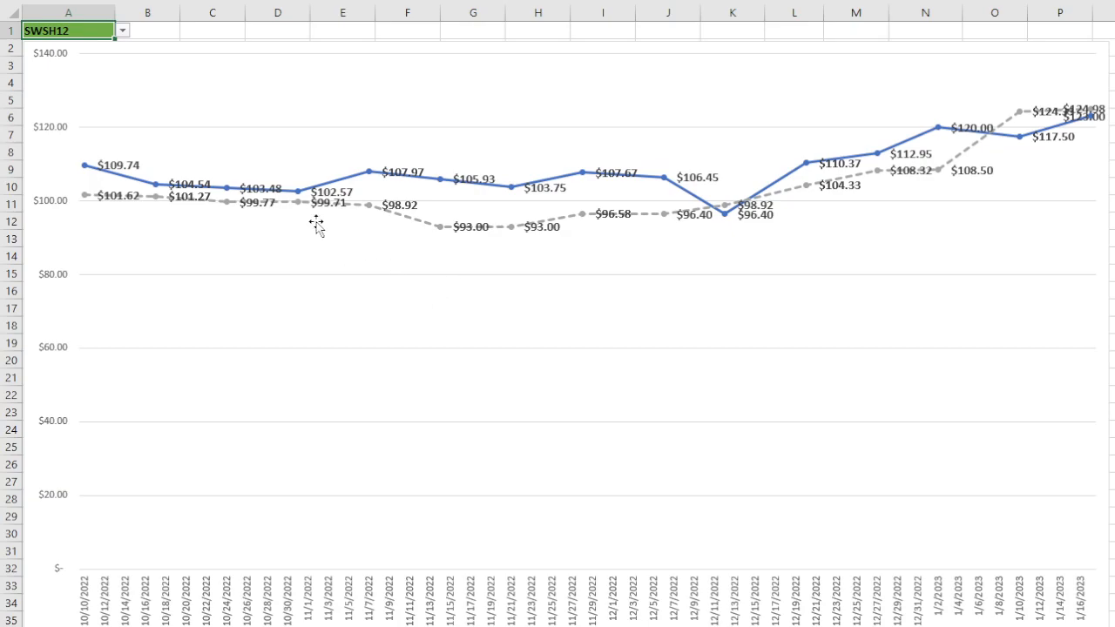
mouse_move(334, 219)
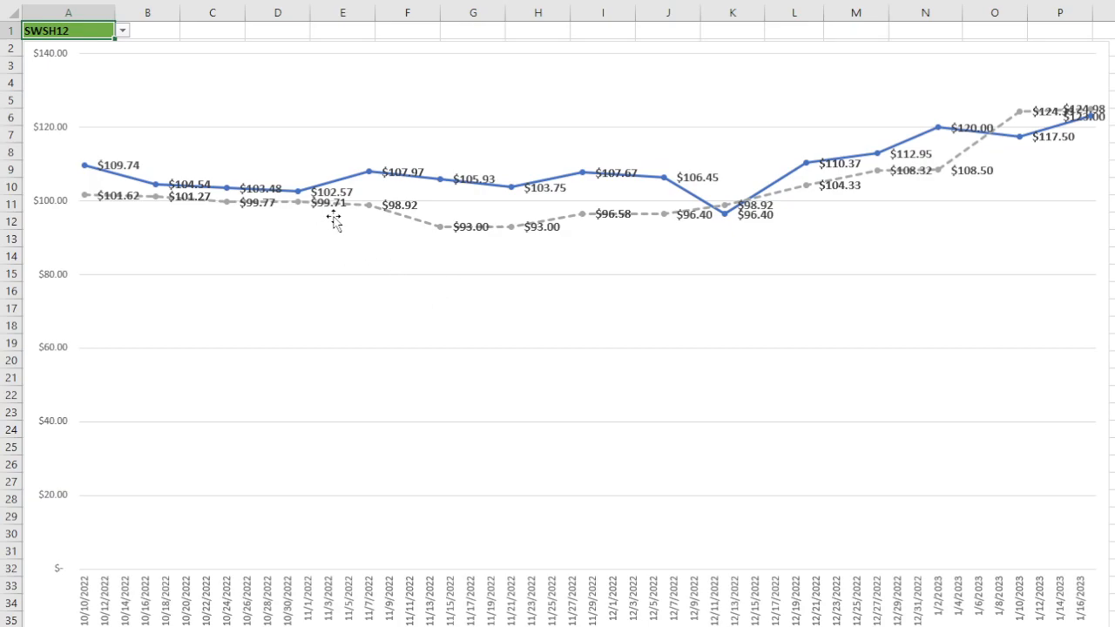